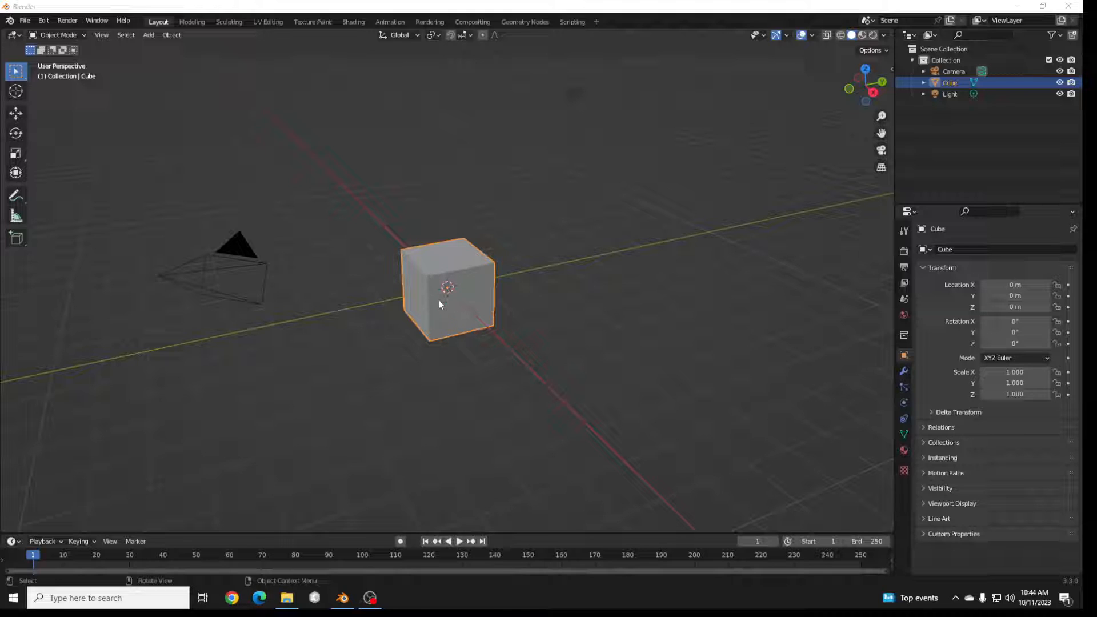
pyautogui.moveTo(405, 264)
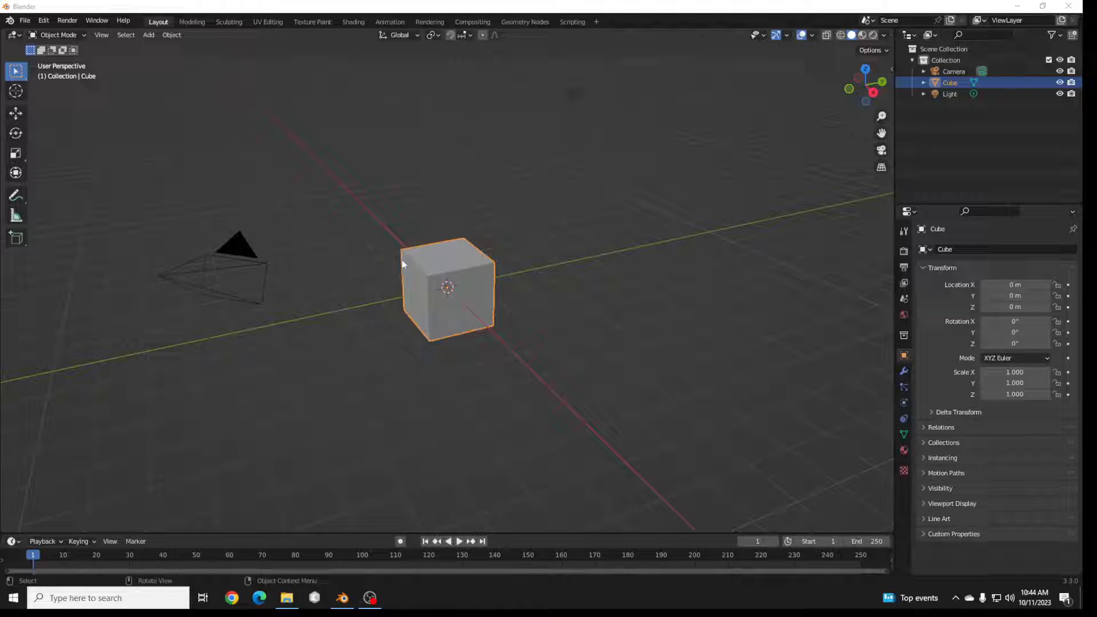
# Switch the default cube into Sculpt Mode from the viewport mode dropdown
pyautogui.click(59, 35)
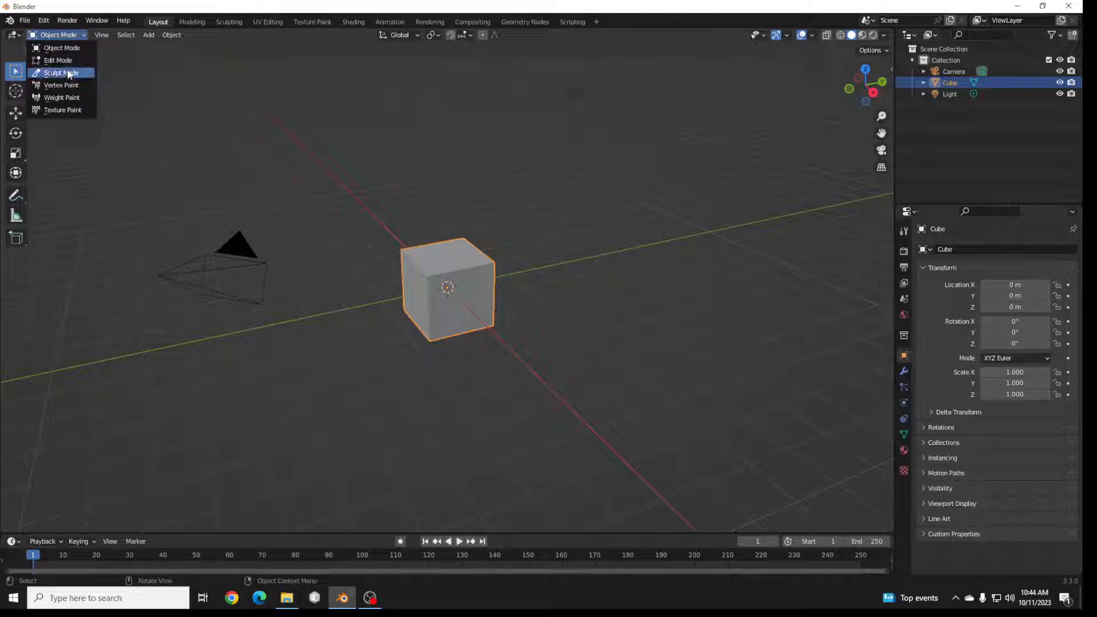
pyautogui.click(62, 73)
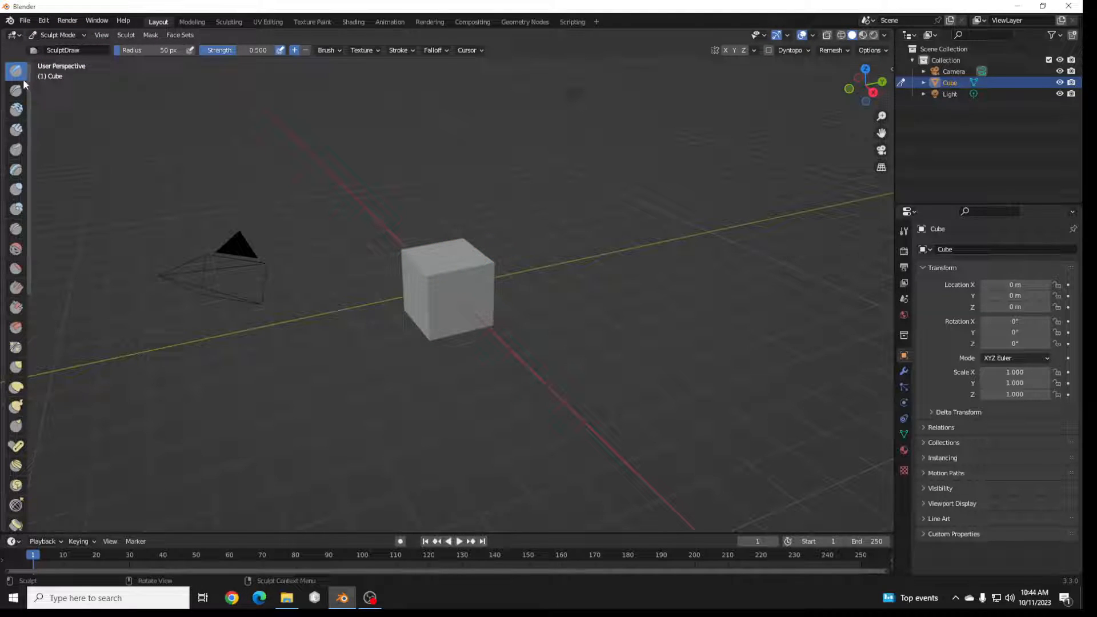
pyautogui.click(426, 297)
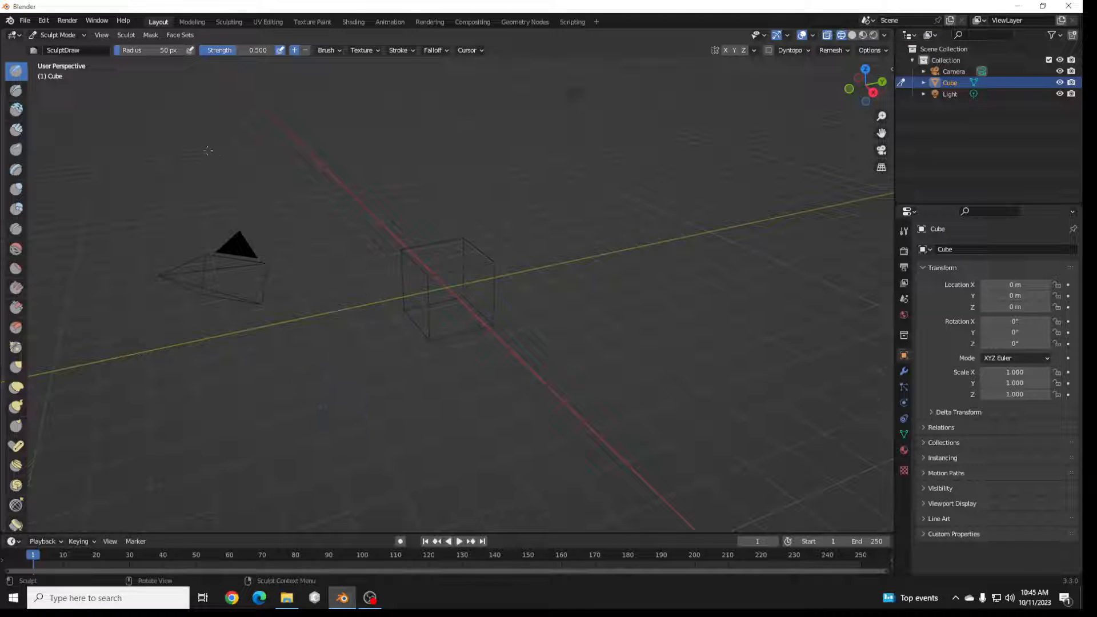
# Switch the cube into Edit Mode and select a front corner vertex
pyautogui.click(58, 35)
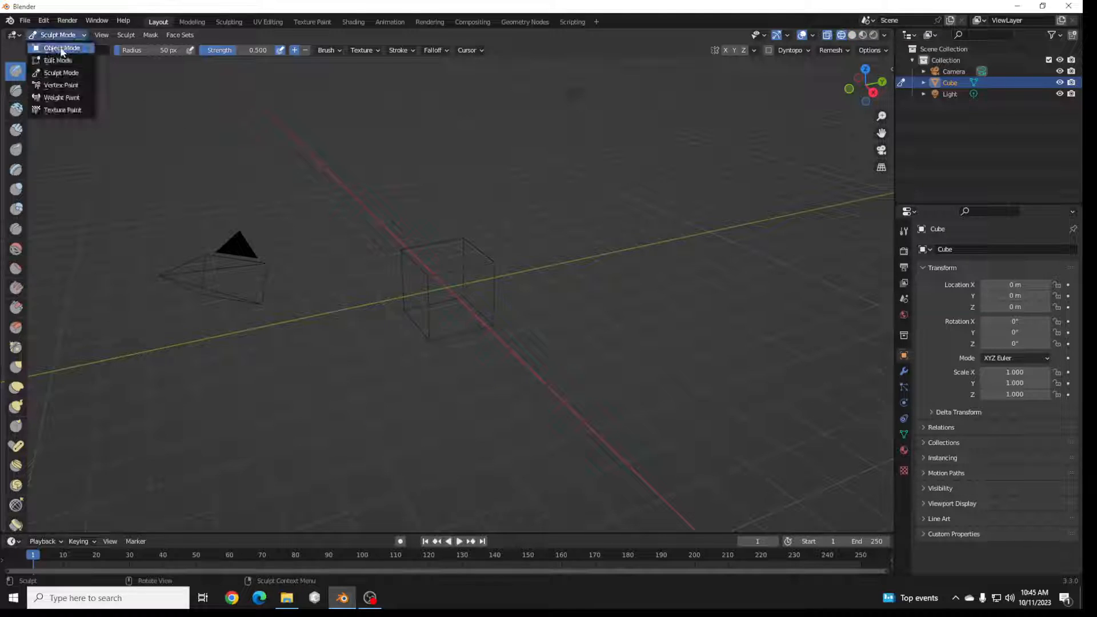
pyautogui.click(57, 61)
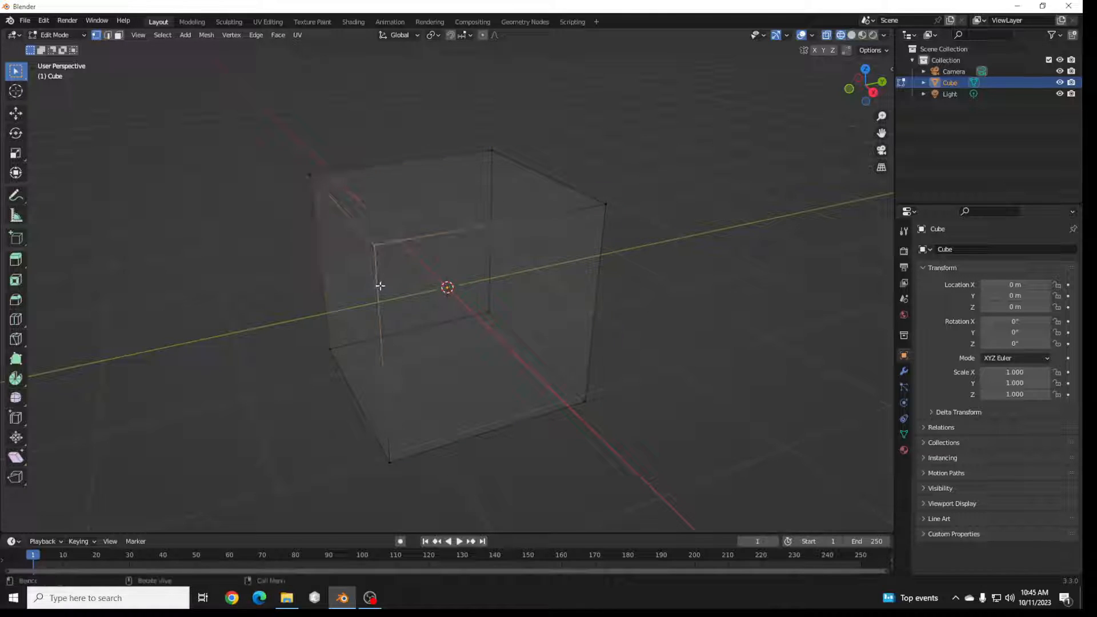
pyautogui.click(378, 283)
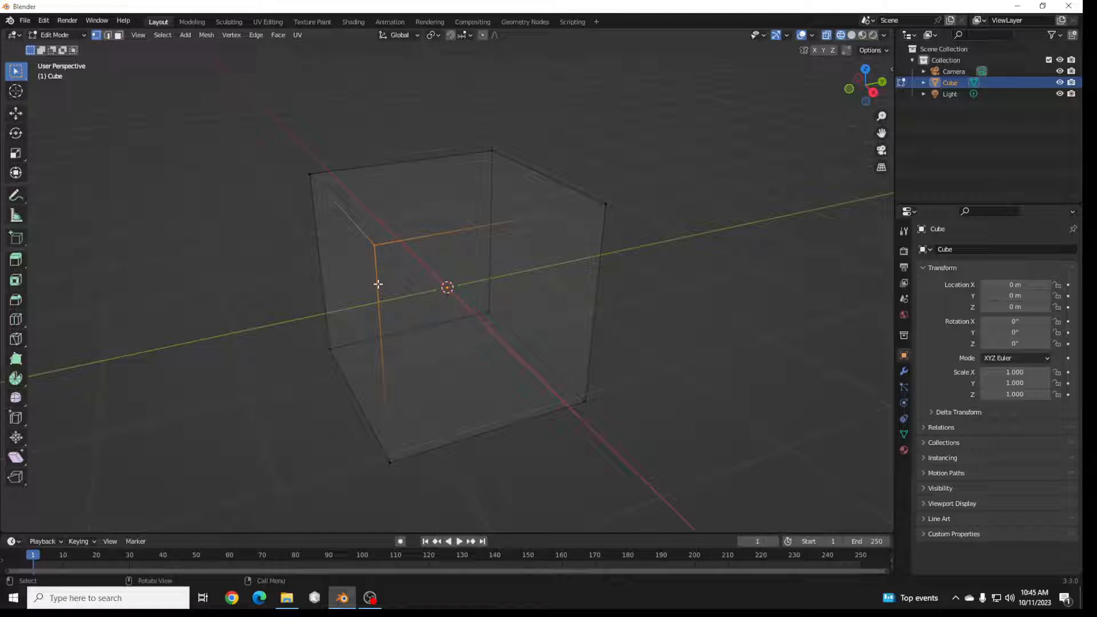
pyautogui.click(55, 35)
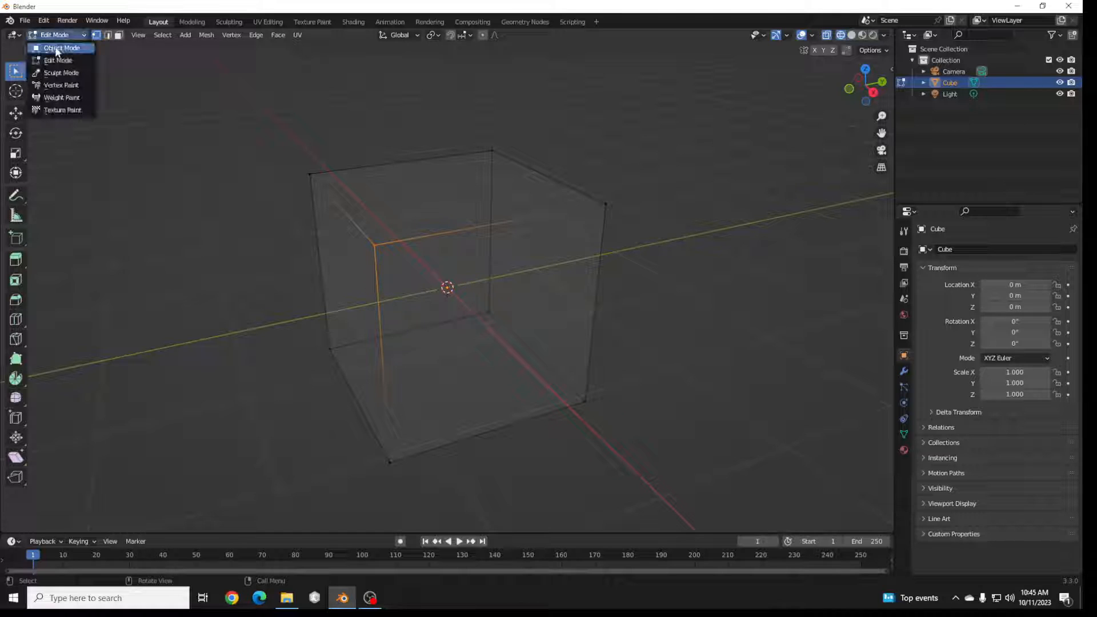
# Return to Object Mode and apply a one-level Subdivision Surface modifier to the cube
pyautogui.click(61, 48)
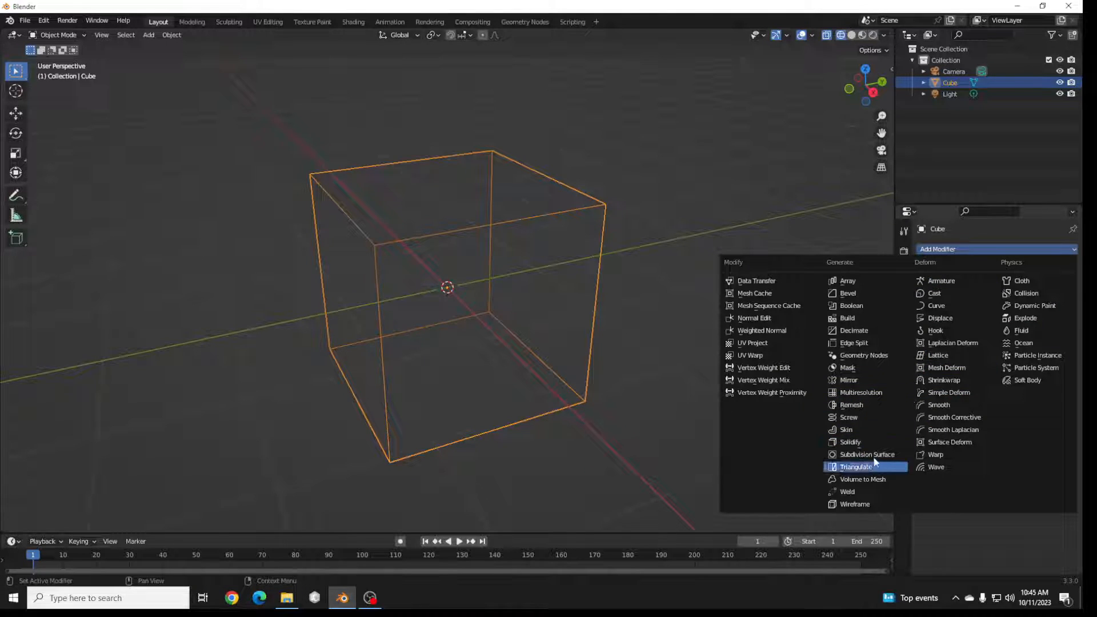
pyautogui.click(867, 454)
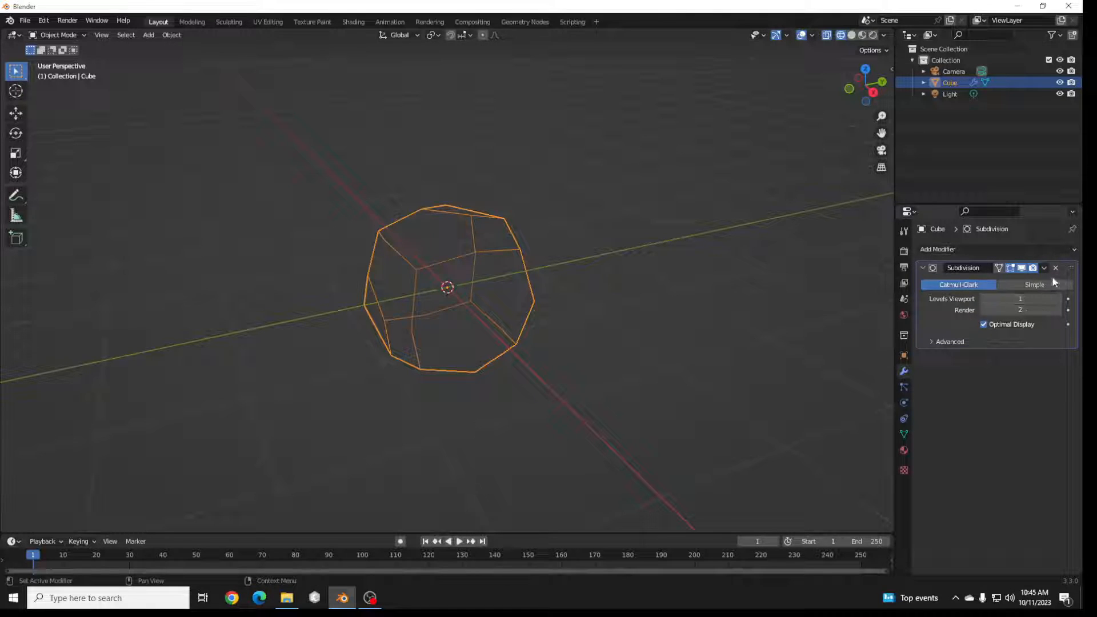
pyautogui.click(1055, 267)
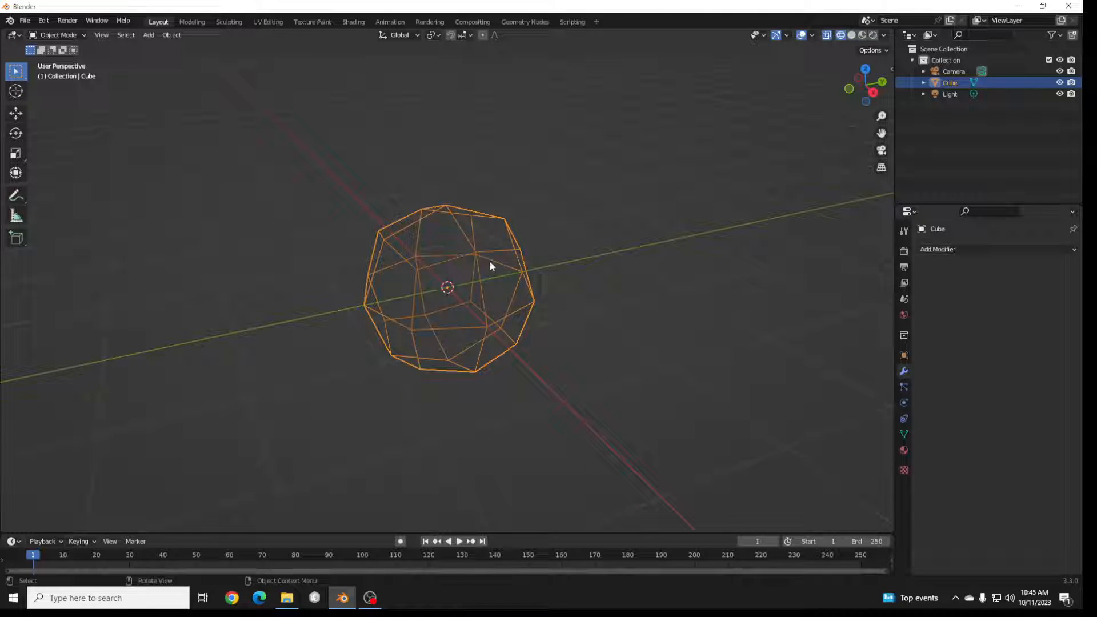
# Add and apply a second Subdivision Surface modifier at level 4, rounding the cube into a dense sphere
pyautogui.click(938, 249)
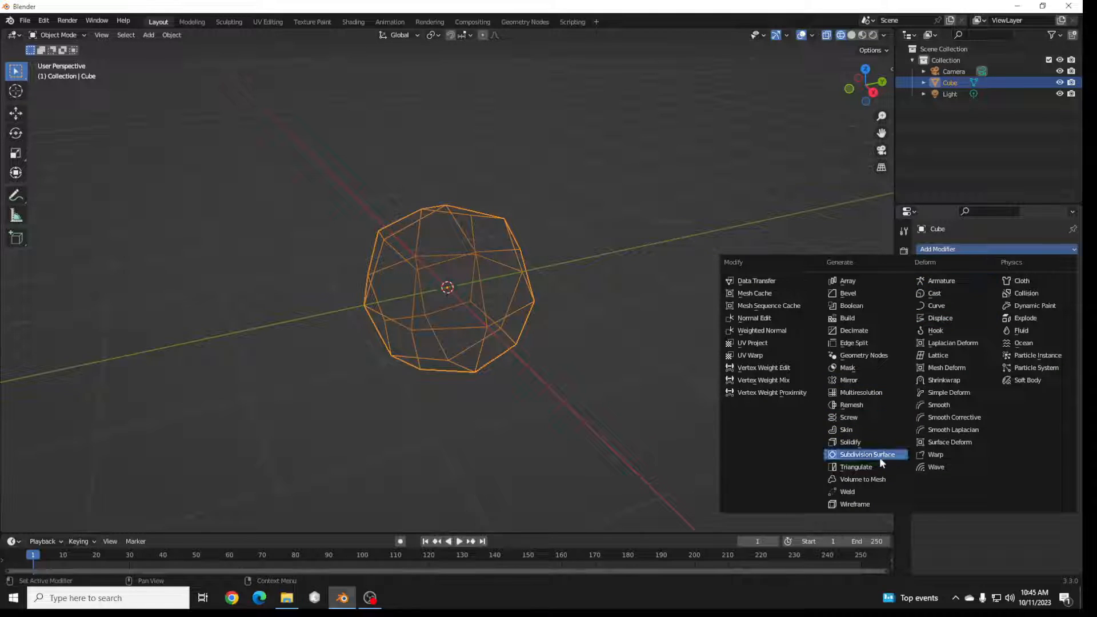
pyautogui.click(866, 454)
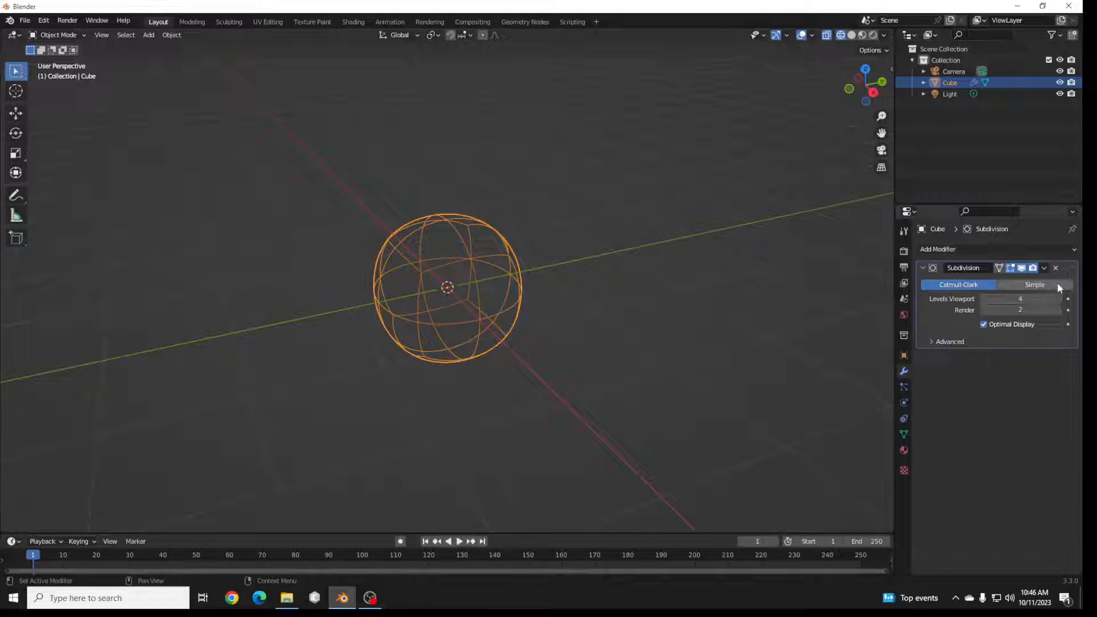
pyautogui.click(1055, 268)
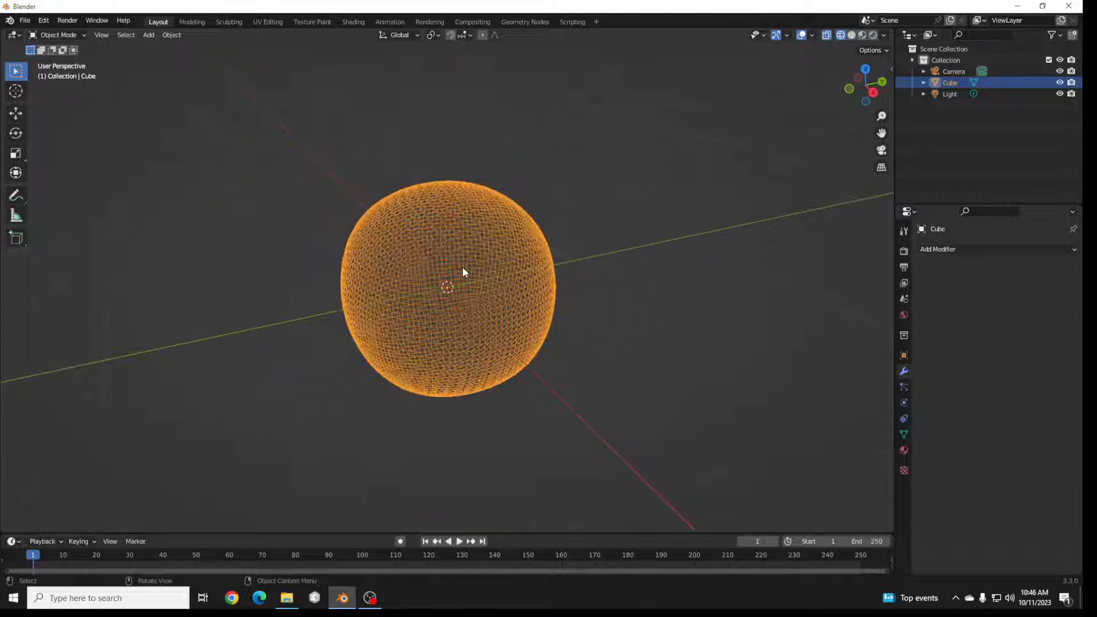
pyautogui.scroll(-3)
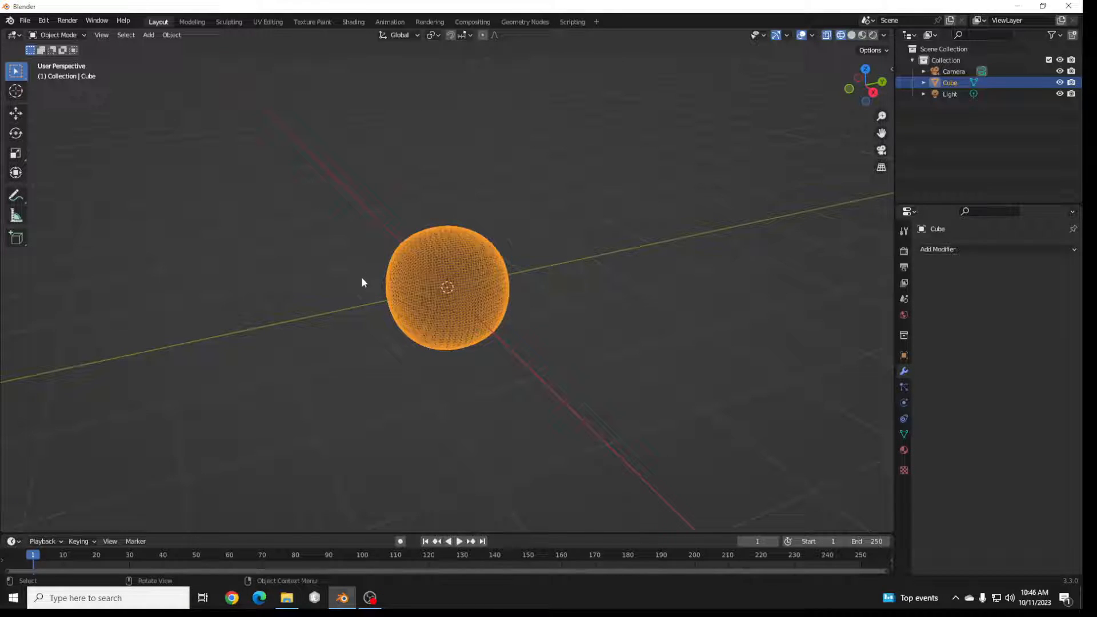
pyautogui.moveTo(362, 255)
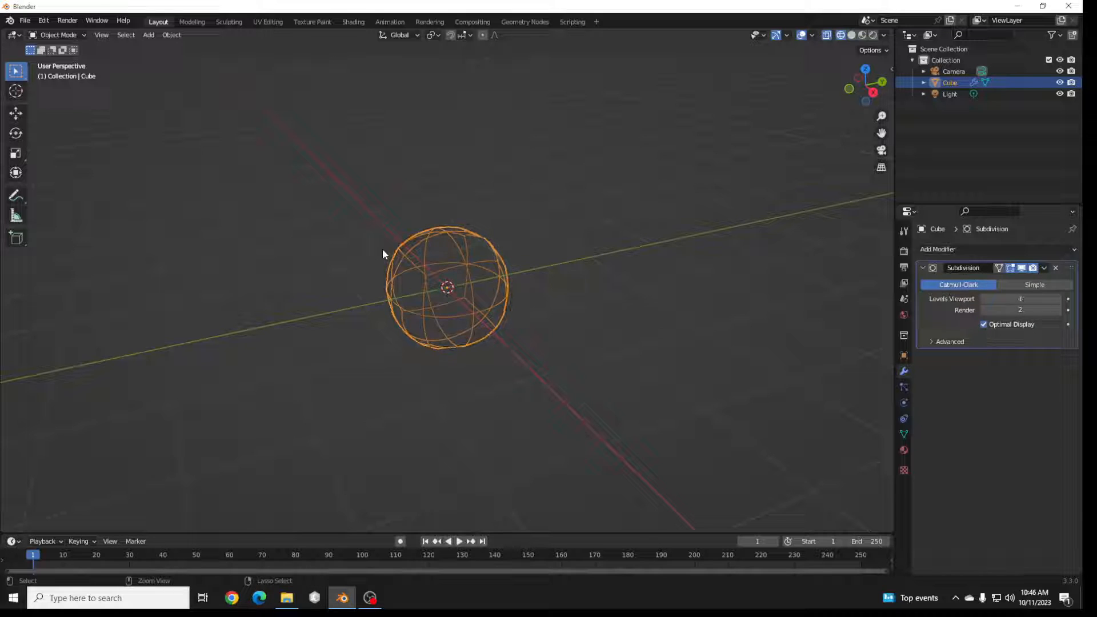
# Enter Edit Mode on the plain cube and subdivide it with 10 cuts
pyautogui.click(1056, 267)
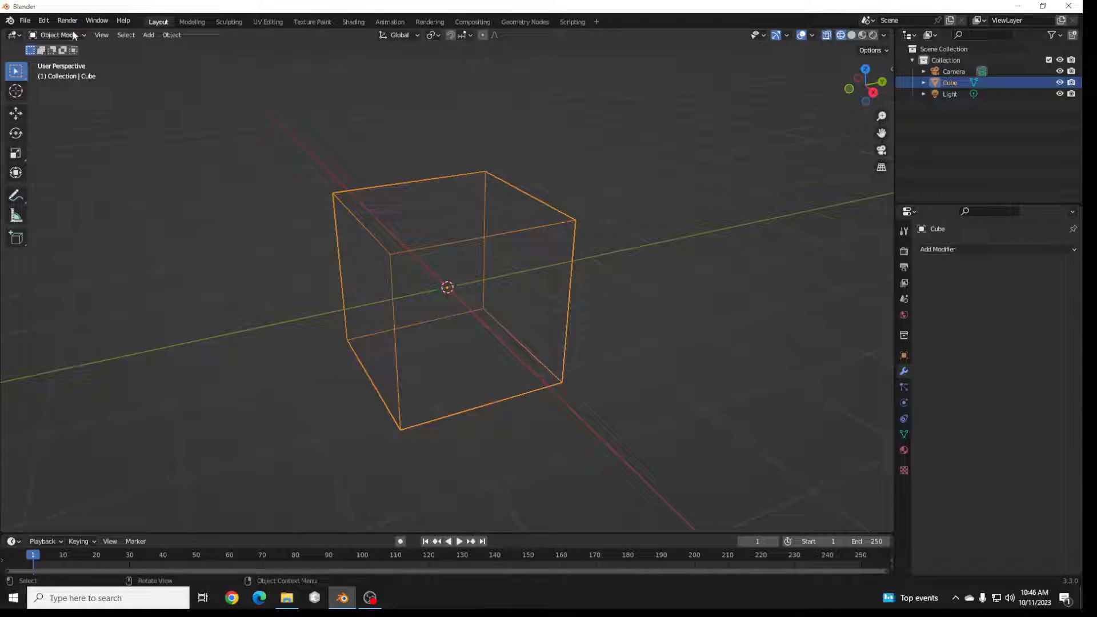
pyautogui.press('Tab')
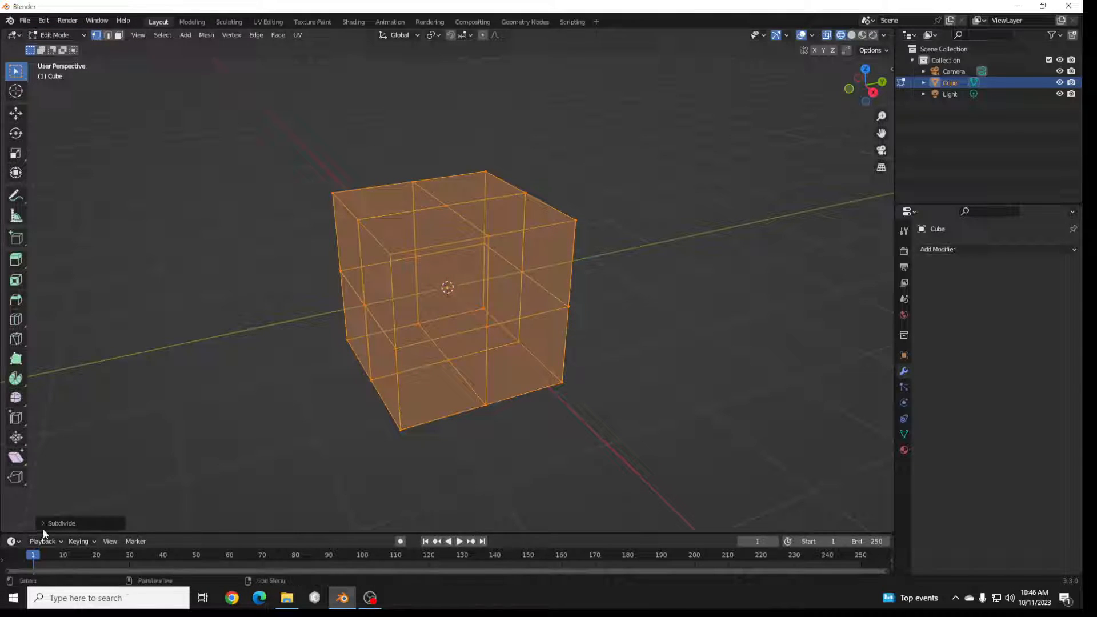
pyautogui.click(61, 522)
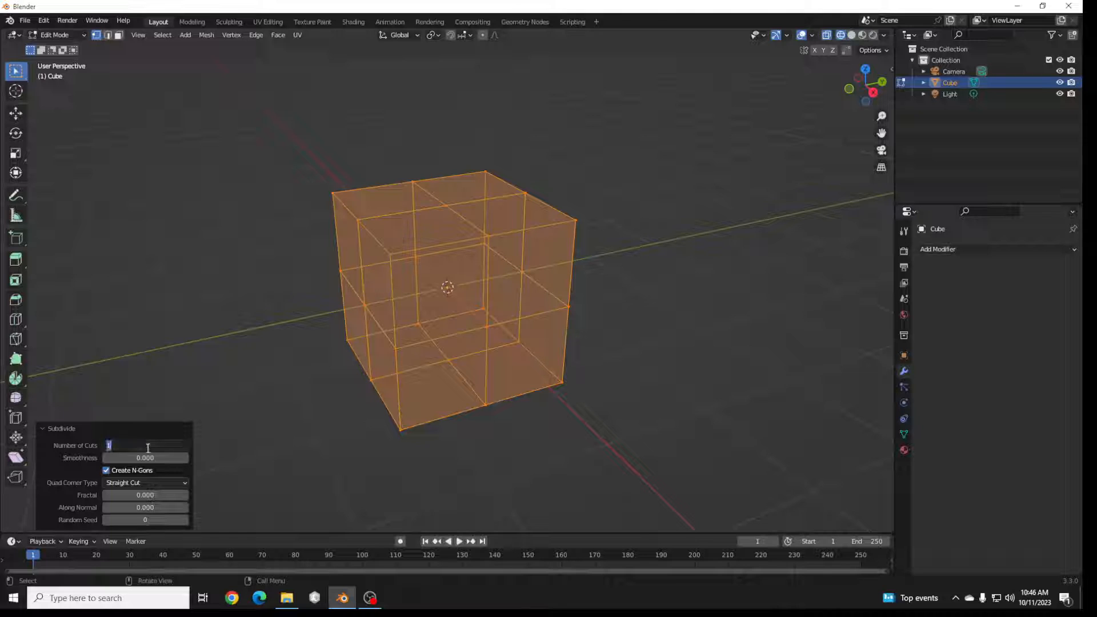
pyautogui.write('10')
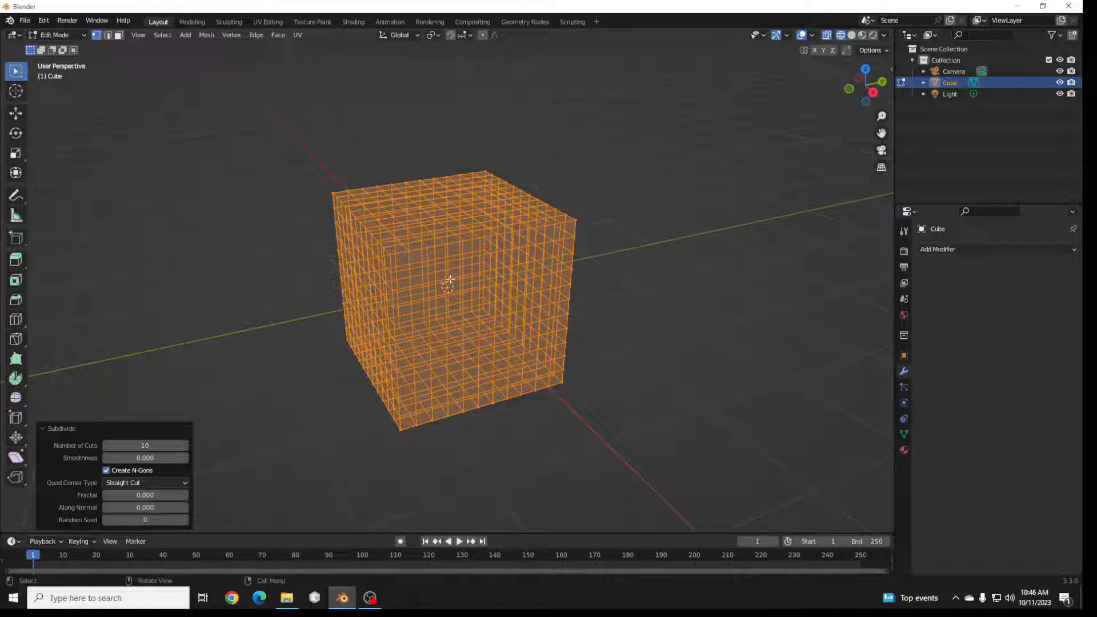
# Subdivide the mesh once more into a very dense cube-shaped grid
pyautogui.rightClick(448, 284)
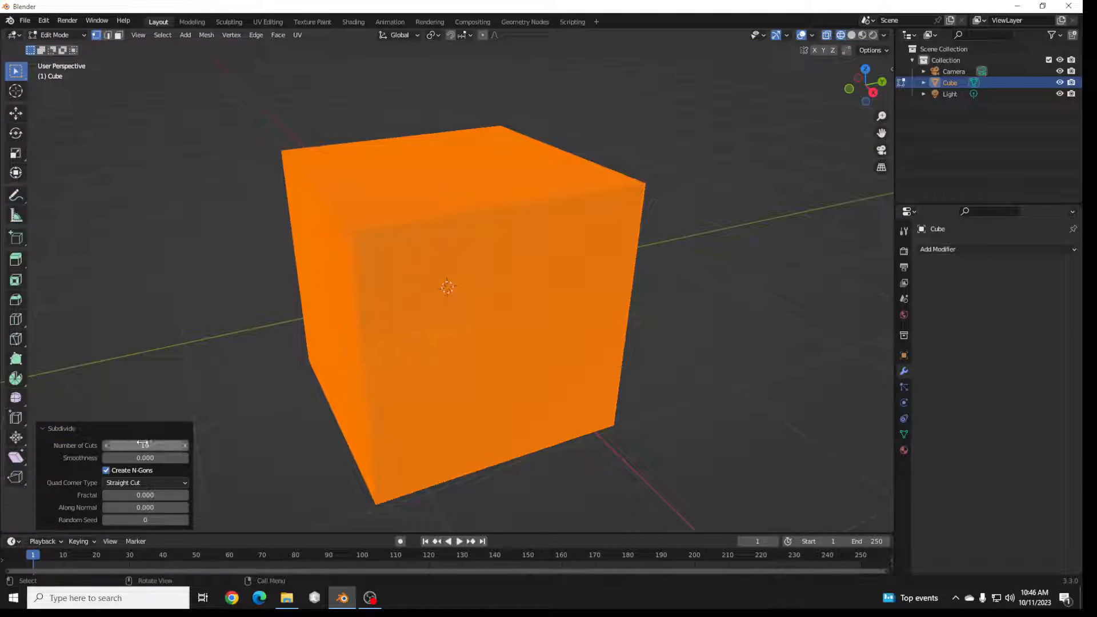
pyautogui.click(144, 444)
pyautogui.write('5')
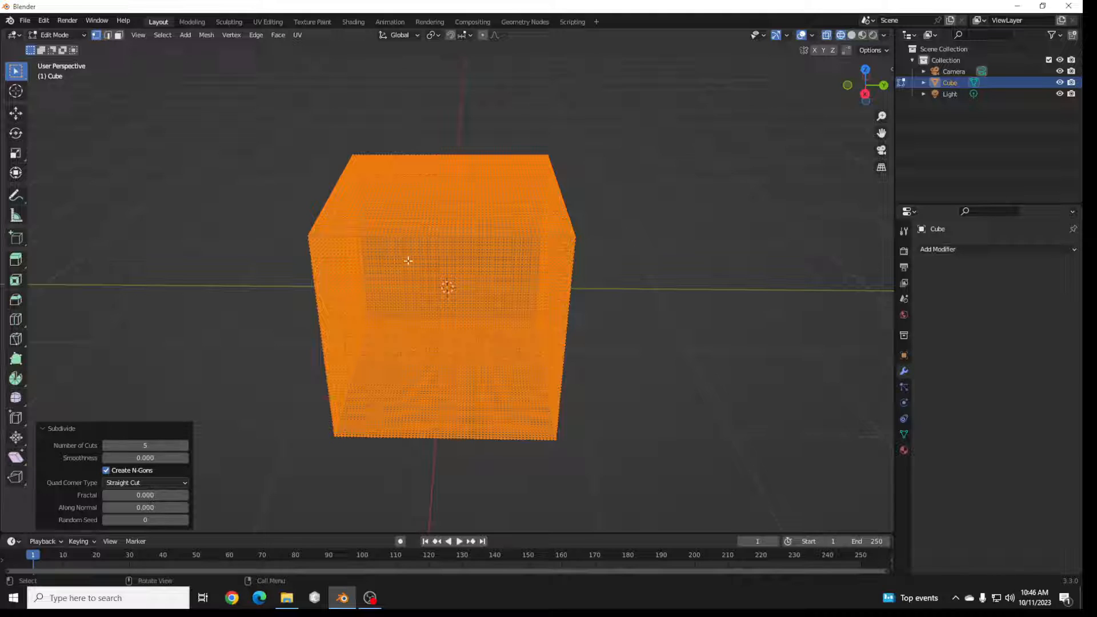
pyautogui.moveTo(448, 280); pyautogui.dragTo(360, 333)
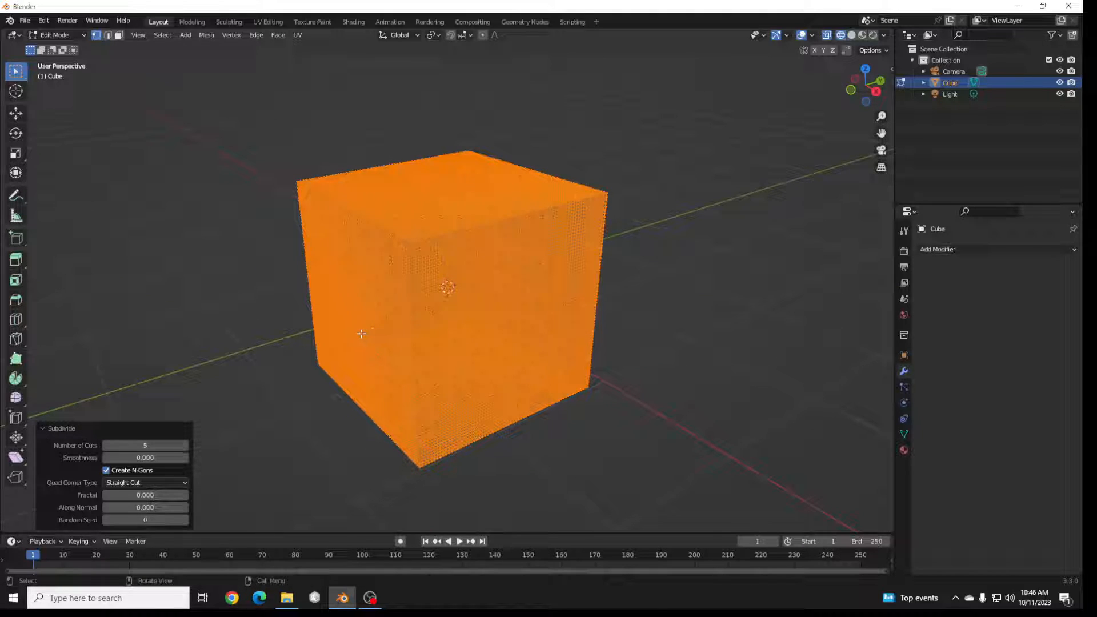
pyautogui.moveTo(275, 281)
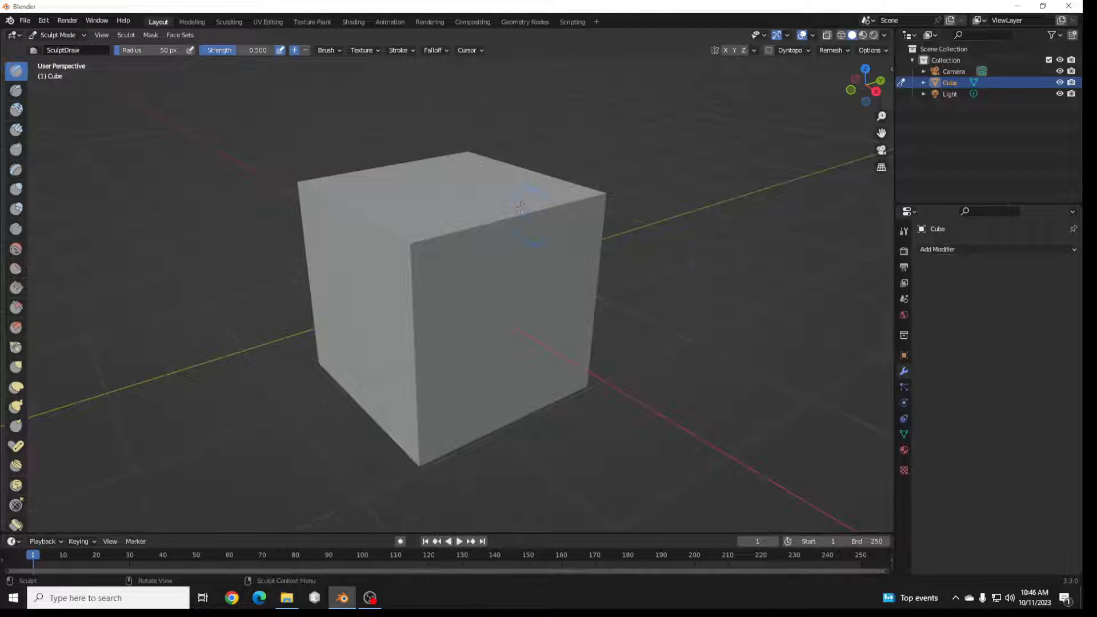
# Sculpt raised and curved strokes across the cube's front and top faces
pyautogui.moveTo(521, 204); pyautogui.dragTo(517, 343)
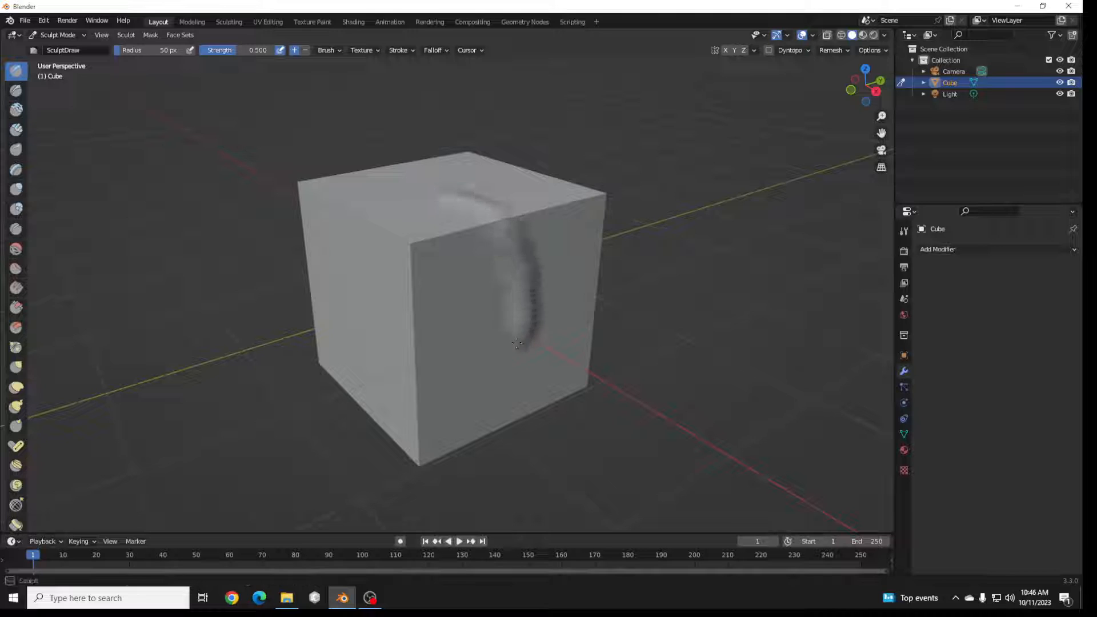
pyautogui.moveTo(517, 343); pyautogui.dragTo(455, 211)
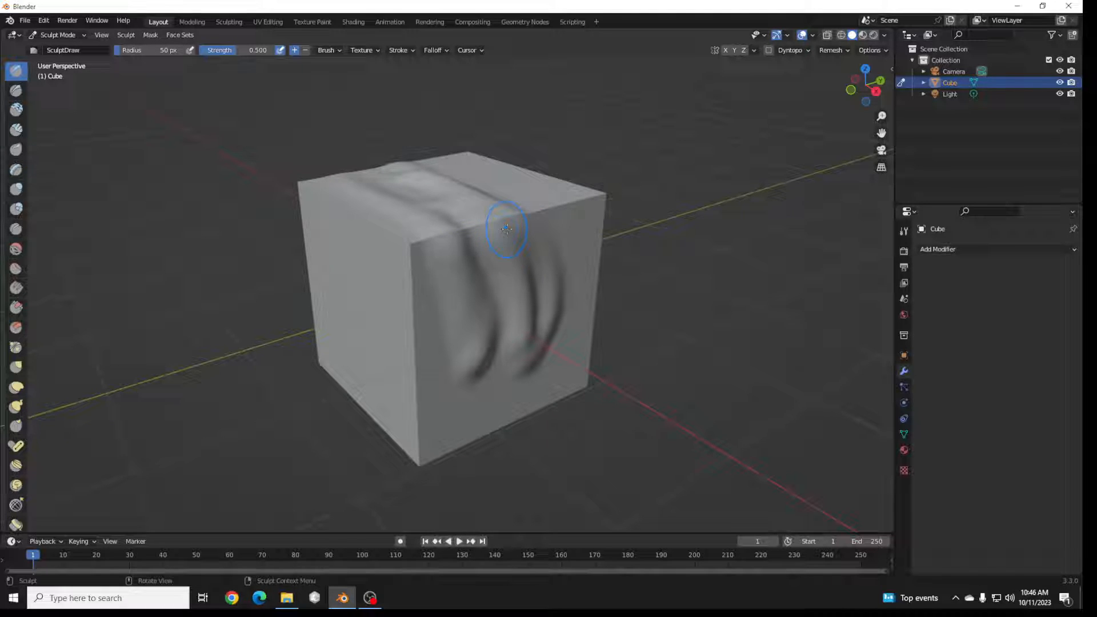
pyautogui.moveTo(494, 214)
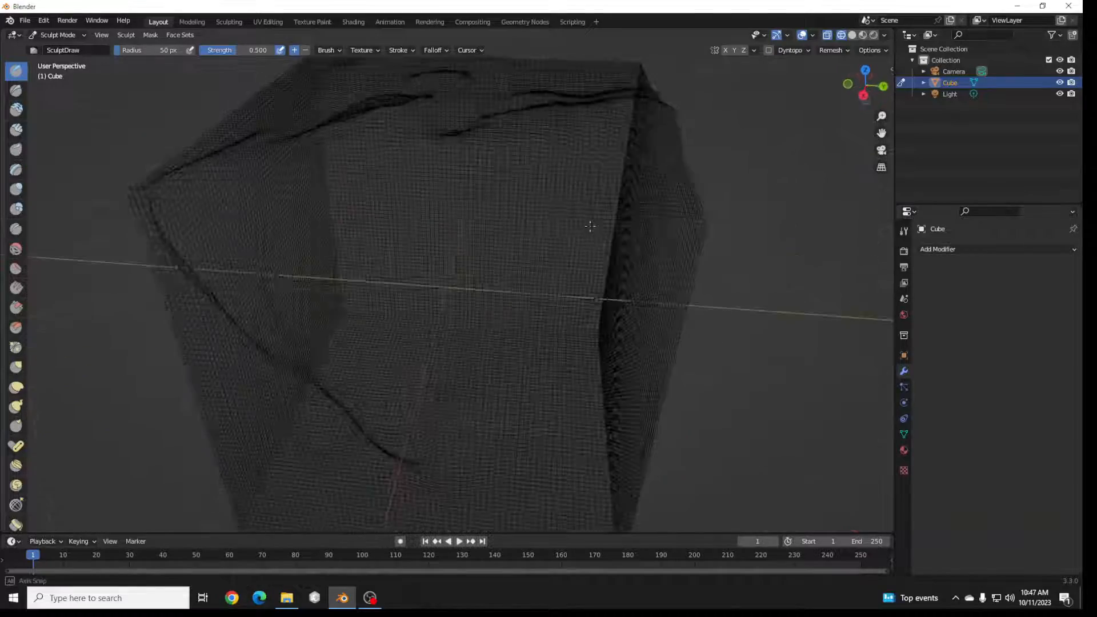
pyautogui.moveTo(590, 226); pyautogui.dragTo(291, 115)
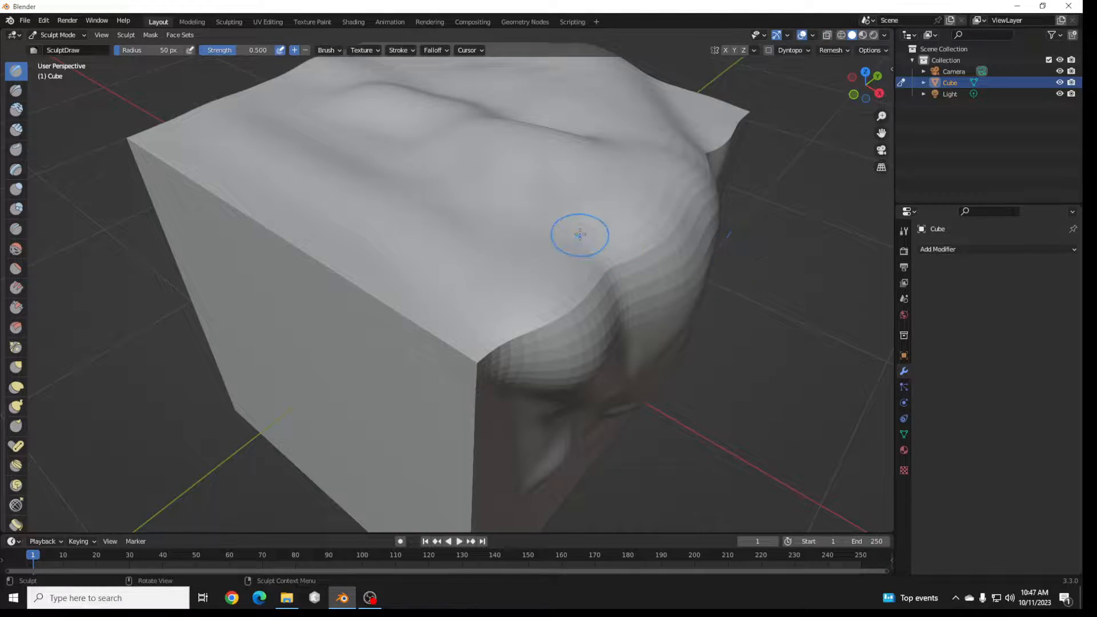
# Create a new Sculpting file, discarding the unsaved cube changes
pyautogui.click(24, 19)
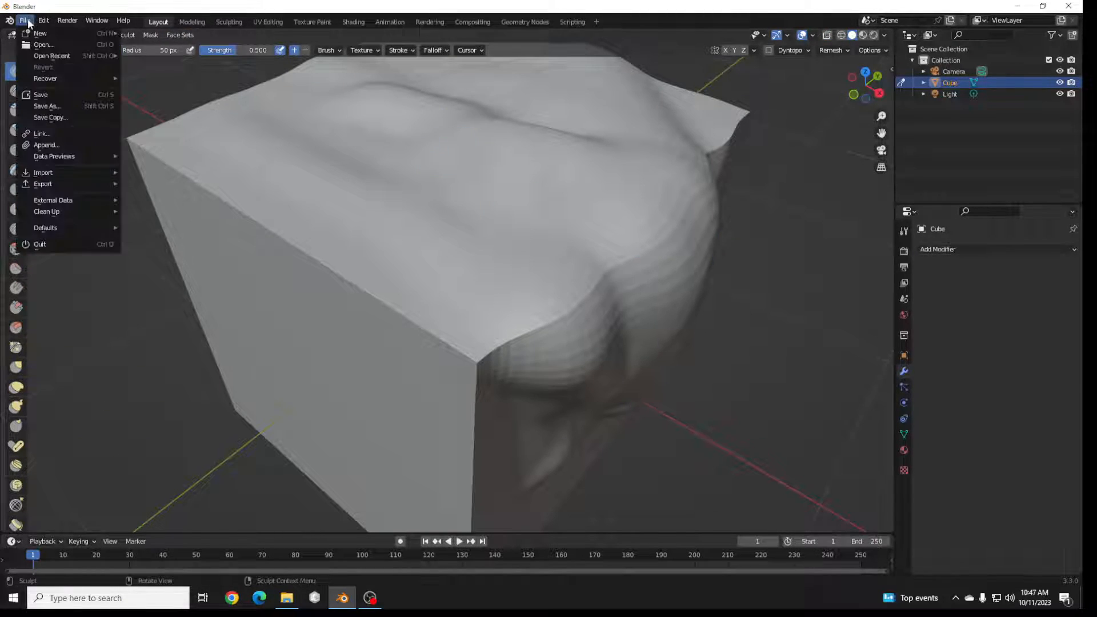
pyautogui.moveTo(40, 33)
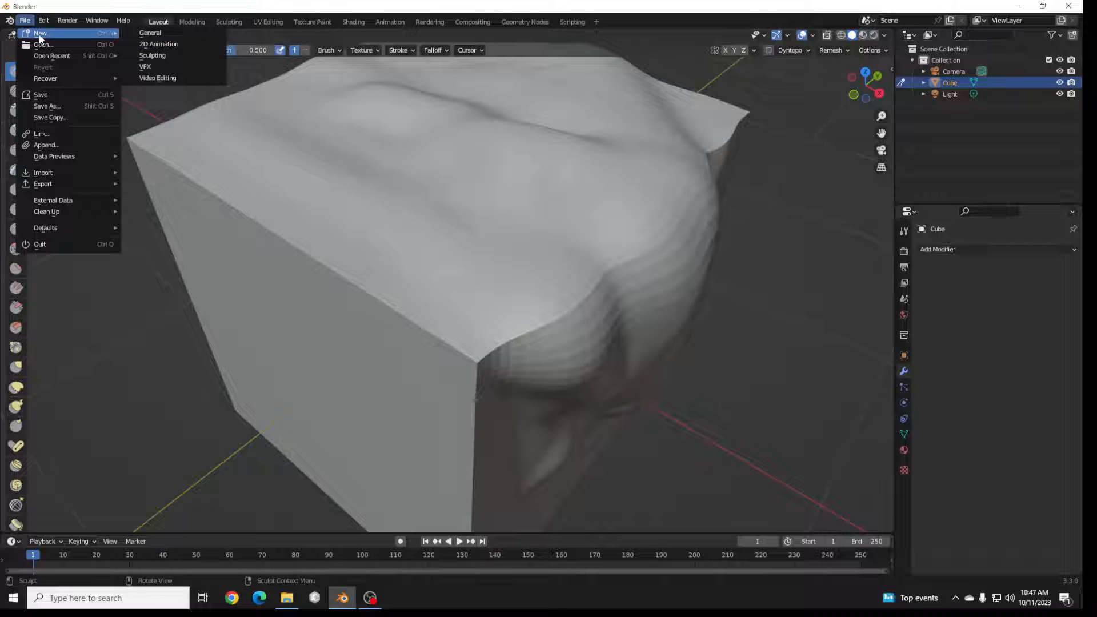
pyautogui.moveTo(152, 55)
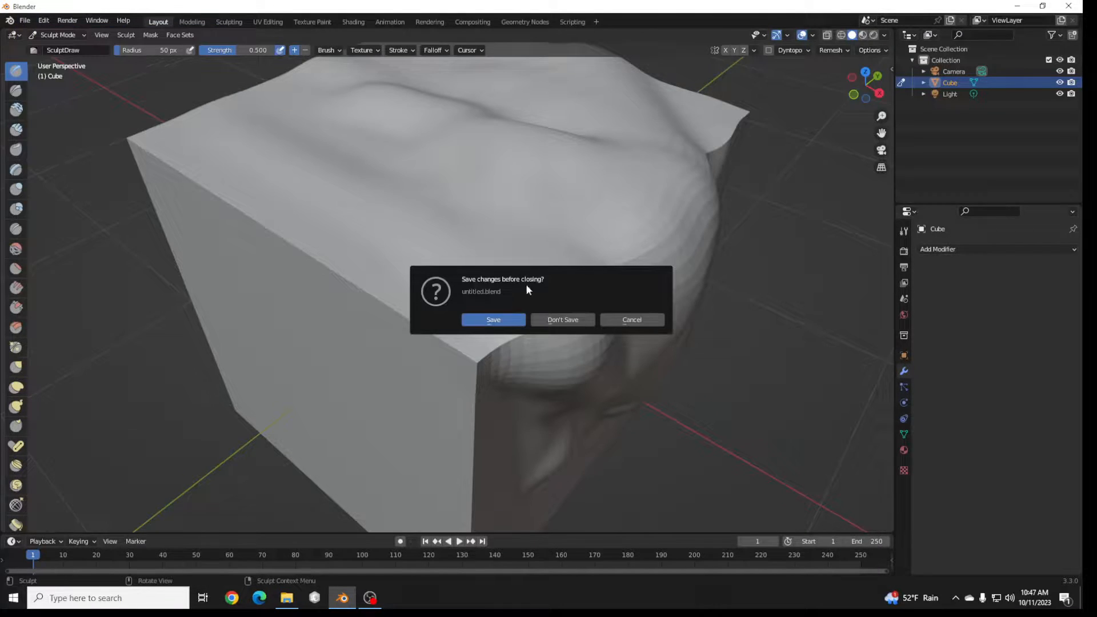
pyautogui.click(563, 320)
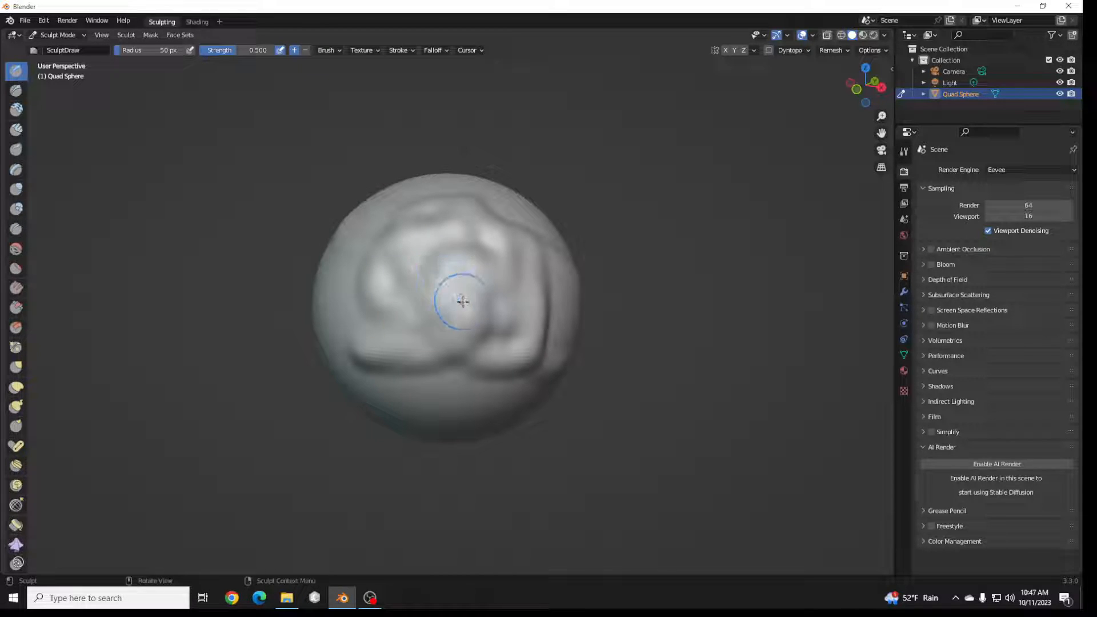
# Build up bumps on the quad sphere's surface with a few strokes
pyautogui.moveTo(460, 301); pyautogui.dragTo(456, 295)
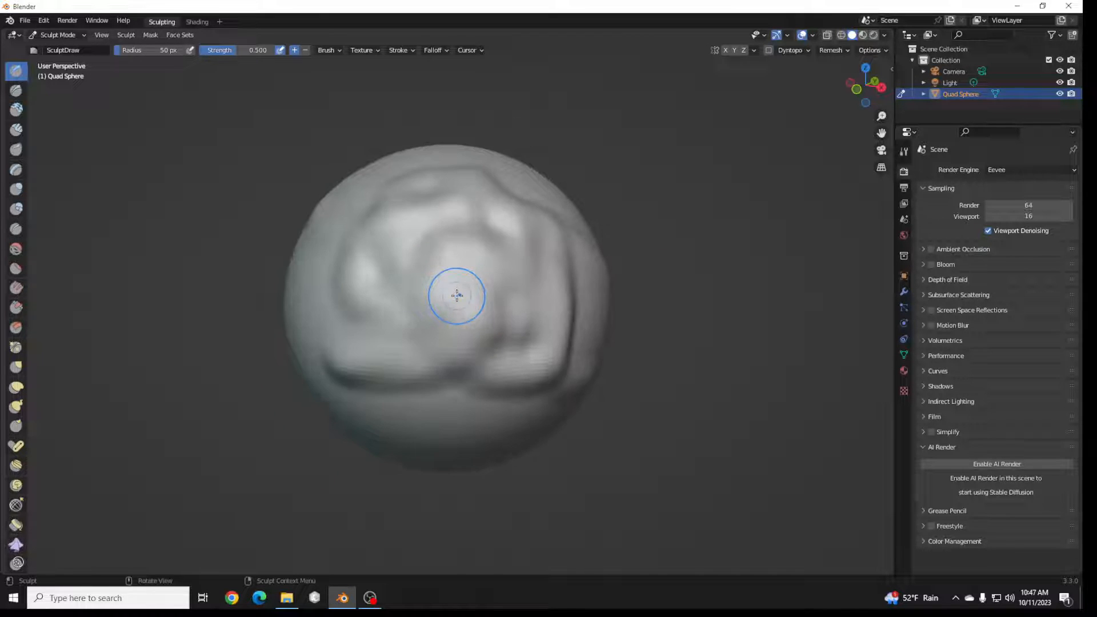
pyautogui.moveTo(455, 294); pyautogui.dragTo(504, 319)
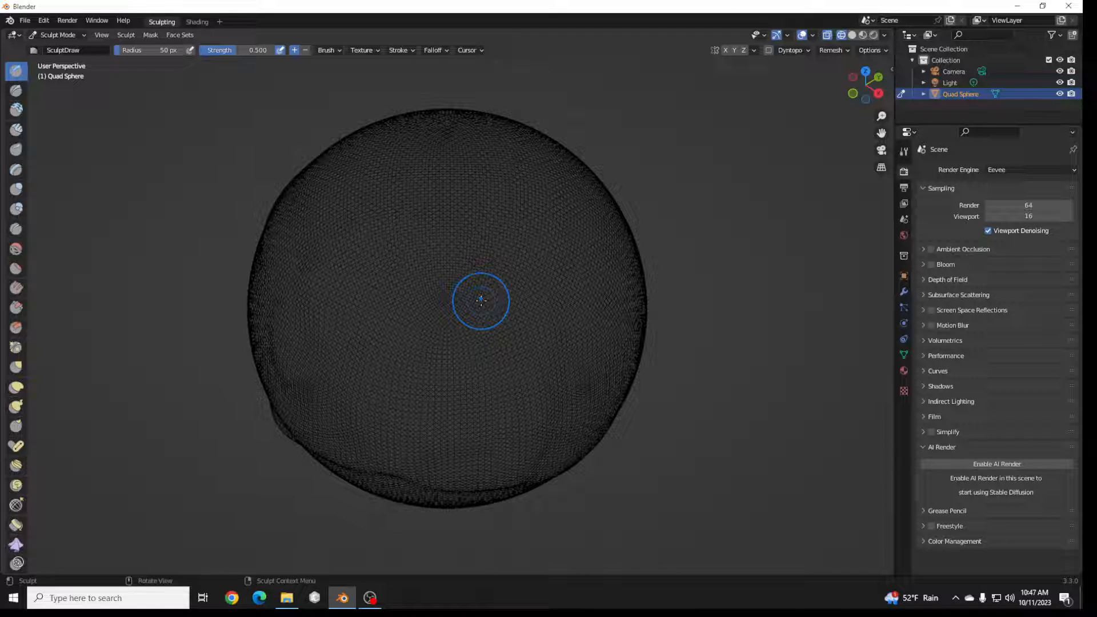
pyautogui.moveTo(830, 112)
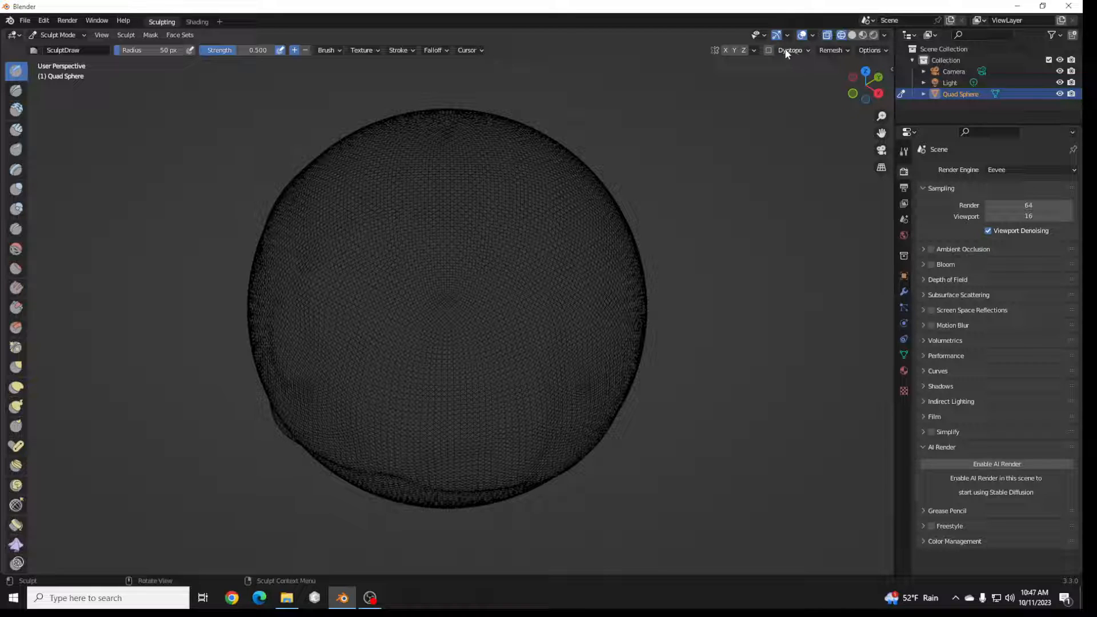
pyautogui.moveTo(794, 53)
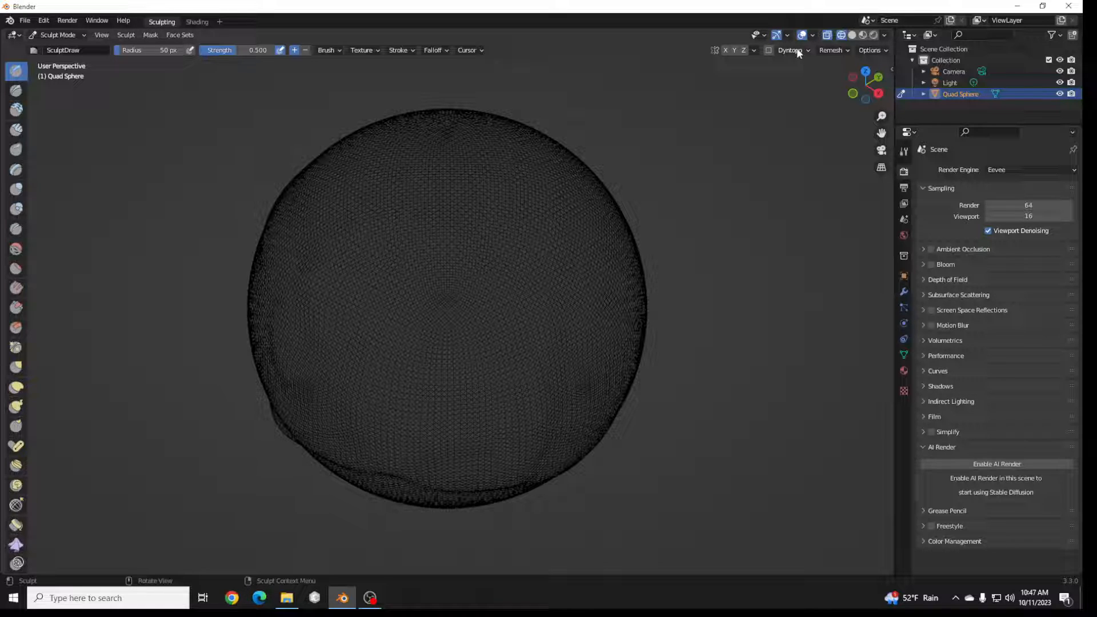
pyautogui.moveTo(419, 311)
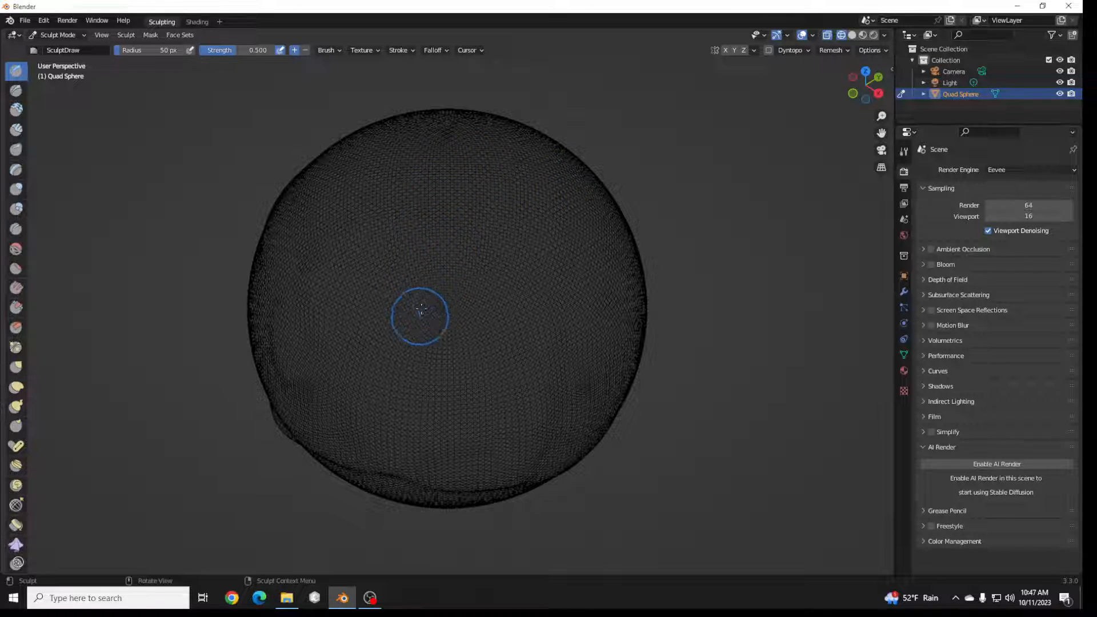
pyautogui.moveTo(405, 283)
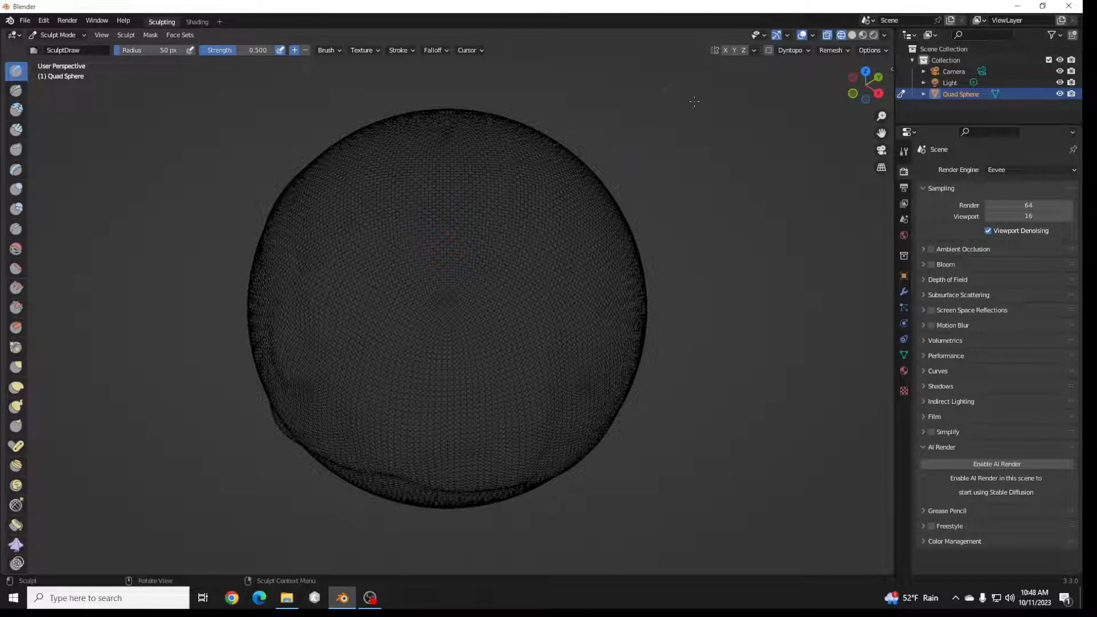
# Remesh the sphere at a 0.01 m voxel size for a much denser surface
pyautogui.click(831, 49)
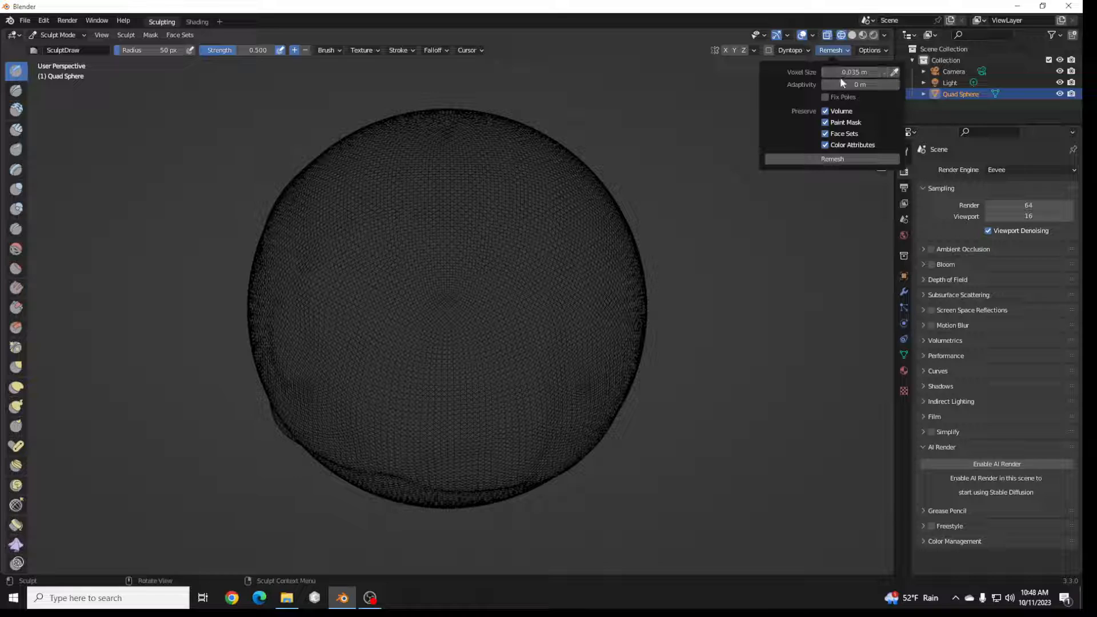
pyautogui.moveTo(853, 72)
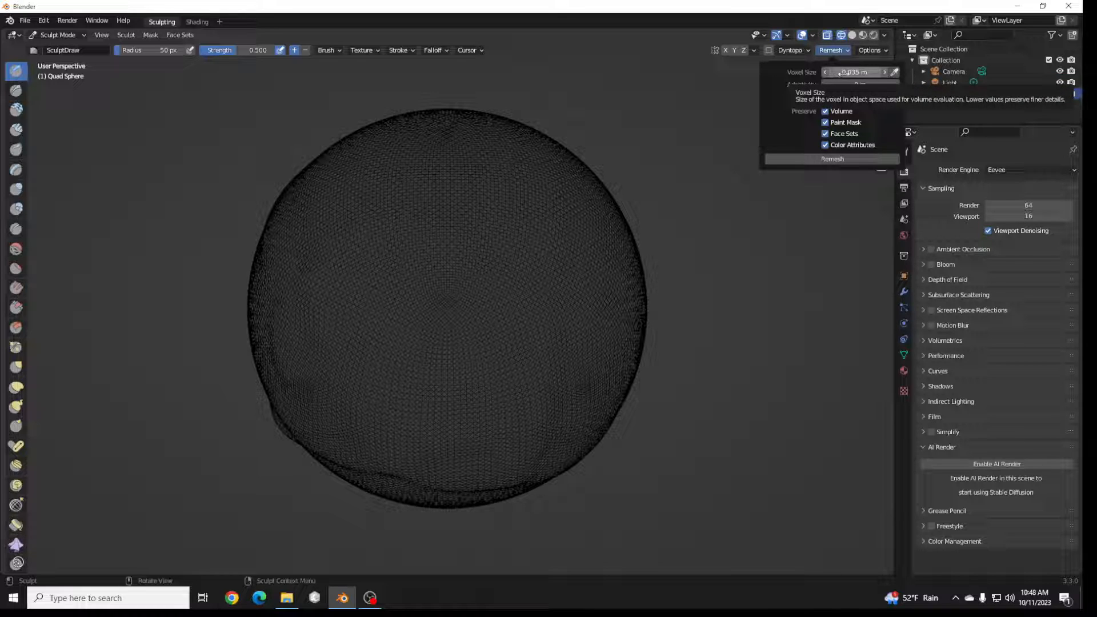
pyautogui.click(859, 72)
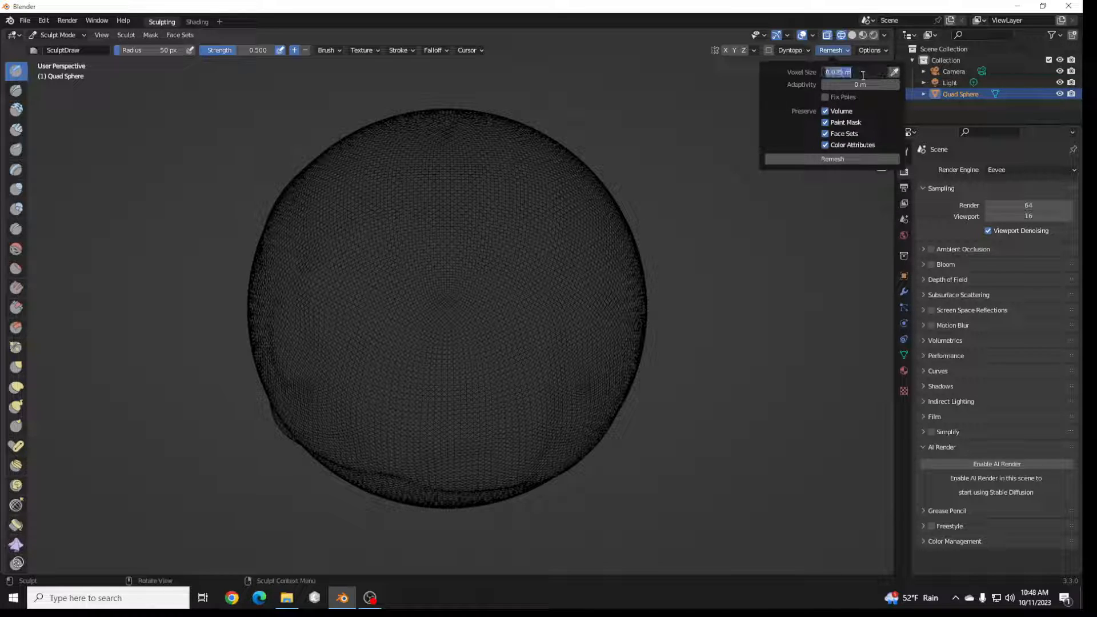
pyautogui.write('.01')
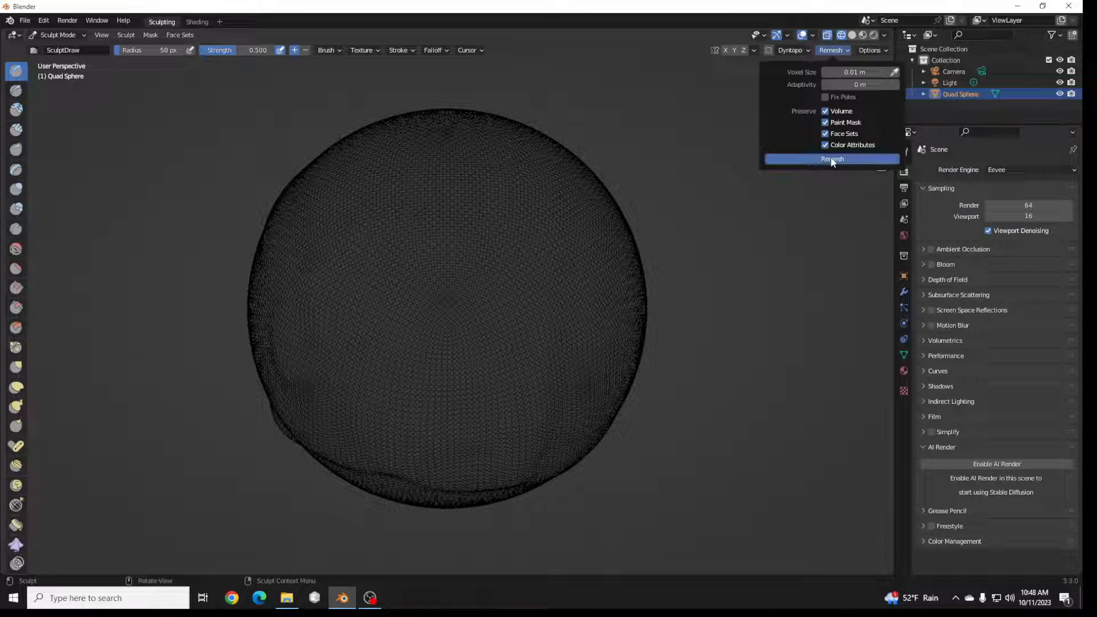
pyautogui.click(832, 158)
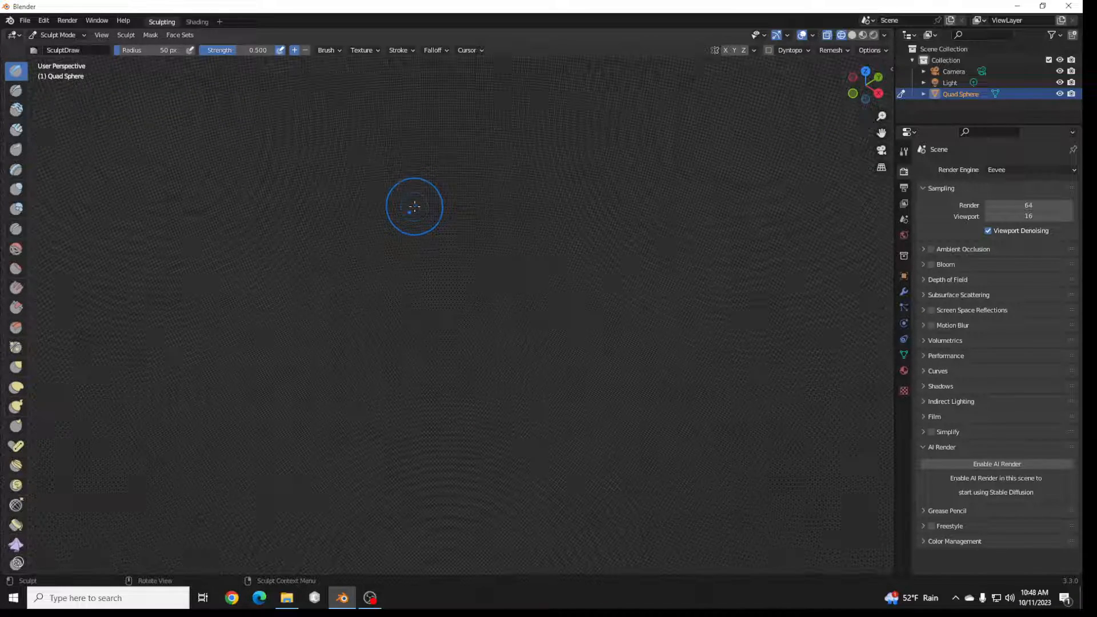
pyautogui.scroll(3)
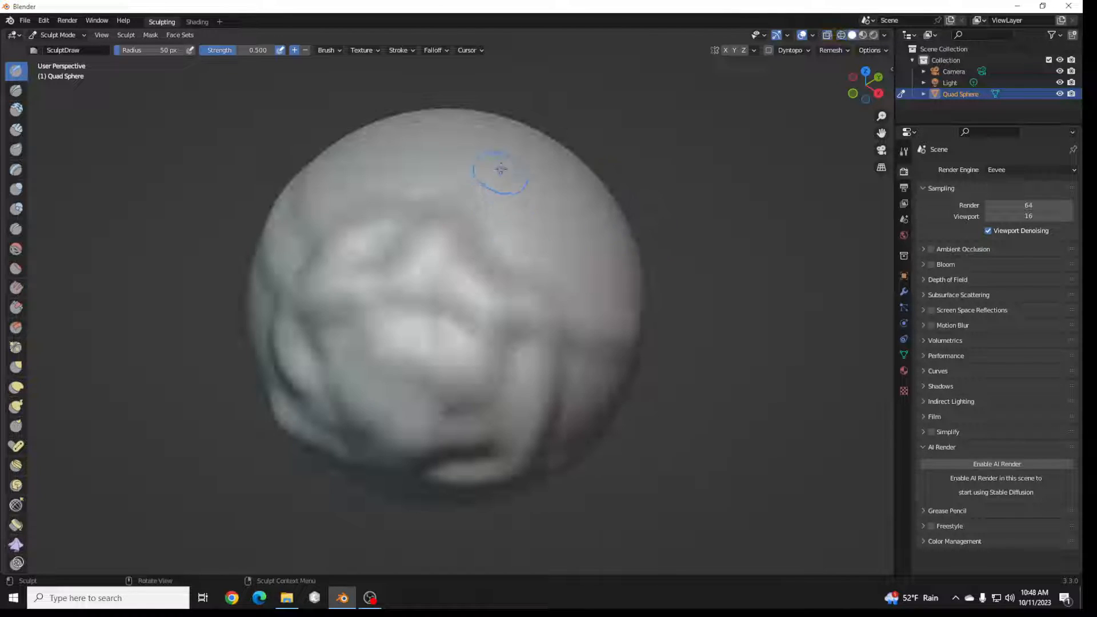
# Sculpt a stroke, remesh at 0.1 m voxel size, and view the sparser mesh in wireframe
pyautogui.moveTo(500, 172); pyautogui.dragTo(441, 392)
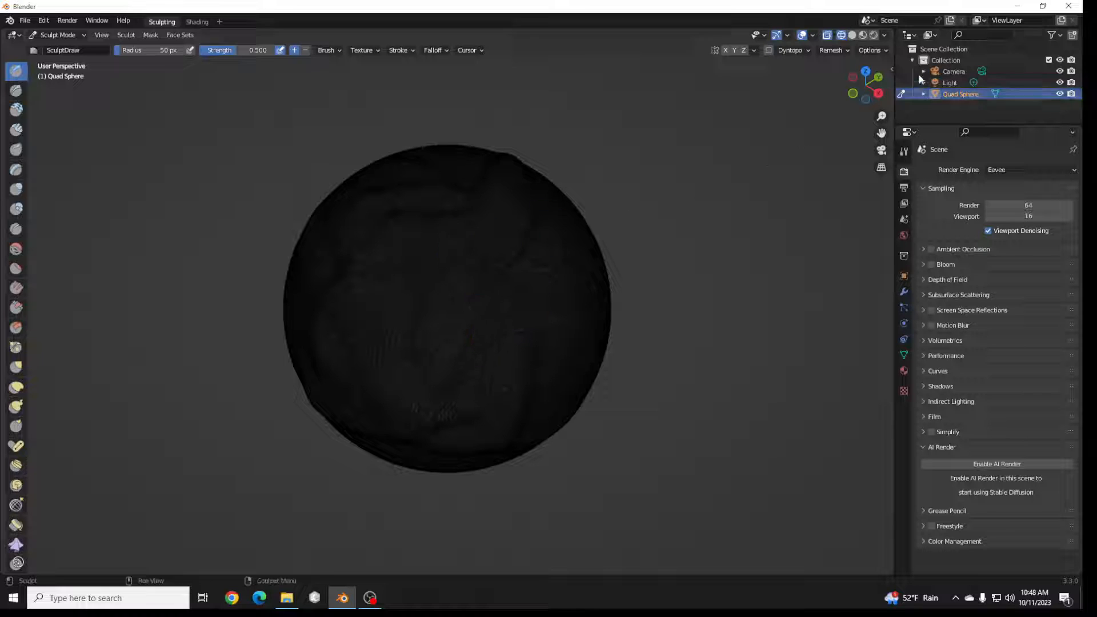
pyautogui.click(832, 49)
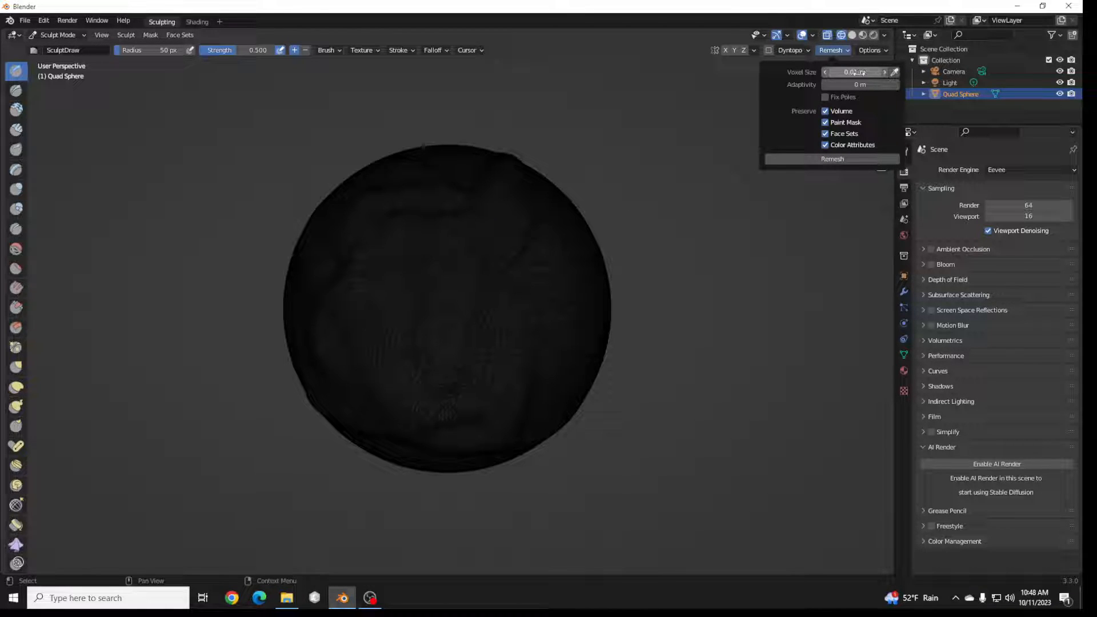
pyautogui.click(855, 72)
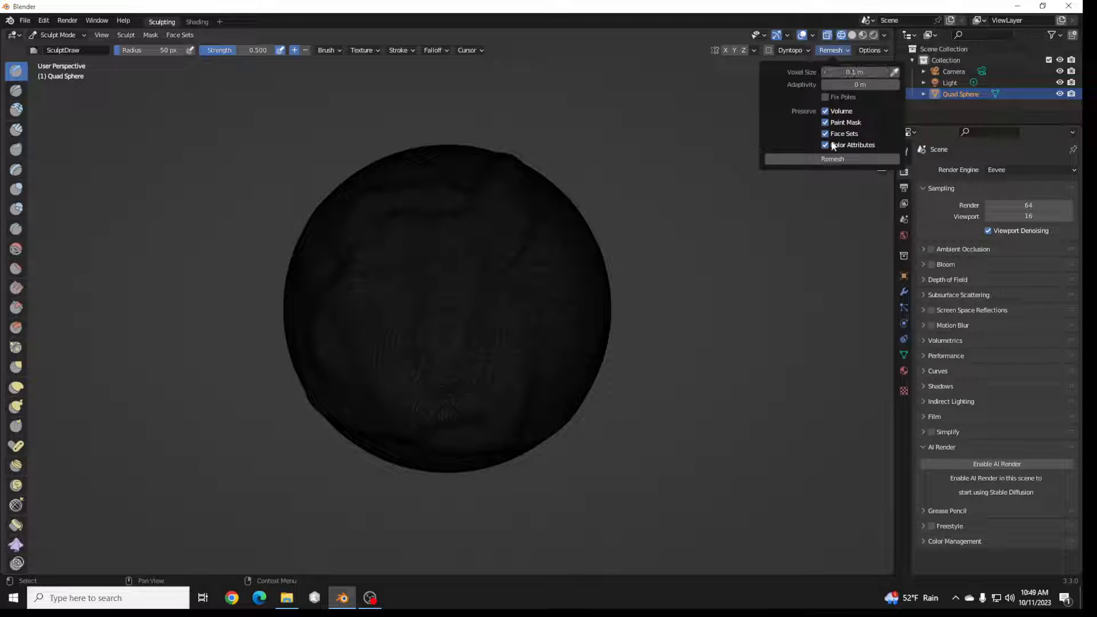
pyautogui.click(832, 159)
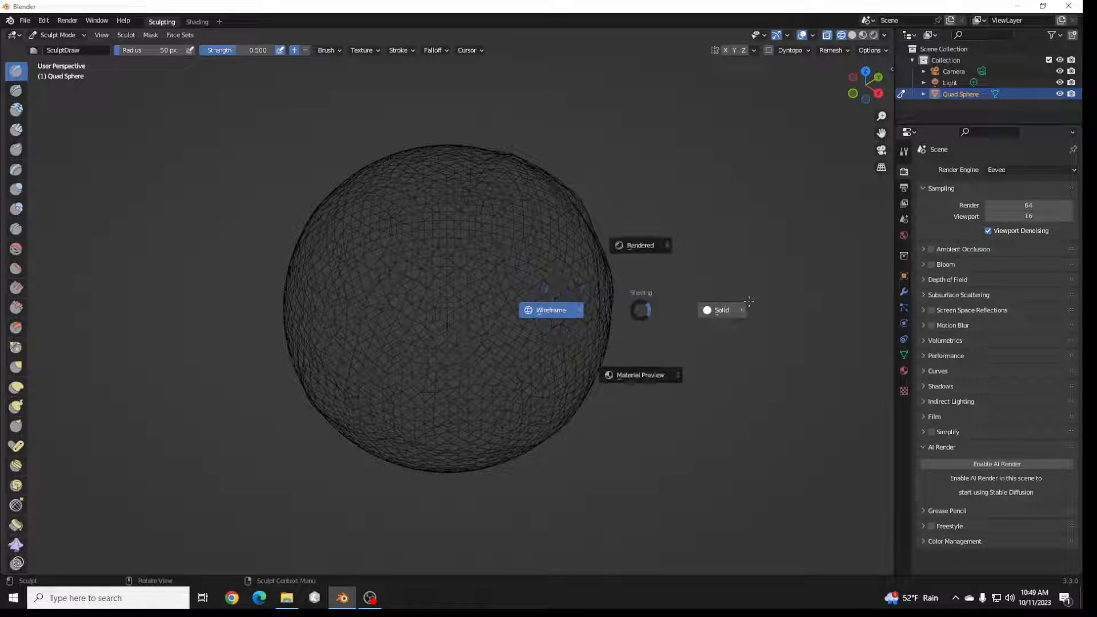
pyautogui.click(721, 310)
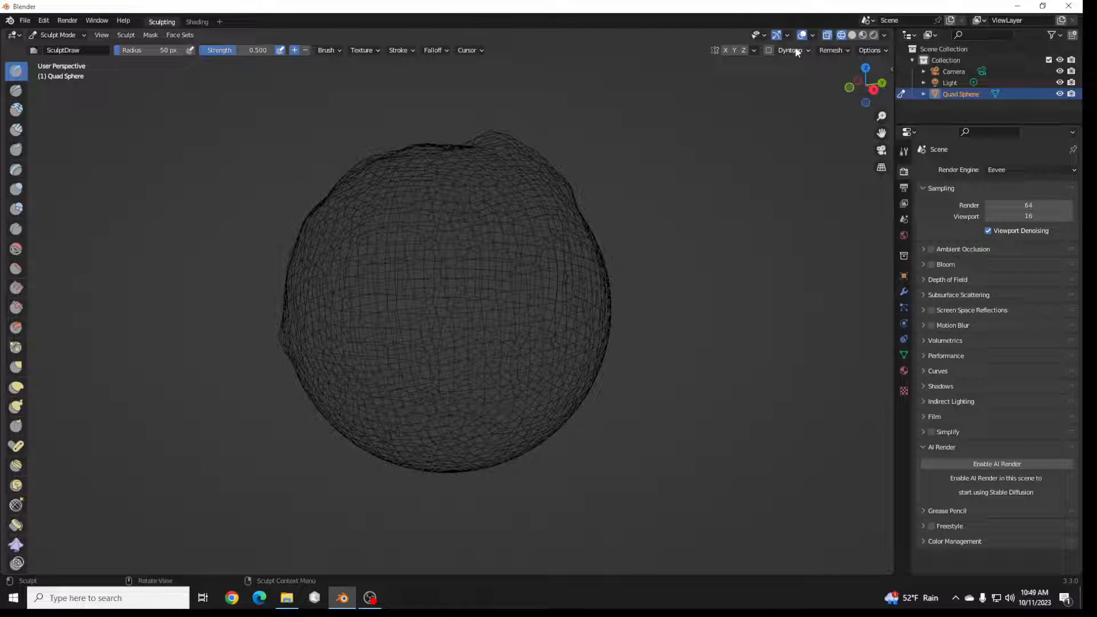
# Enable Dyntopo and sculpt strokes that add dense, finely triangulated detail patches
pyautogui.click(789, 49)
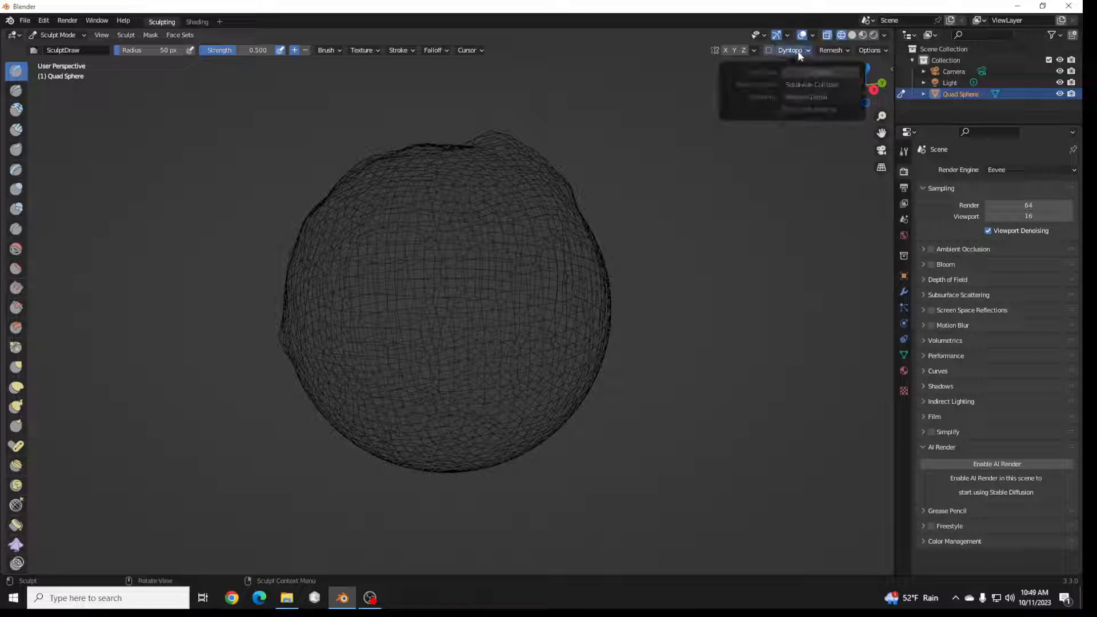
pyautogui.click(789, 49)
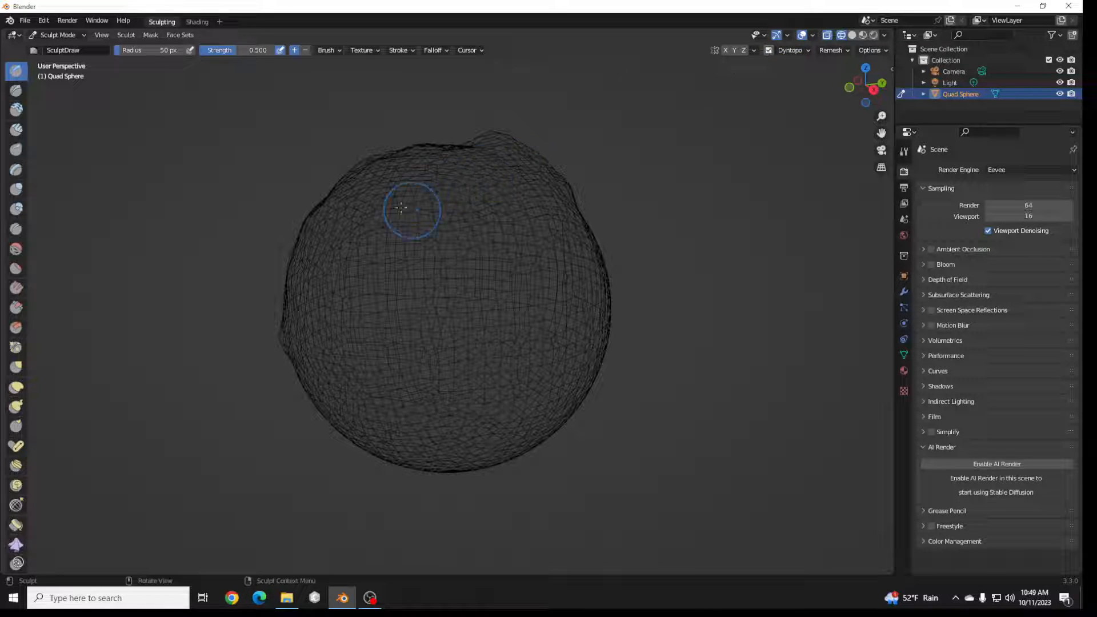
pyautogui.moveTo(401, 208); pyautogui.dragTo(434, 219)
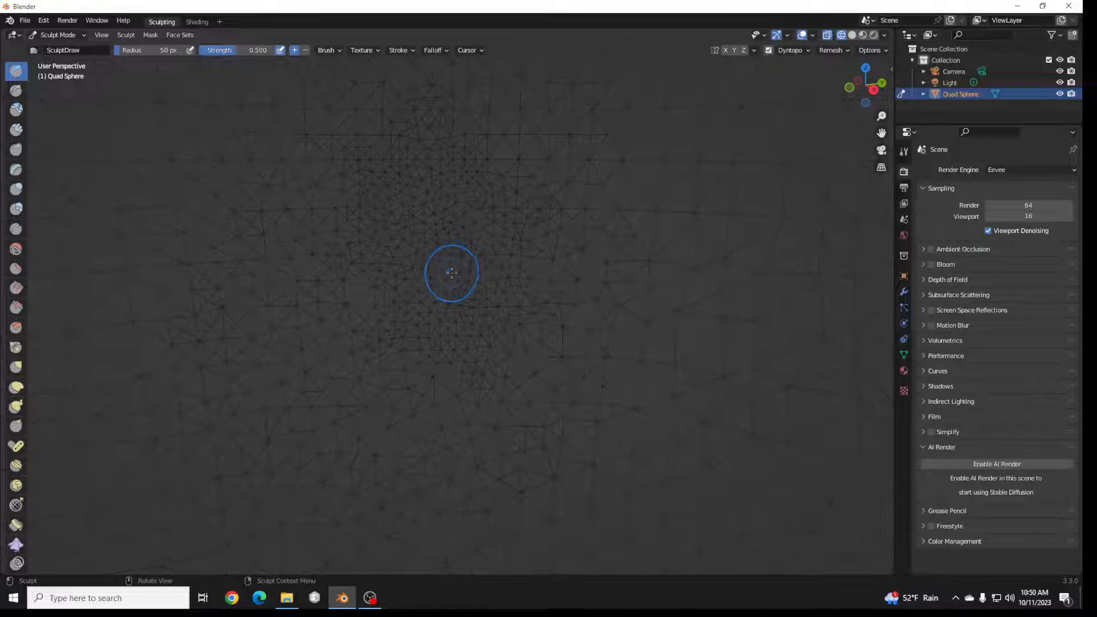
pyautogui.moveTo(452, 273); pyautogui.dragTo(432, 267)
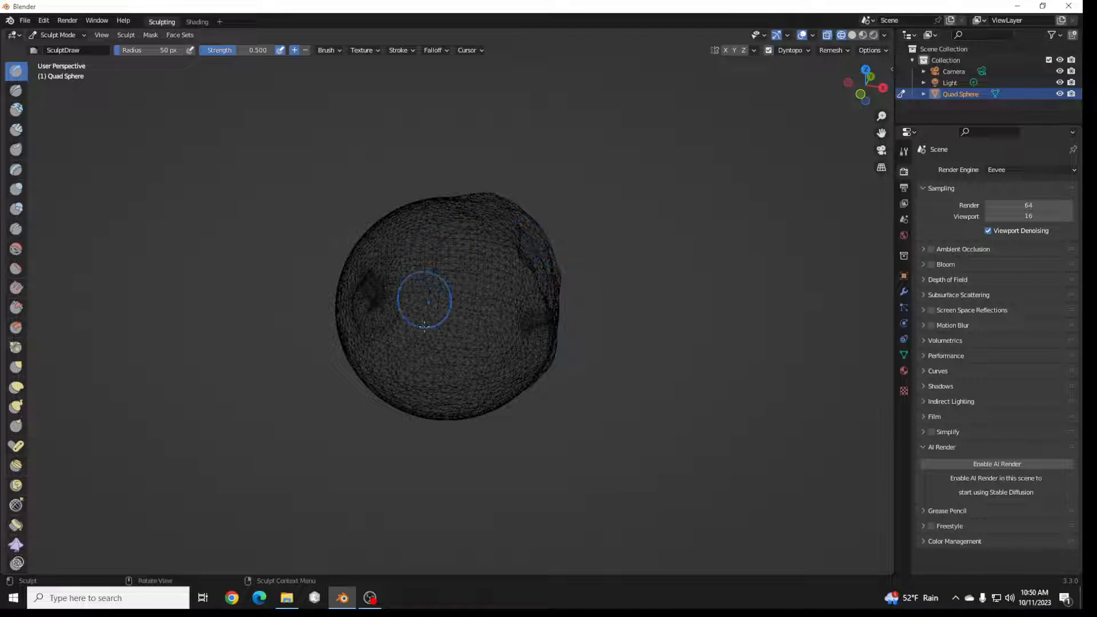
pyautogui.moveTo(423, 304); pyautogui.dragTo(419, 392)
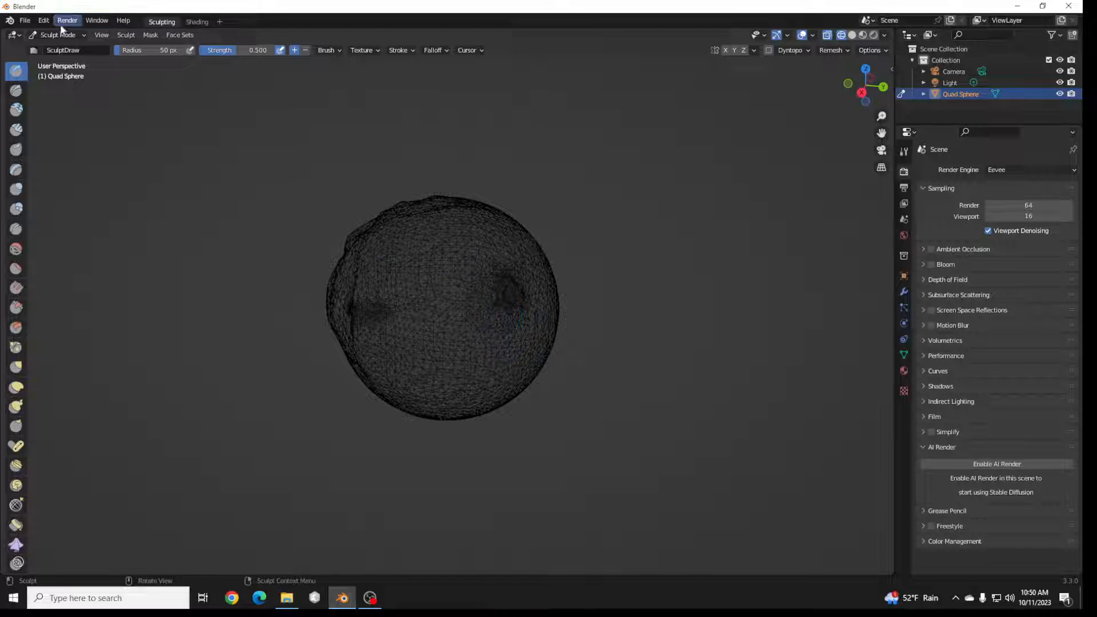
pyautogui.click(24, 19)
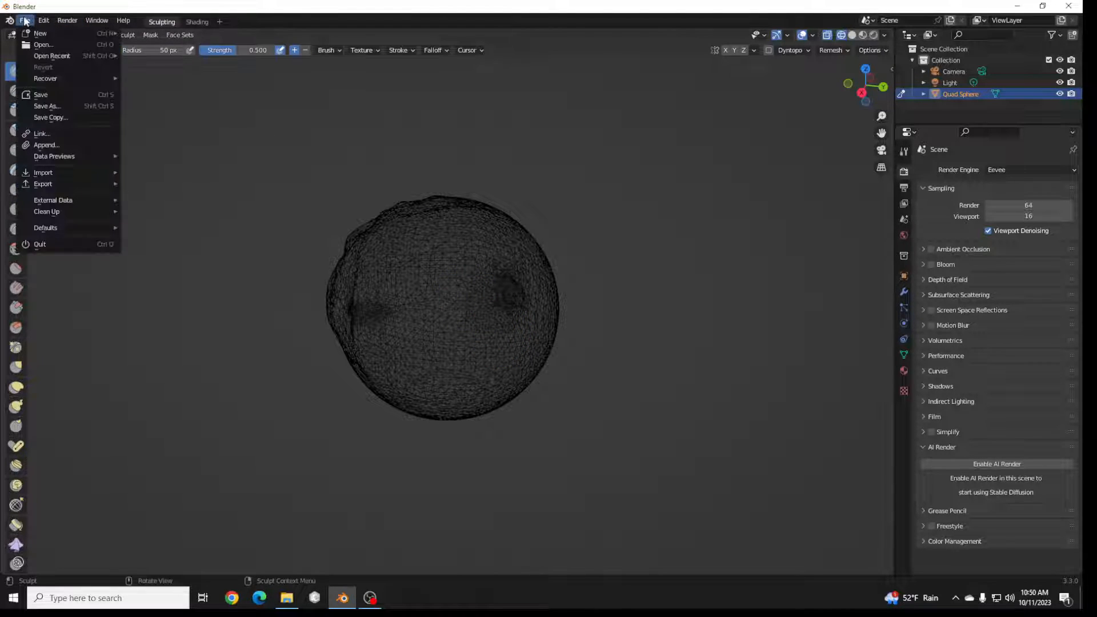
pyautogui.click(40, 244)
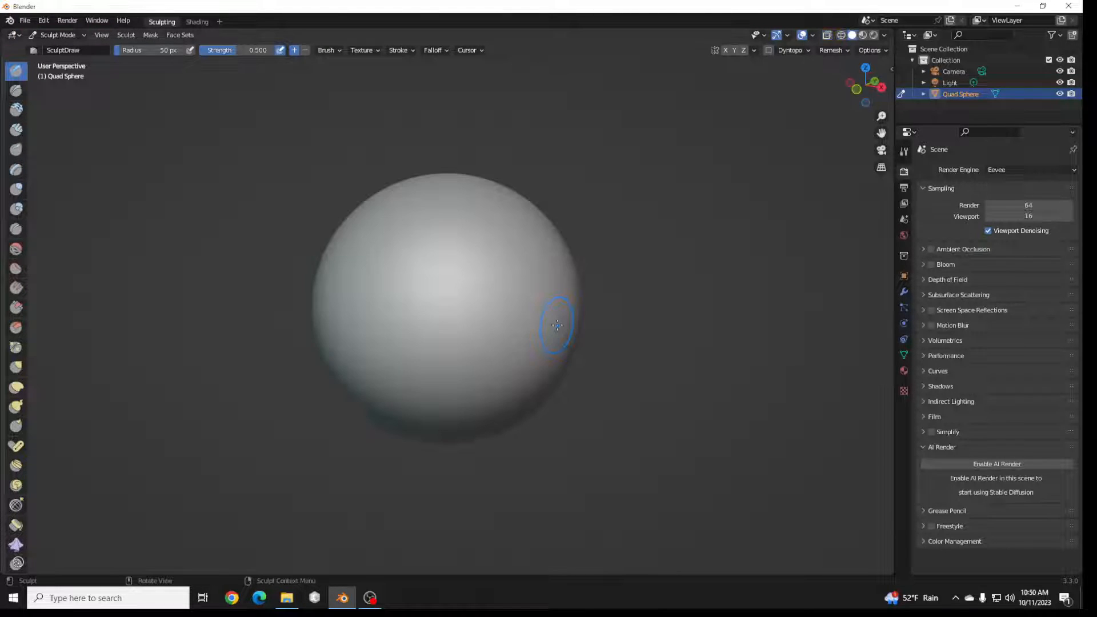
pyautogui.click(832, 49)
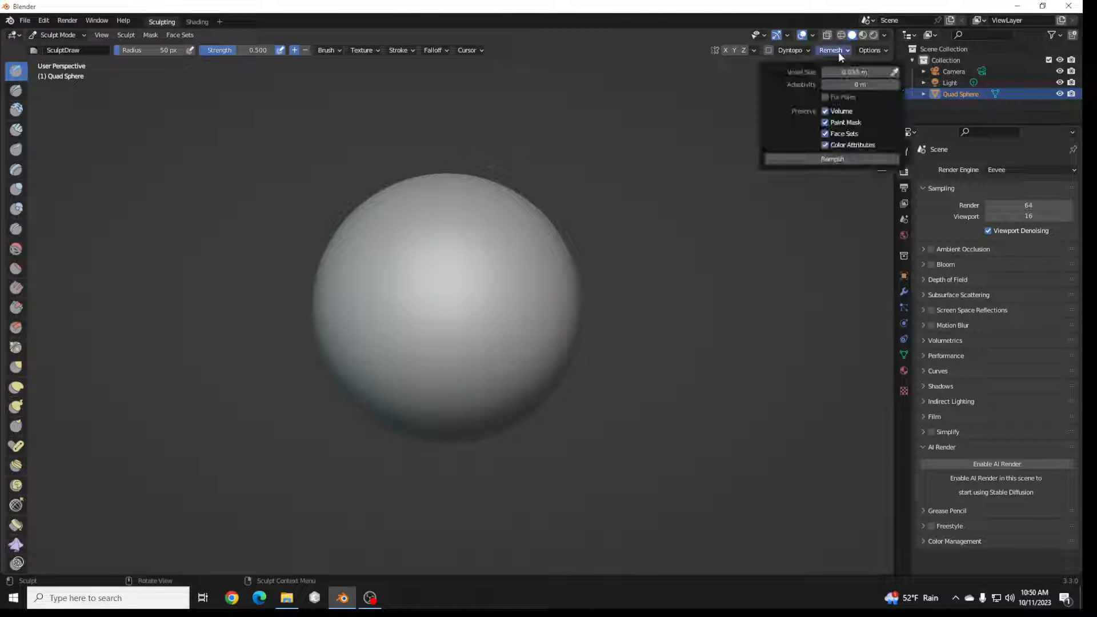
pyautogui.click(859, 72)
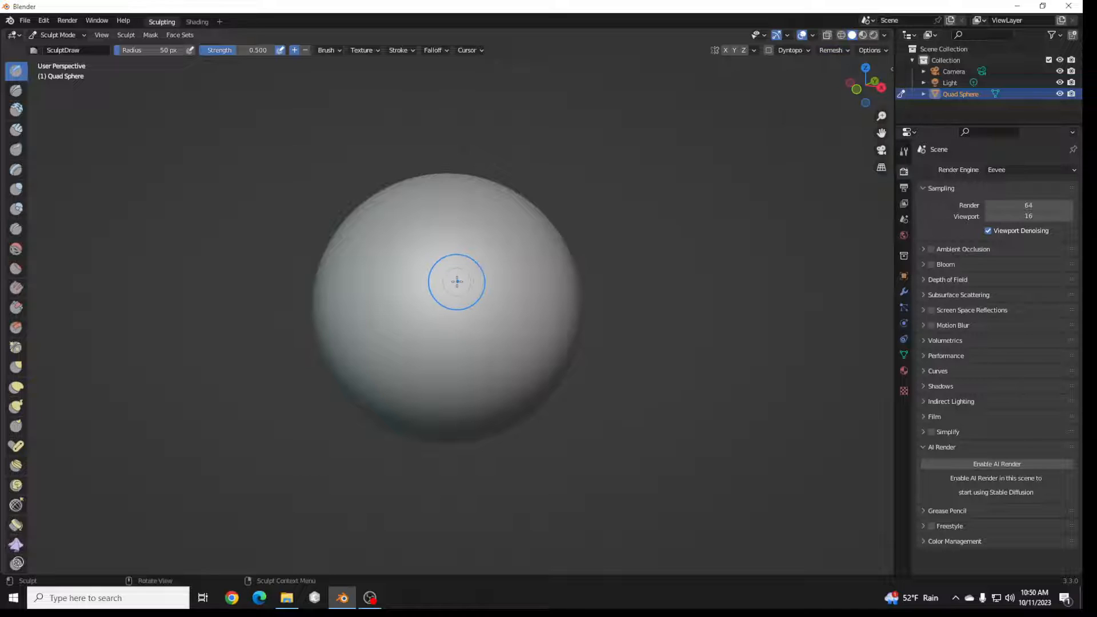
pyautogui.moveTo(214, 152)
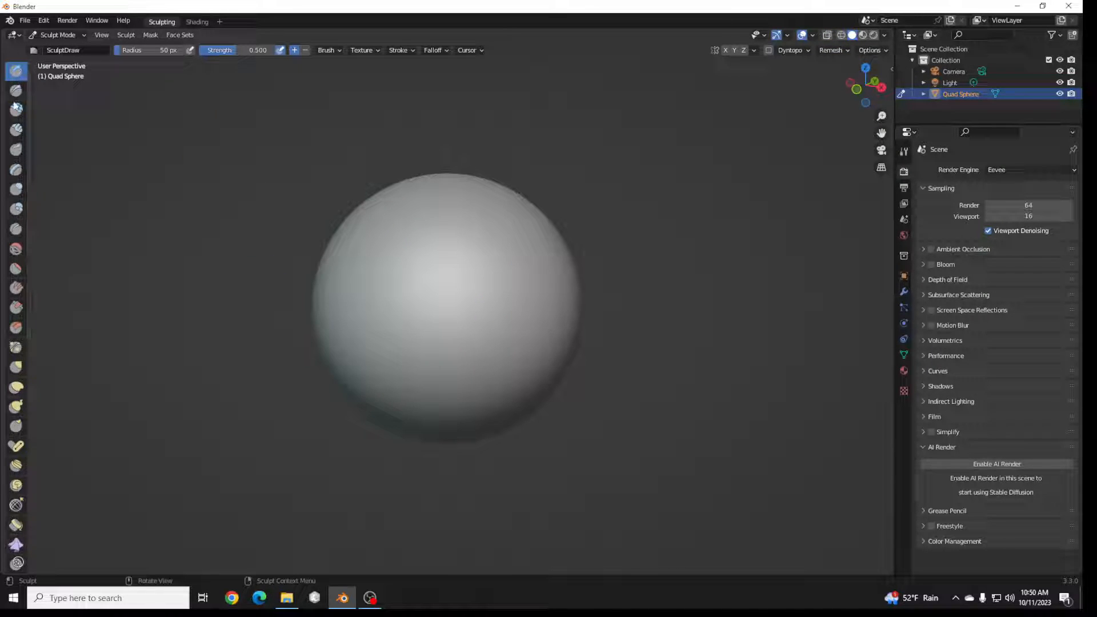
pyautogui.moveTo(27, 197)
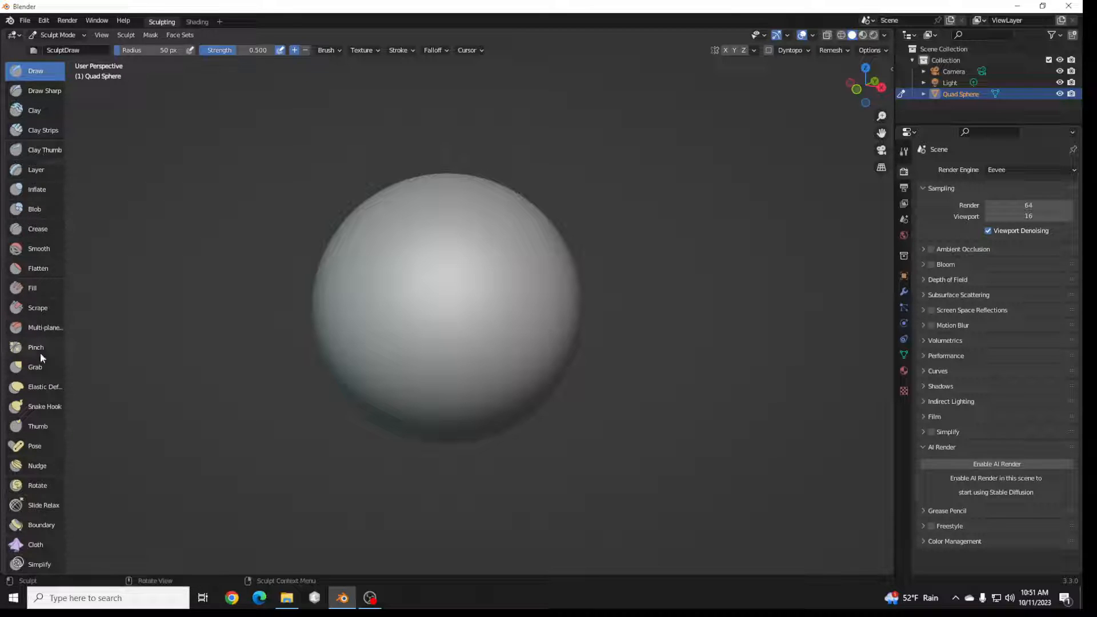
pyautogui.moveTo(1, 182)
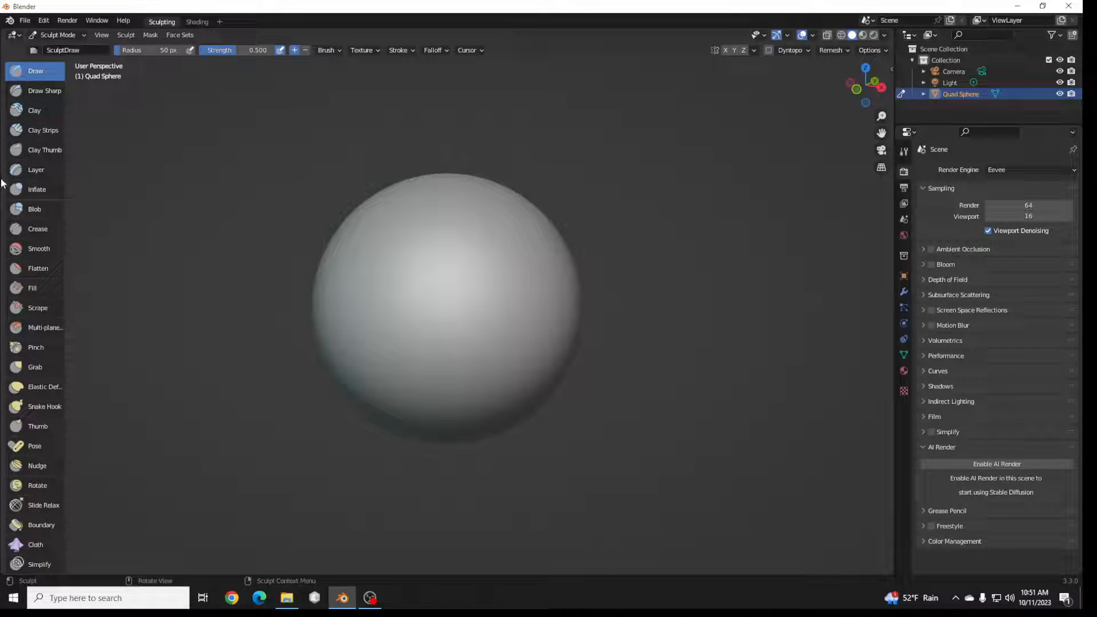
pyautogui.moveTo(307, 145)
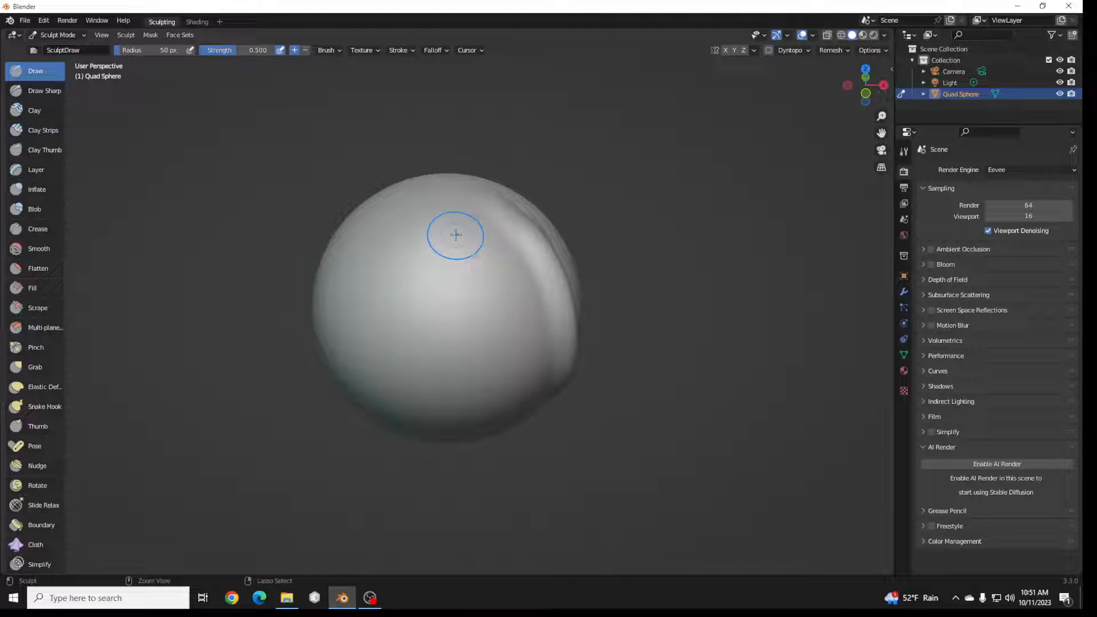
# Paint a Draw stroke on the sphere, then a Draw Sharp ridge along its right side
pyautogui.moveTo(456, 234); pyautogui.dragTo(511, 318)
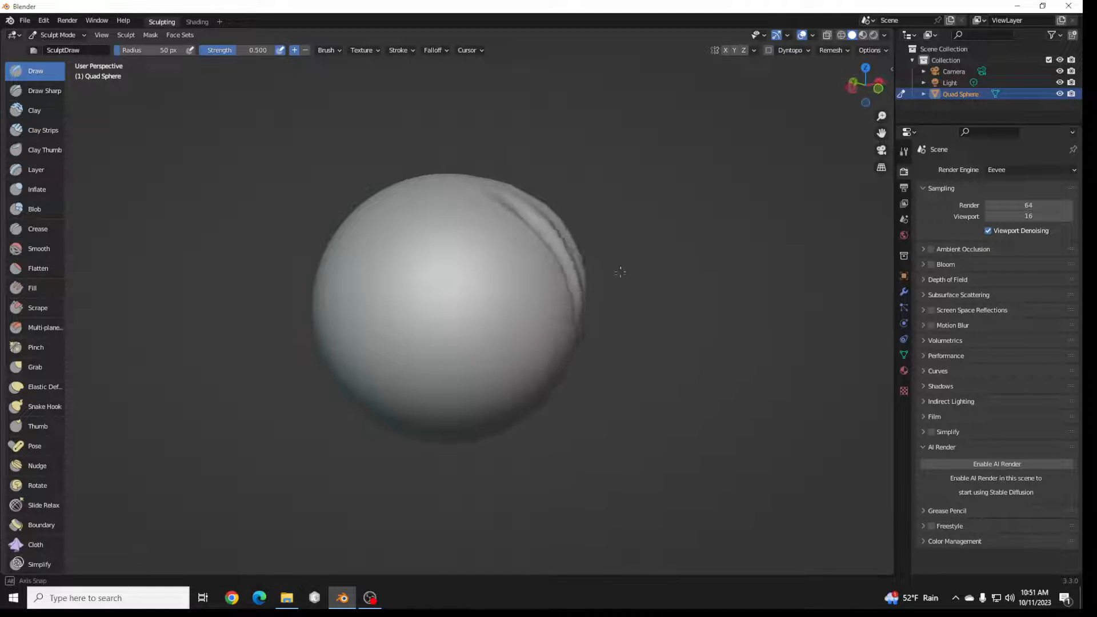
pyautogui.click(45, 90)
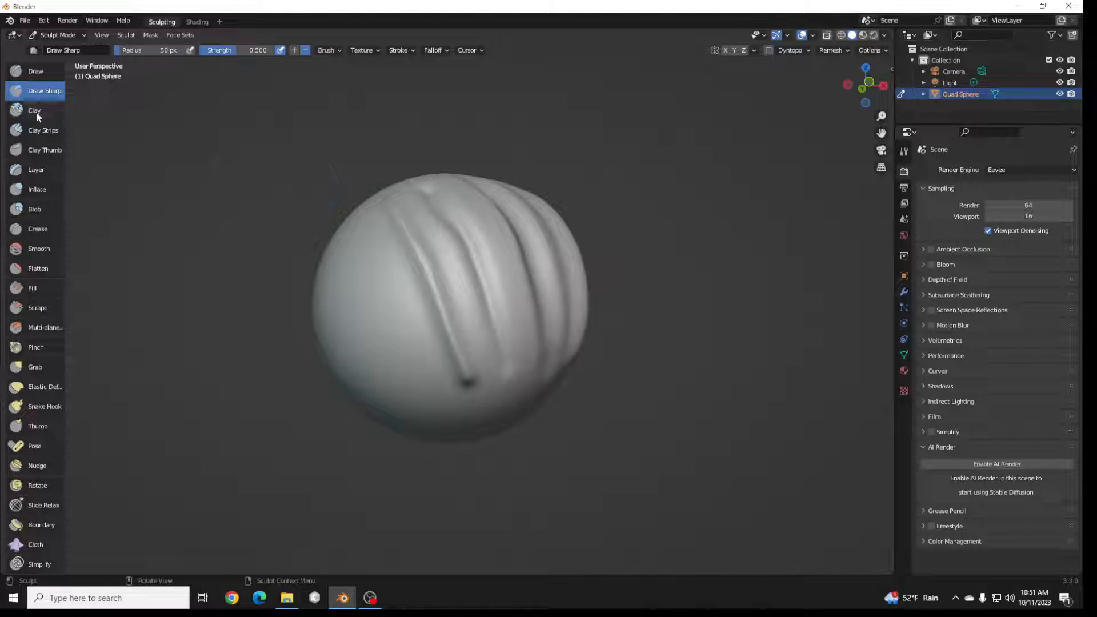
# Add a Clay stroke and a Clay Strips stroke to the sphere
pyautogui.click(33, 109)
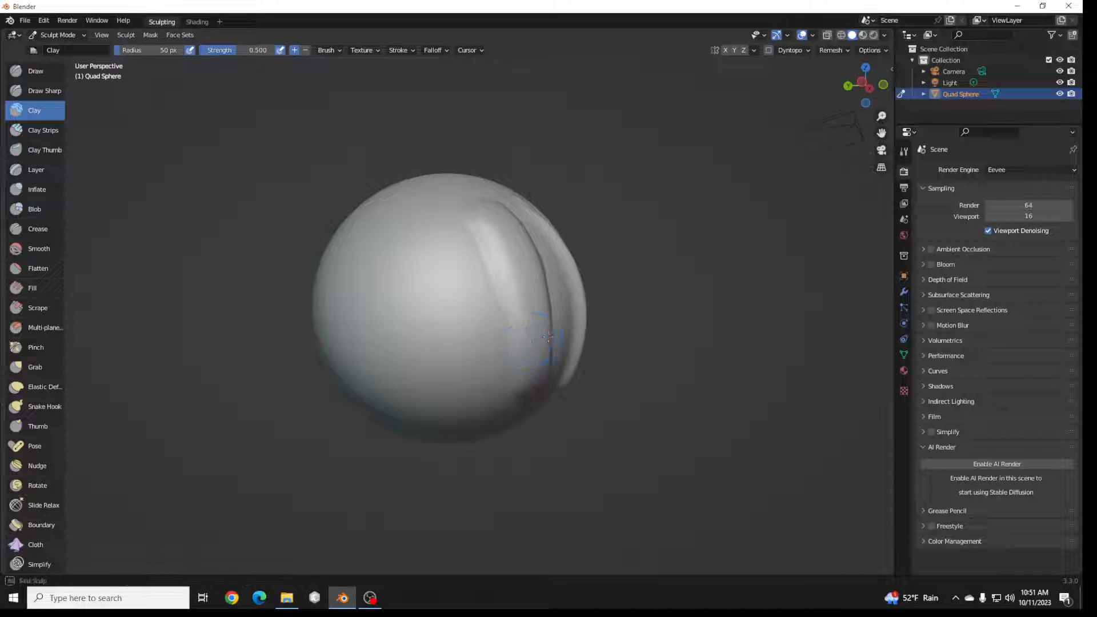
pyautogui.moveTo(547, 340); pyautogui.dragTo(490, 238)
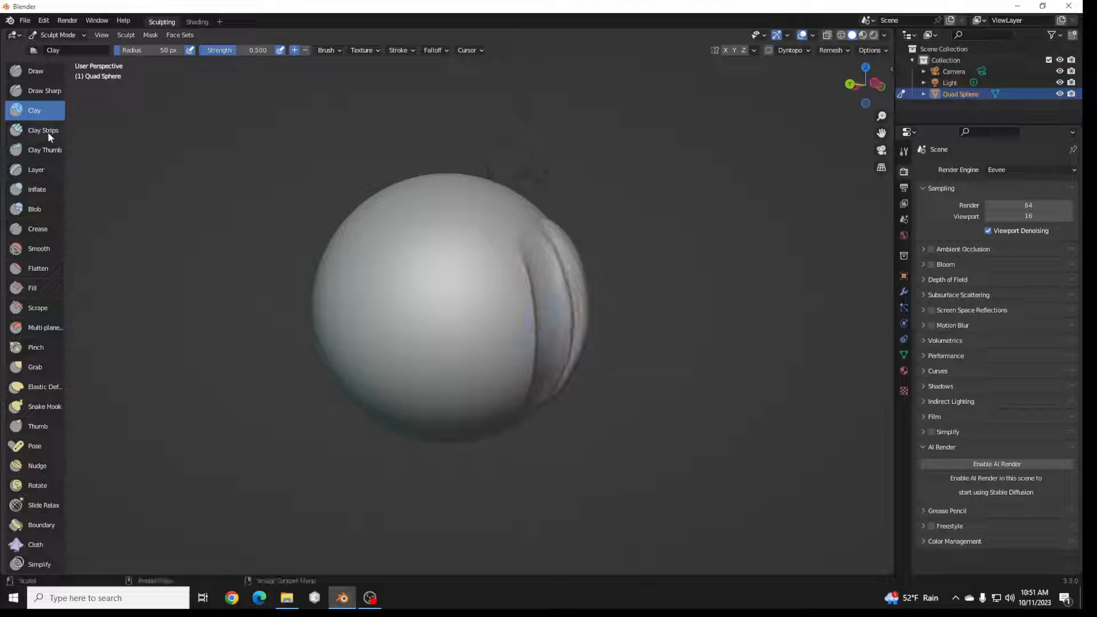
pyautogui.click(42, 130)
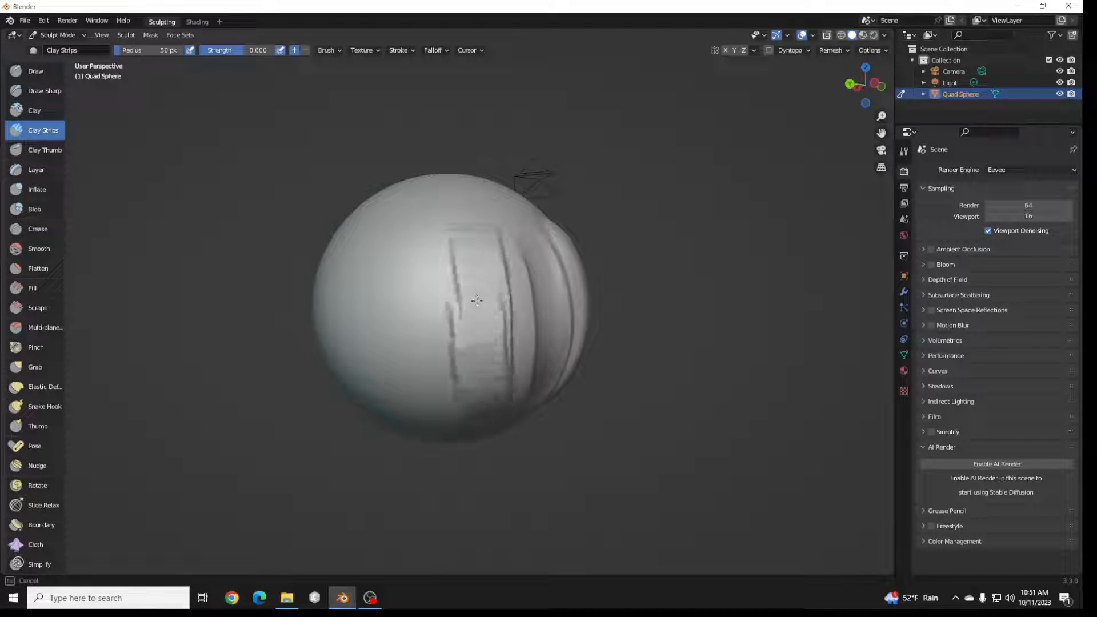
pyautogui.moveTo(475, 300); pyautogui.dragTo(455, 349)
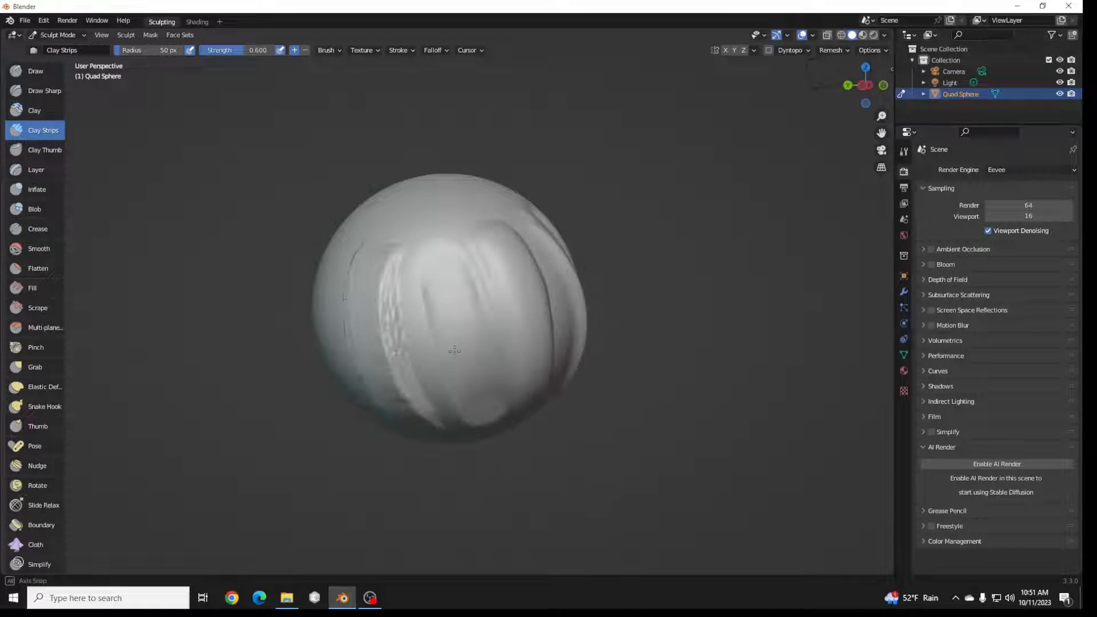
pyautogui.moveTo(455, 350); pyautogui.dragTo(458, 409)
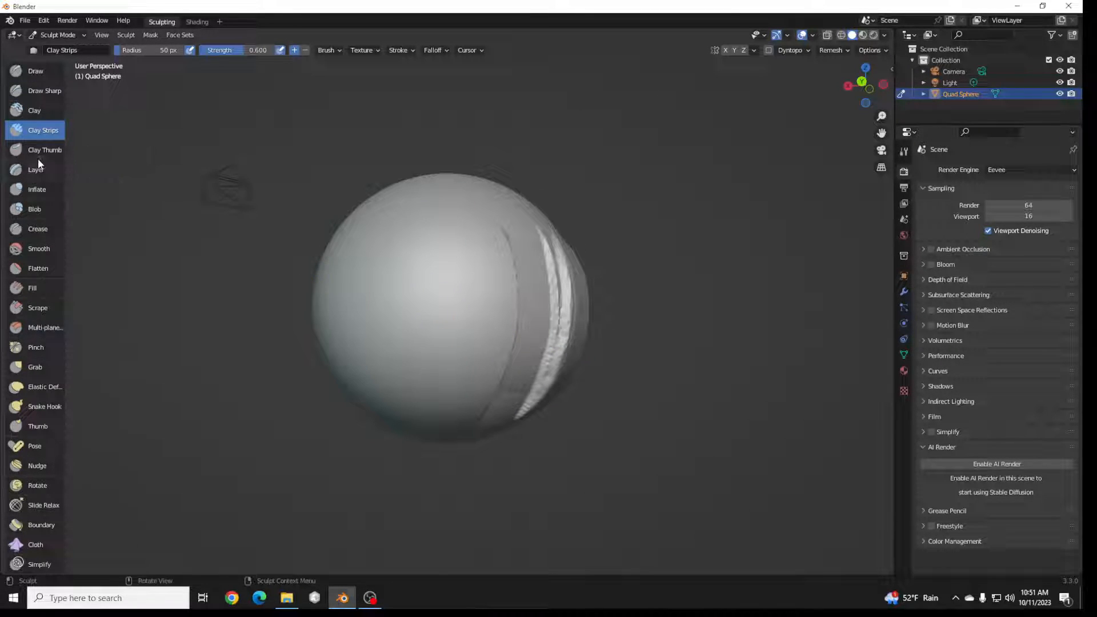
# Press a deep Clay Thumb groove into the sphere, then build up a raised Layer stroke
pyautogui.click(44, 150)
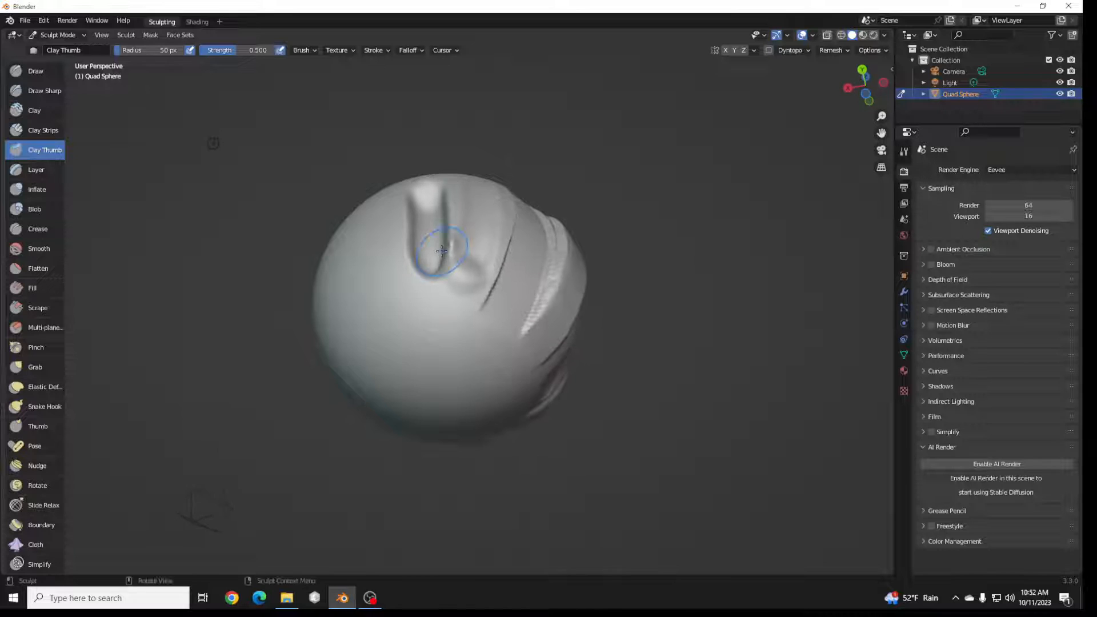
pyautogui.moveTo(481, 195)
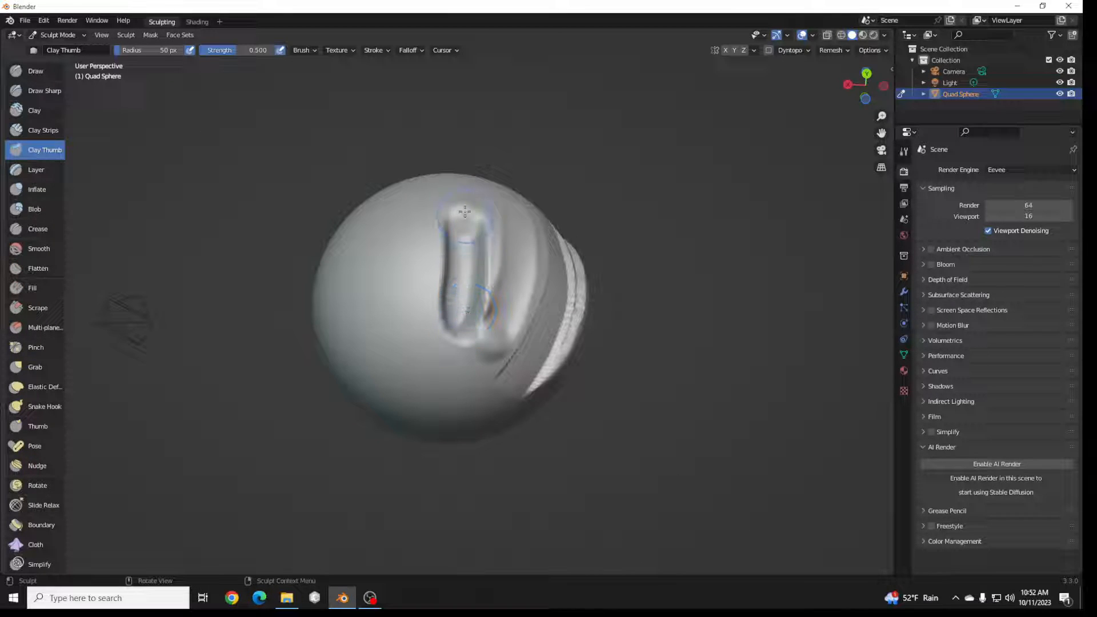
pyautogui.moveTo(464, 211); pyautogui.dragTo(461, 259)
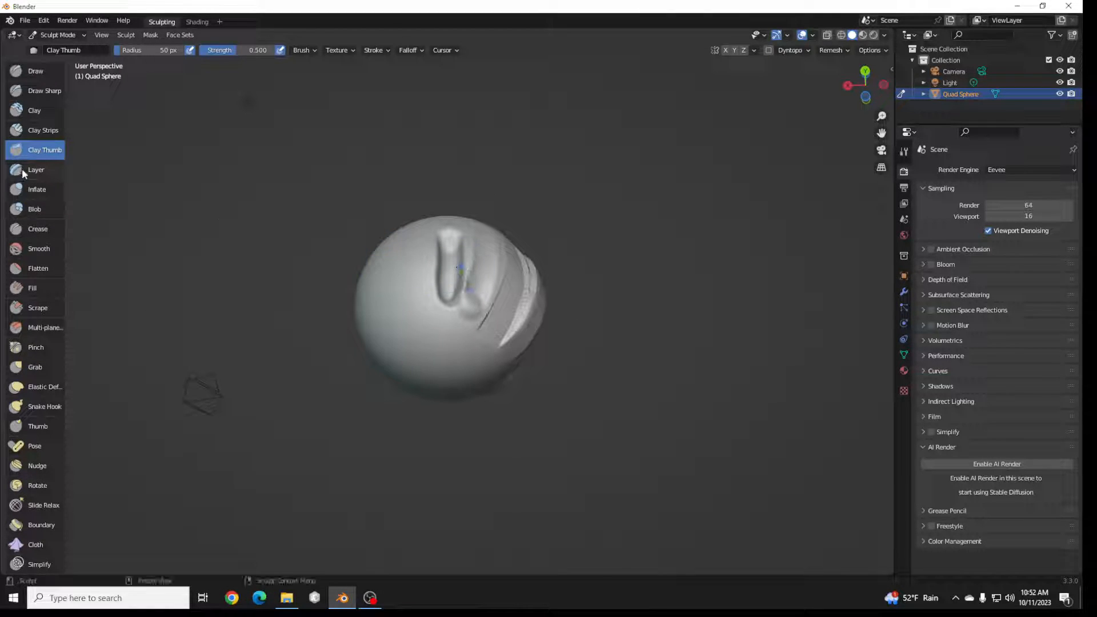
pyautogui.click(36, 169)
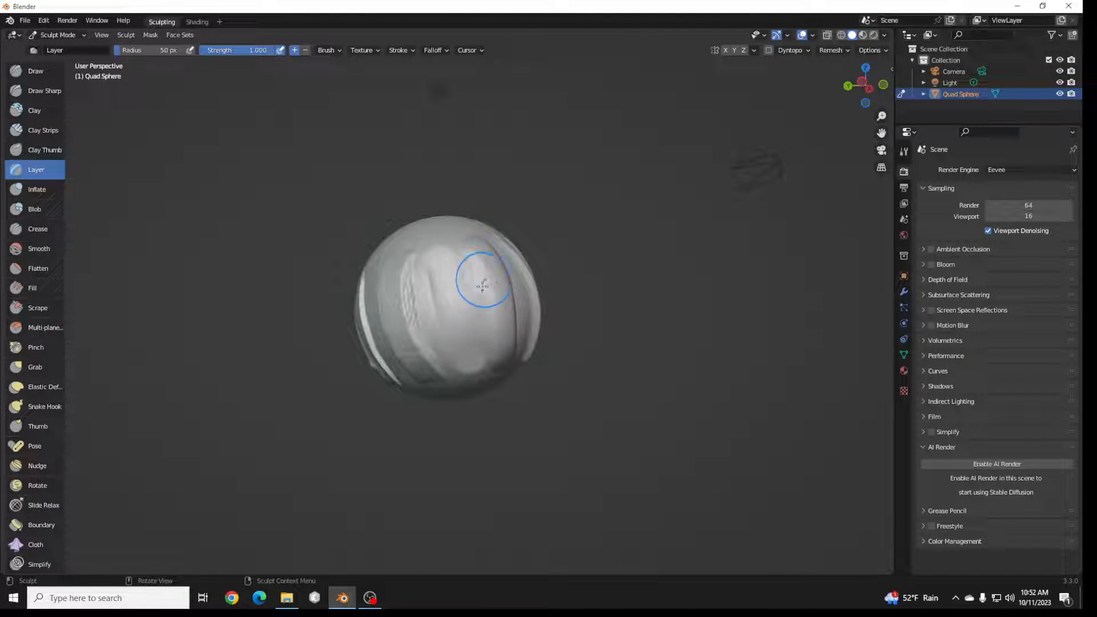
pyautogui.moveTo(482, 287); pyautogui.dragTo(475, 255)
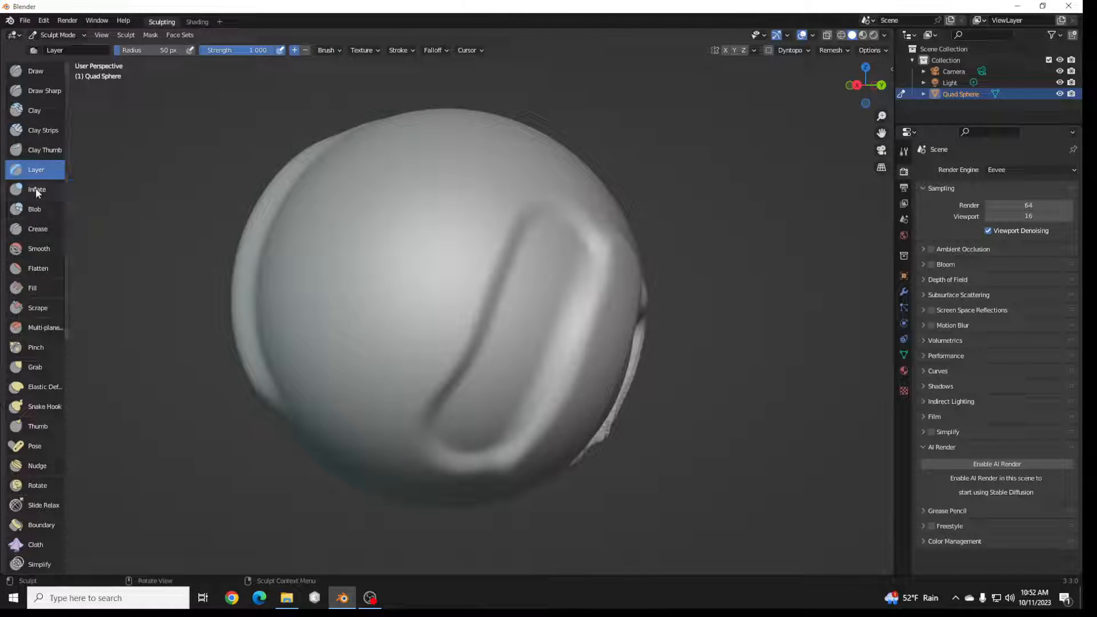
# Inflate a patch near the top of the sphere and raise a Blob bump
pyautogui.click(36, 189)
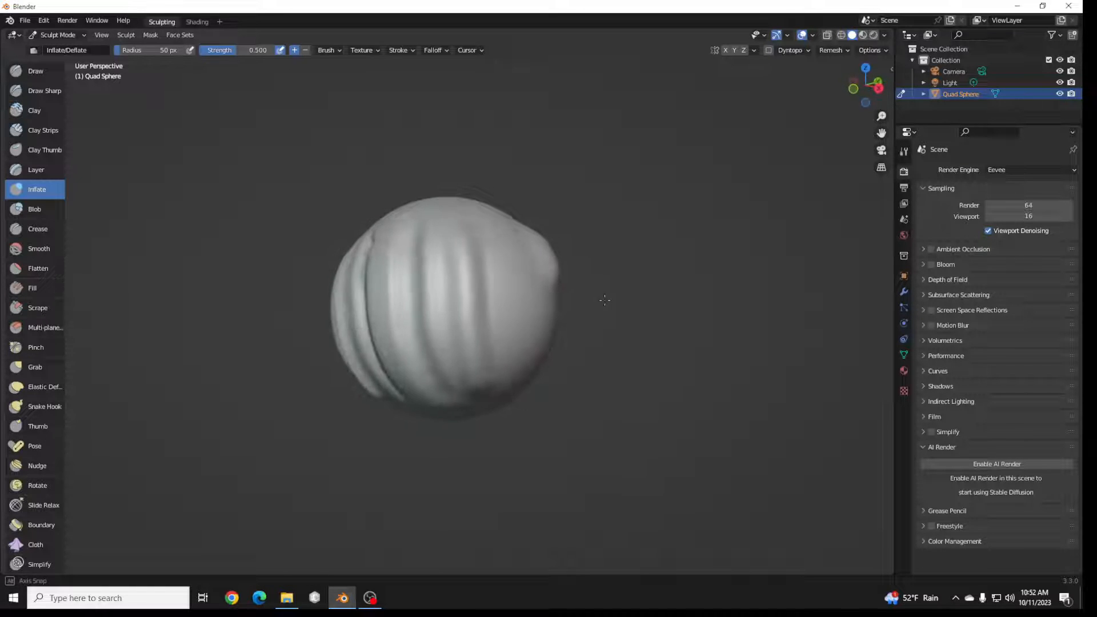
pyautogui.moveTo(602, 301); pyautogui.dragTo(469, 284)
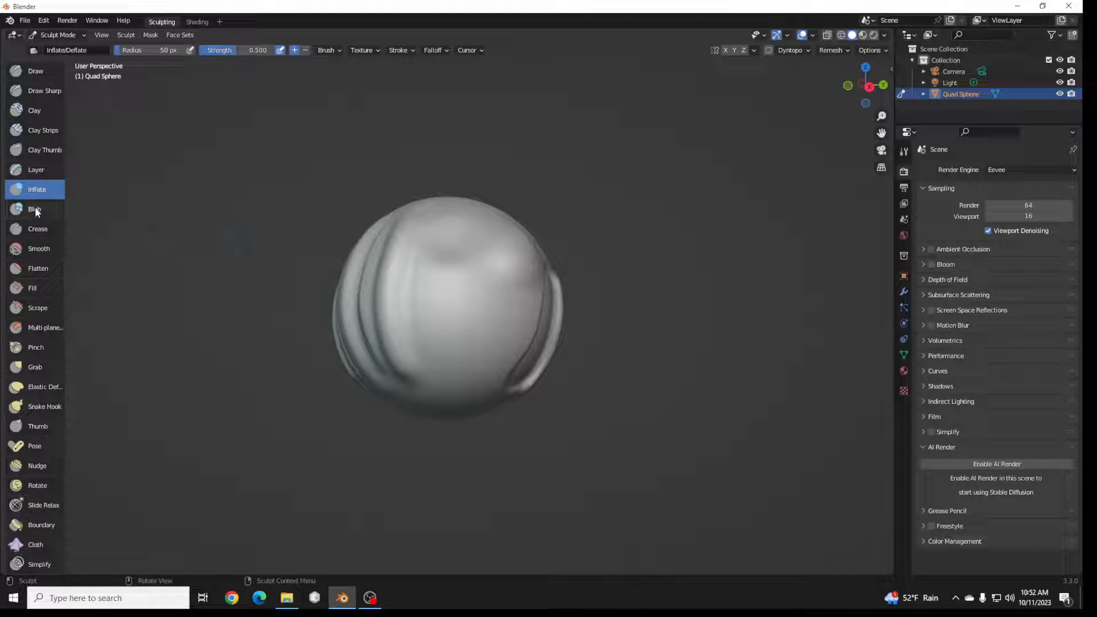
pyautogui.click(34, 208)
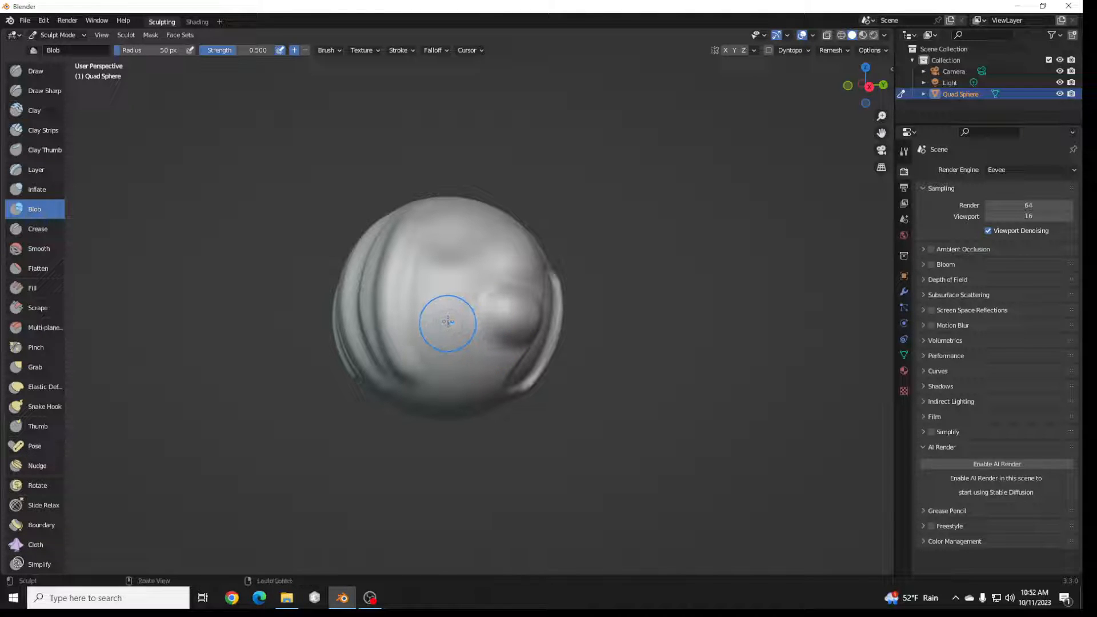
pyautogui.moveTo(448, 322); pyautogui.dragTo(521, 322)
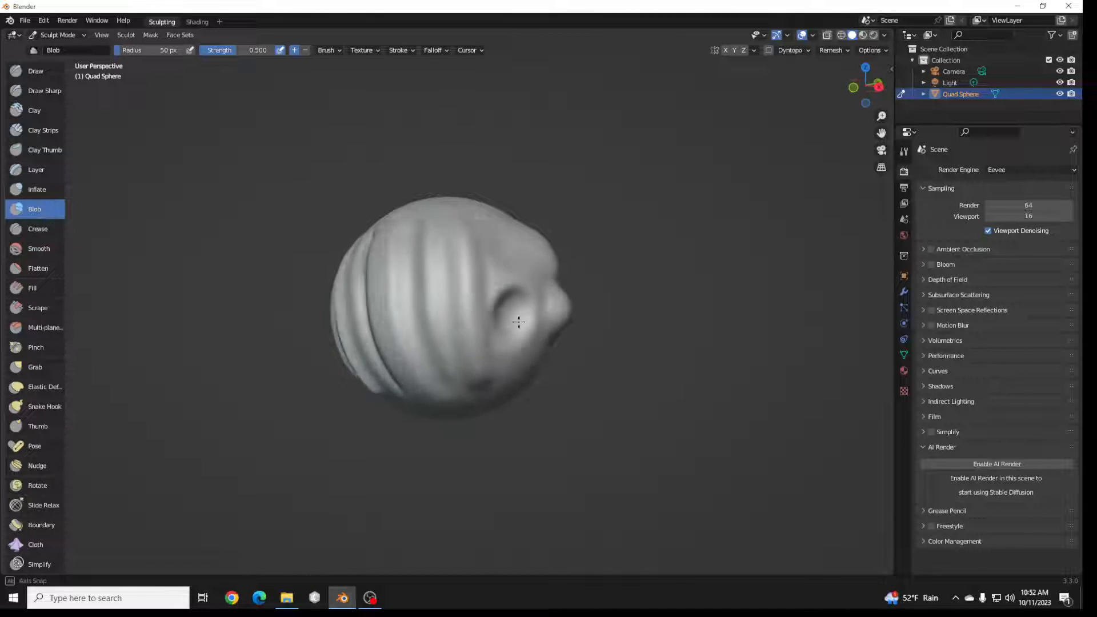
pyautogui.moveTo(517, 322); pyautogui.dragTo(441, 364)
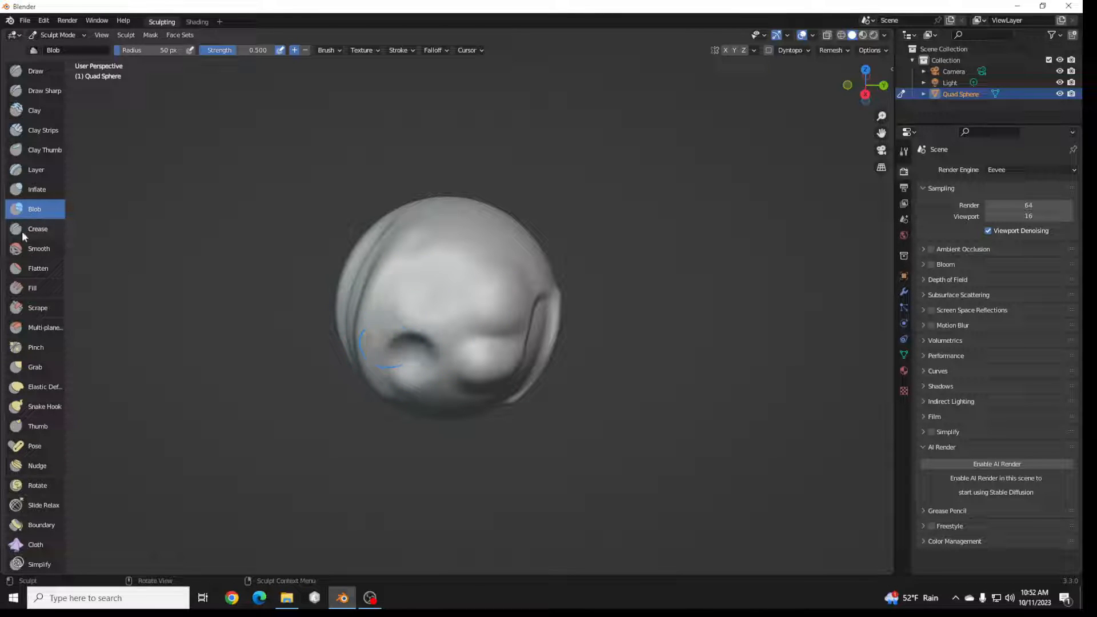
# Cut a Crease line into the sphere with the Crease brush
pyautogui.click(38, 229)
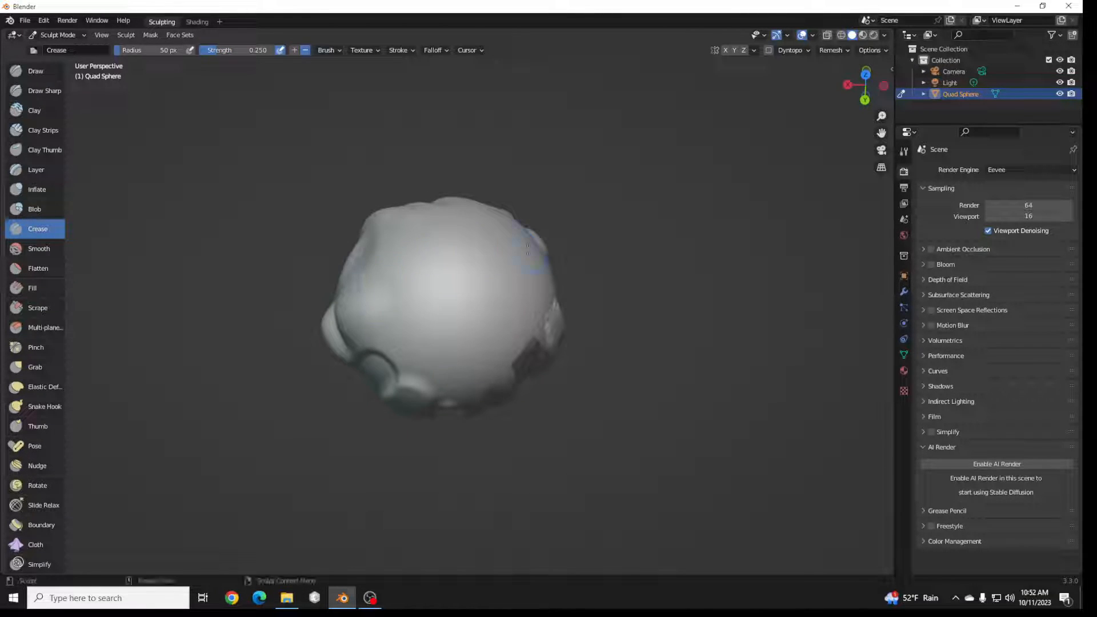
pyautogui.moveTo(531, 260); pyautogui.dragTo(482, 329)
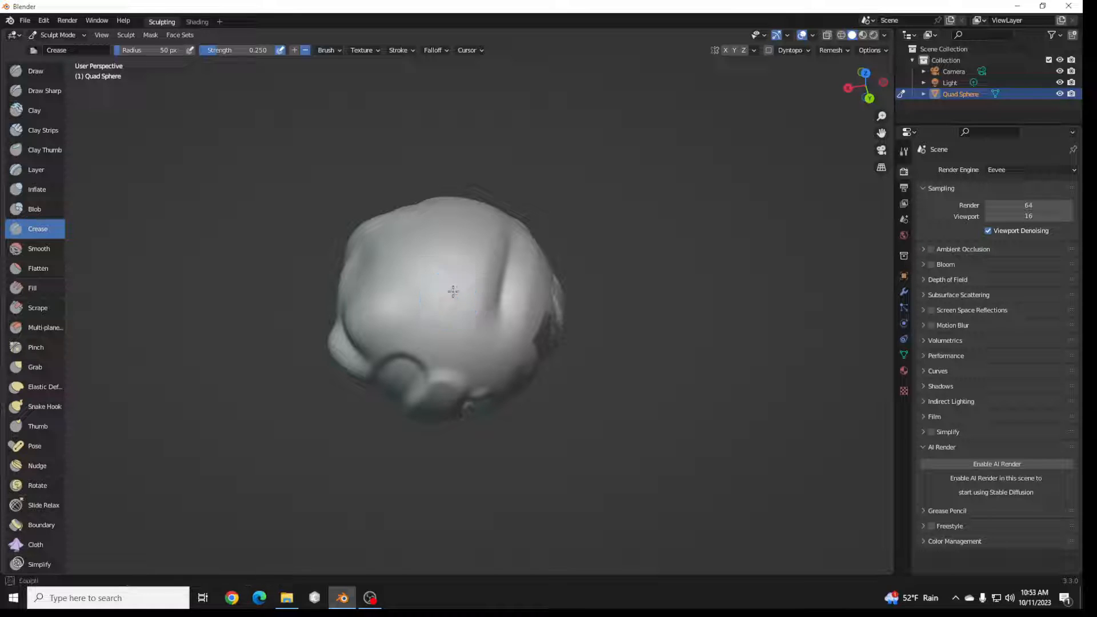
pyautogui.moveTo(452, 290); pyautogui.dragTo(491, 251)
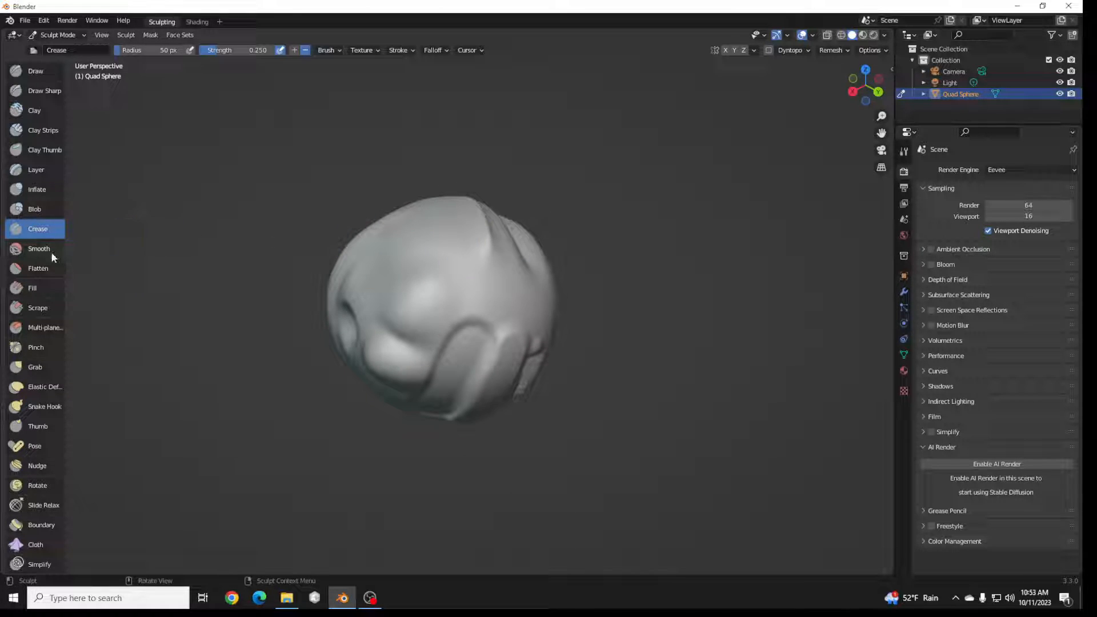
# Soften the sculpted front patch with Smooth brush strokes
pyautogui.click(39, 248)
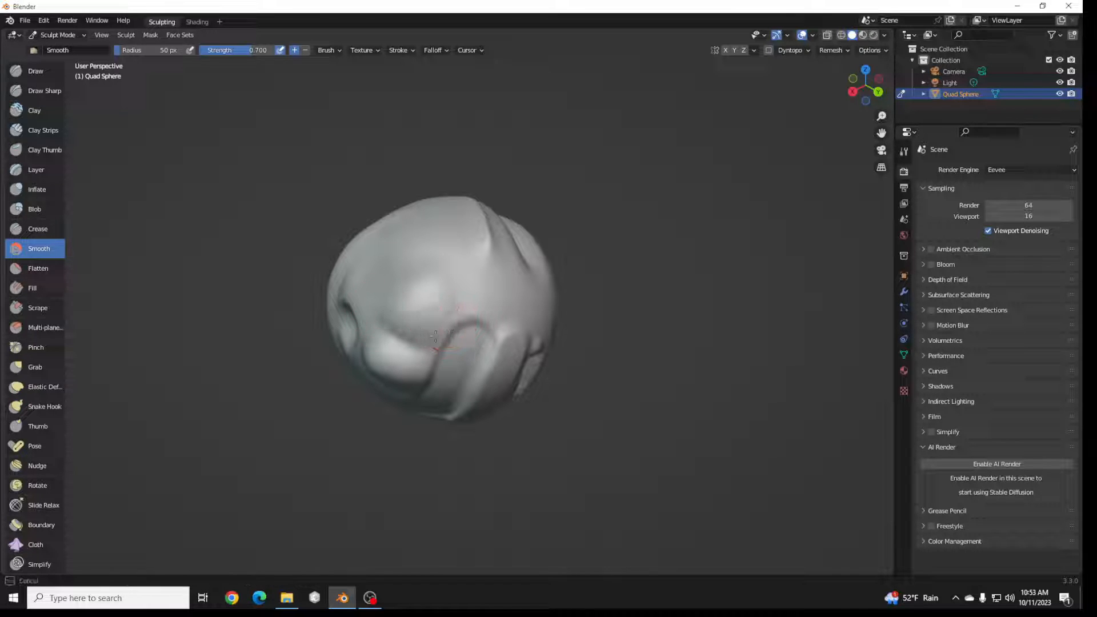
pyautogui.moveTo(435, 336); pyautogui.dragTo(458, 384)
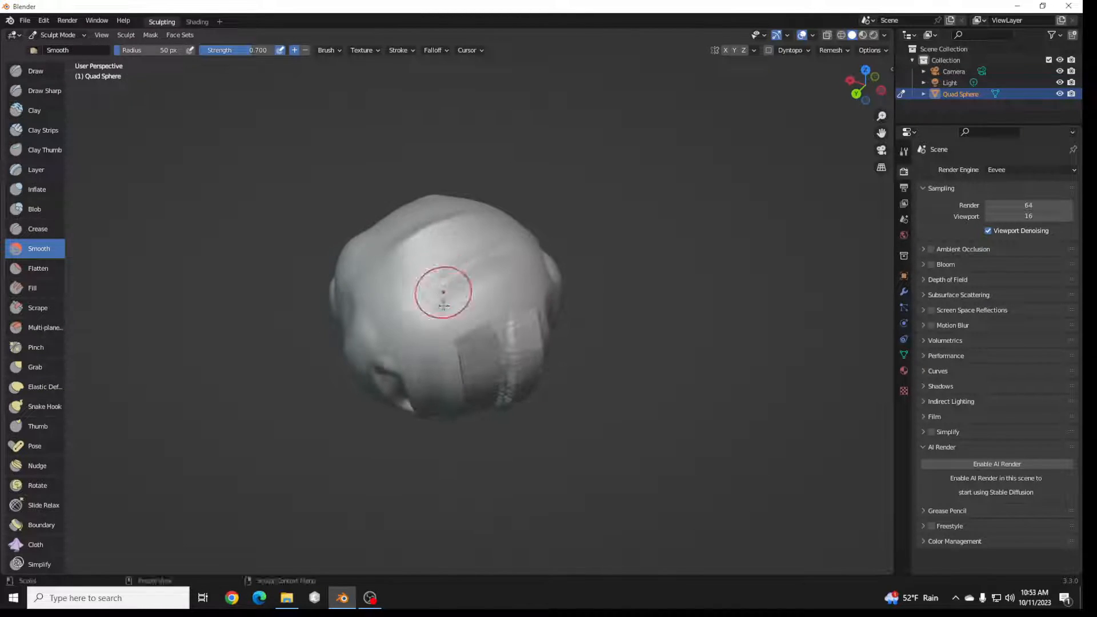
pyautogui.moveTo(443, 291); pyautogui.dragTo(444, 291)
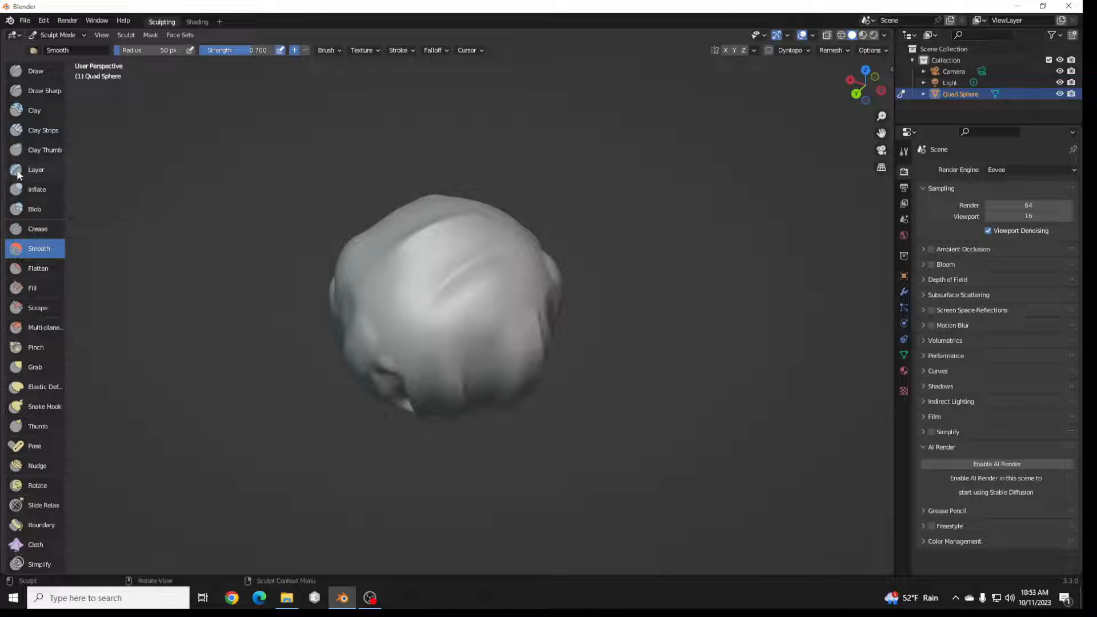
# Raise a flat Layer-brush patch along the sphere's lower front
pyautogui.click(35, 169)
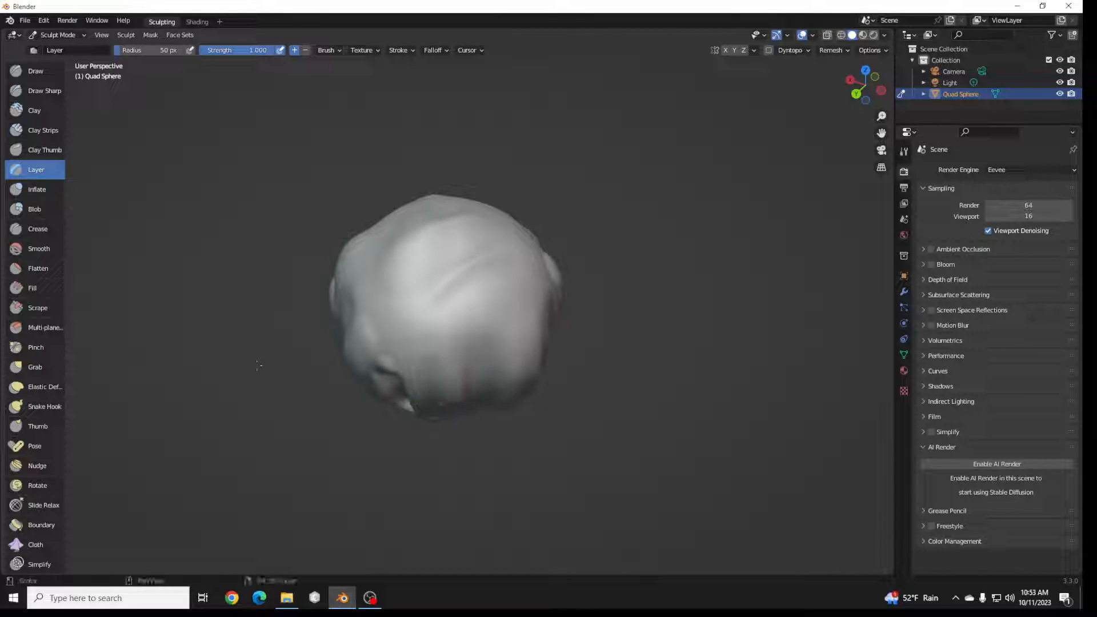
pyautogui.moveTo(36, 170)
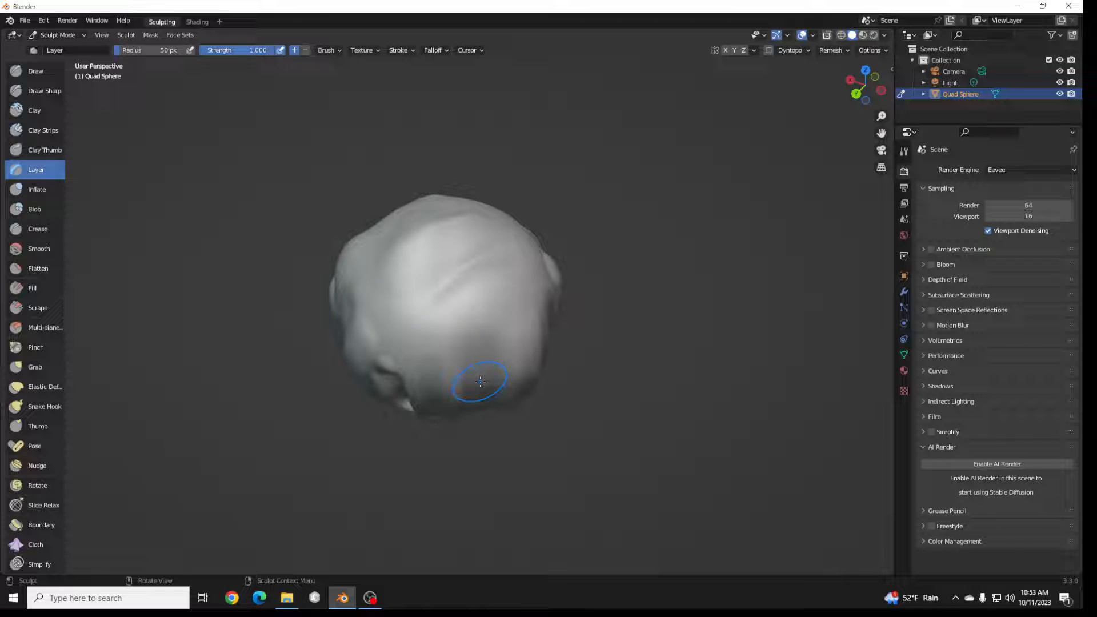
pyautogui.moveTo(80, 232)
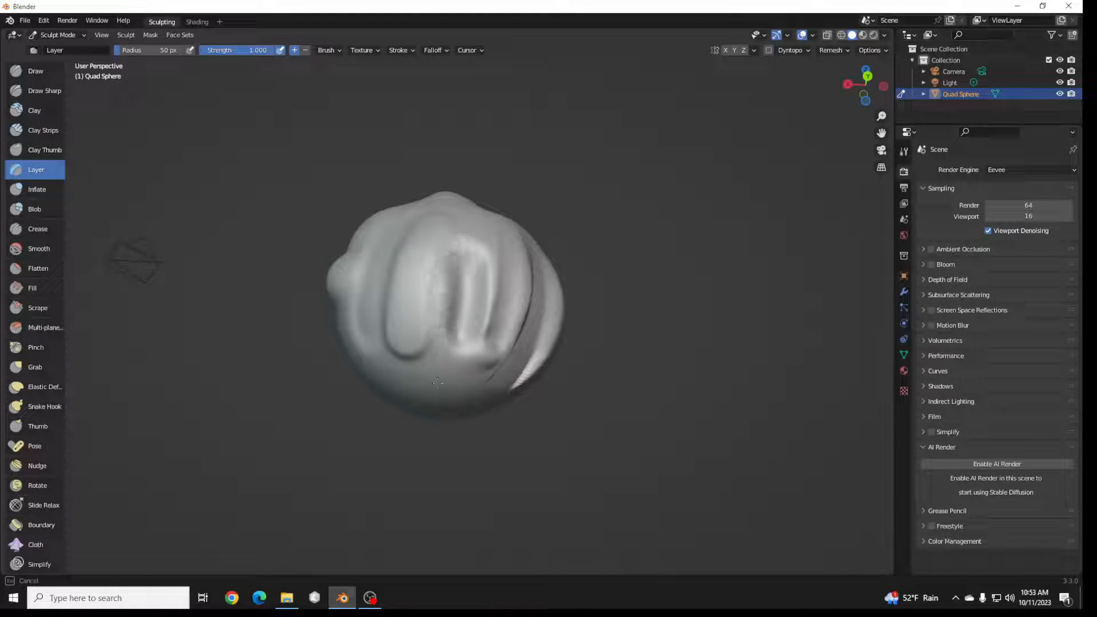
pyautogui.moveTo(438, 383); pyautogui.dragTo(431, 369)
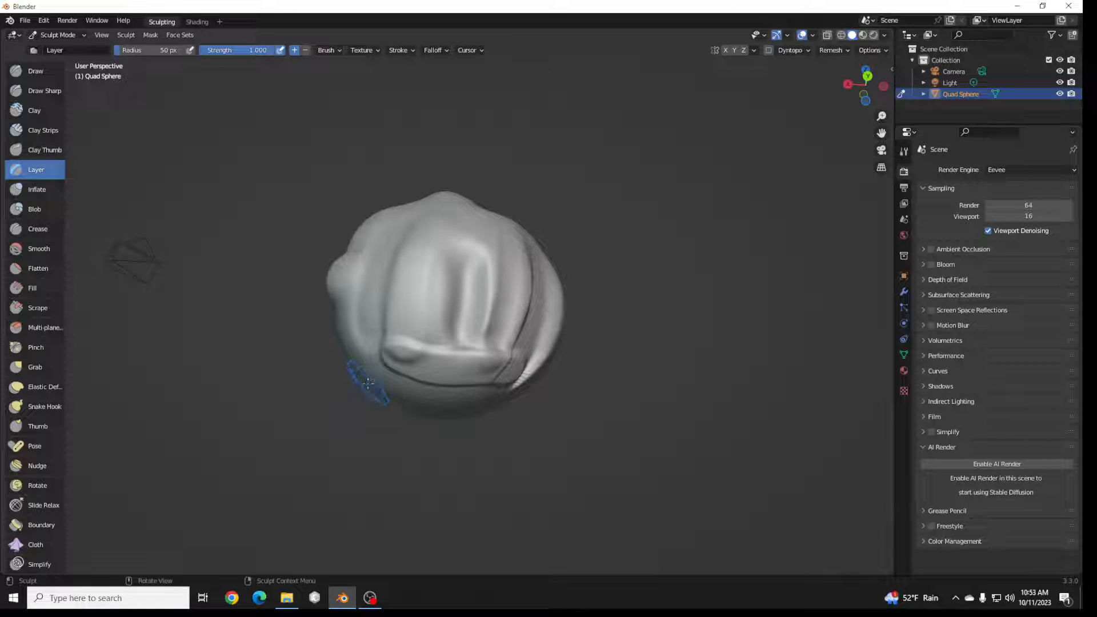
pyautogui.moveTo(367, 384)
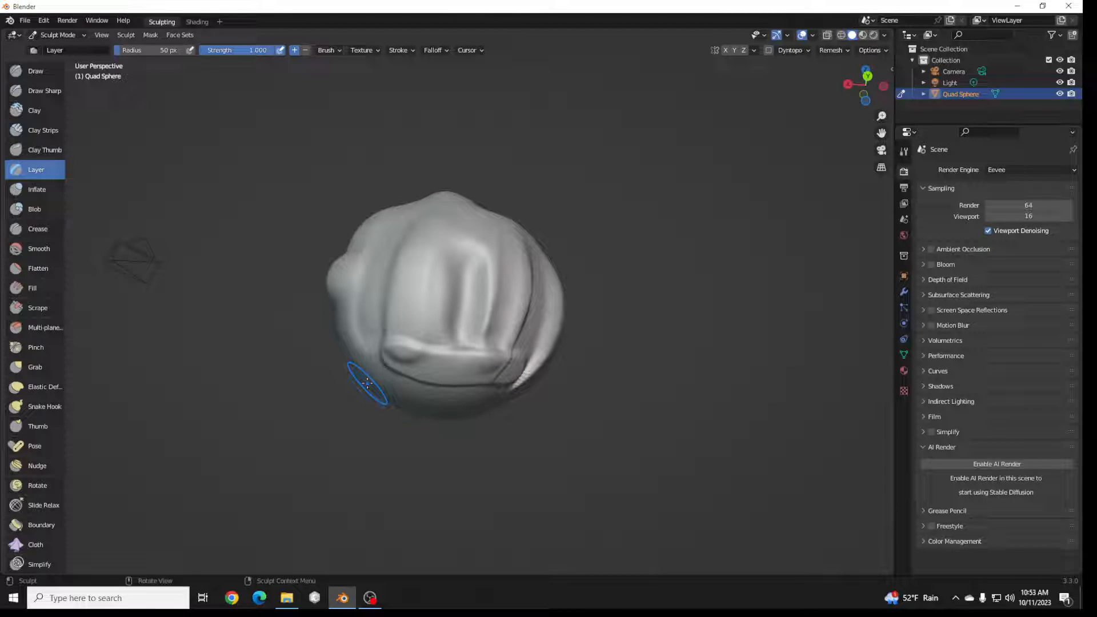
pyautogui.moveTo(359, 369)
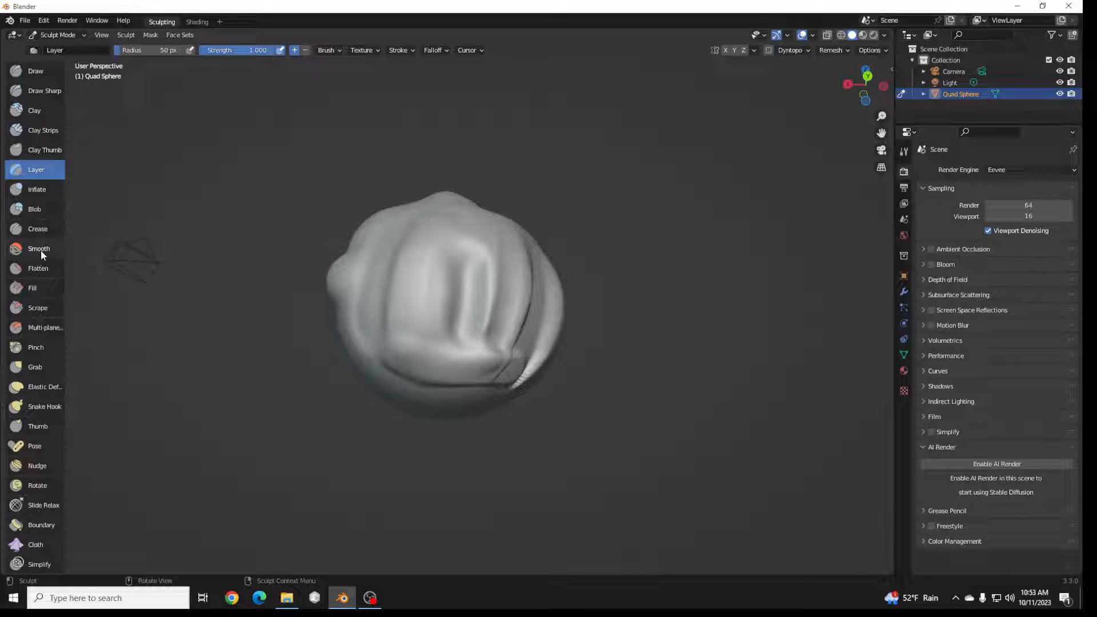
# Smooth the sphere nearly clean, then level a plateau on its top with Flatten
pyautogui.click(39, 248)
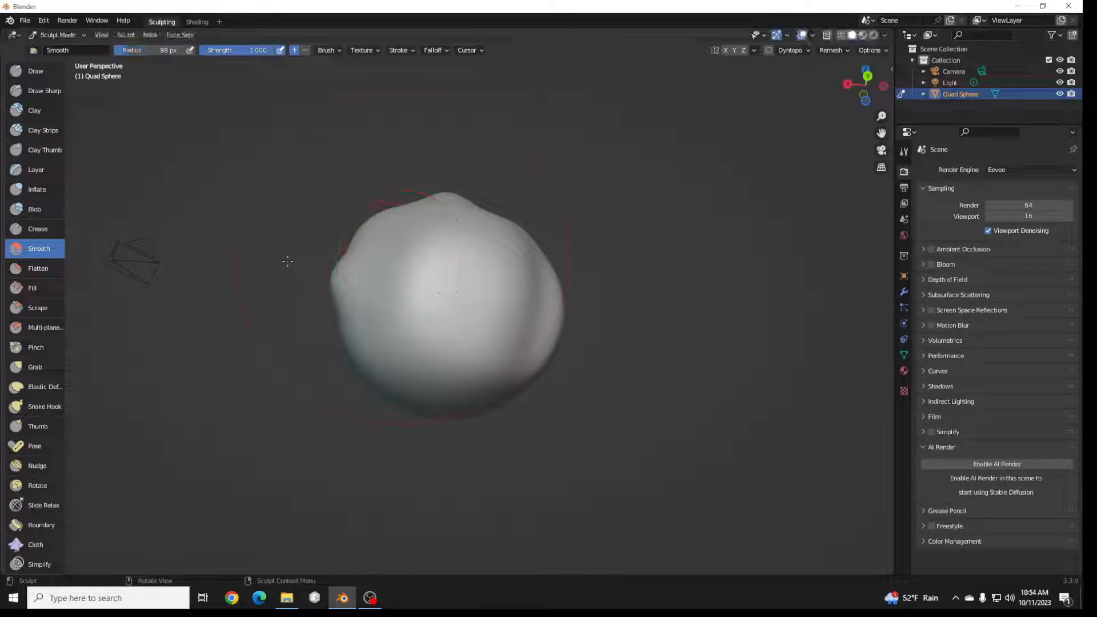
pyautogui.click(38, 267)
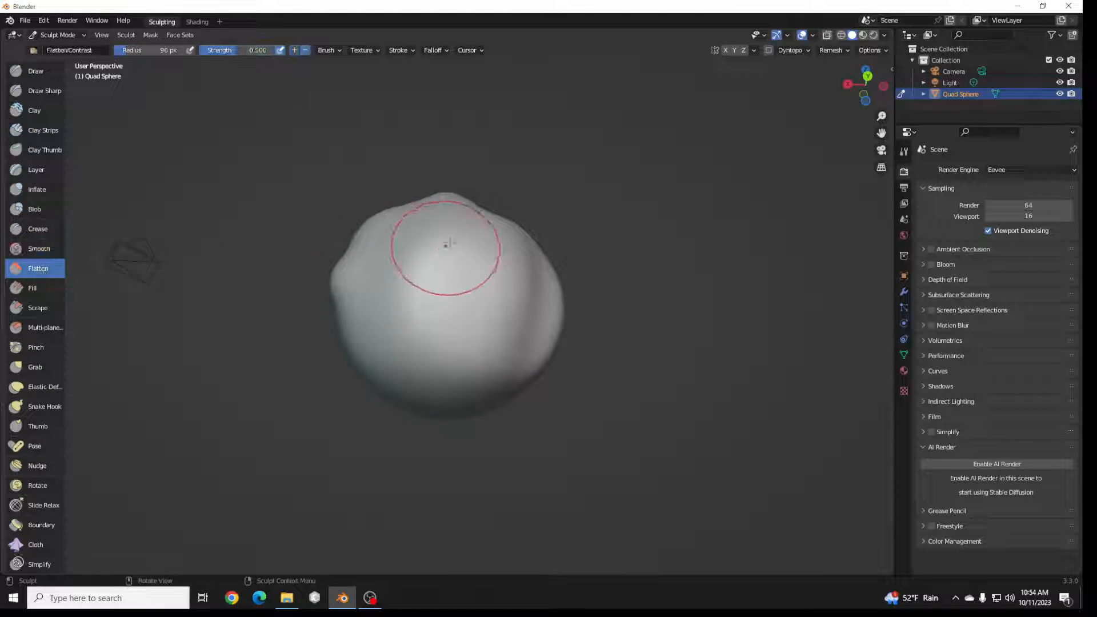
pyautogui.moveTo(448, 245); pyautogui.dragTo(485, 220)
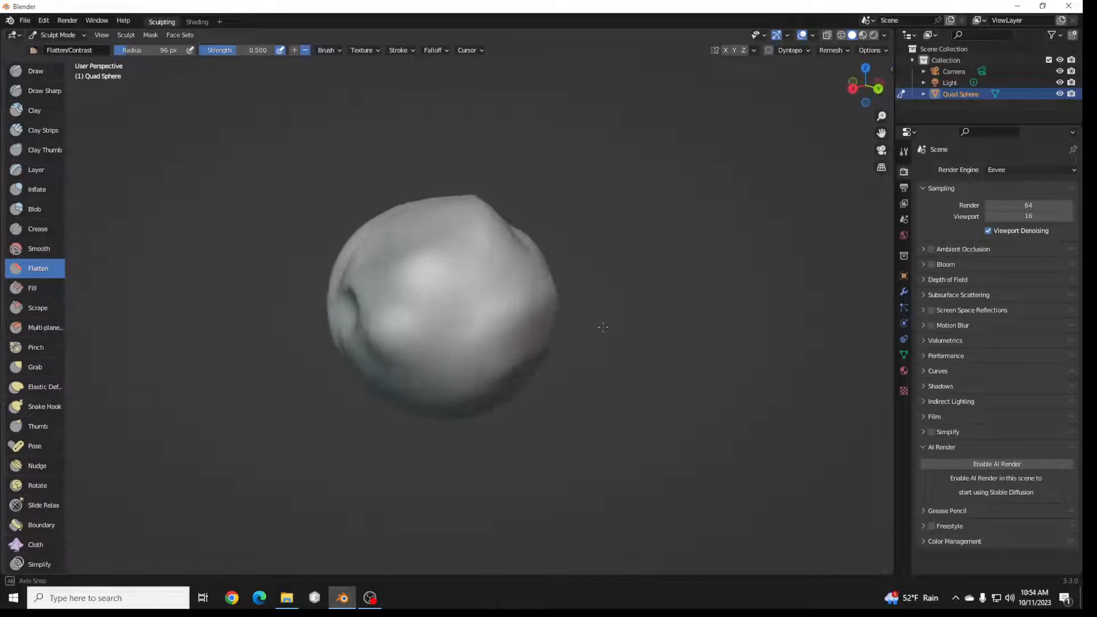
pyautogui.moveTo(604, 327); pyautogui.dragTo(474, 263)
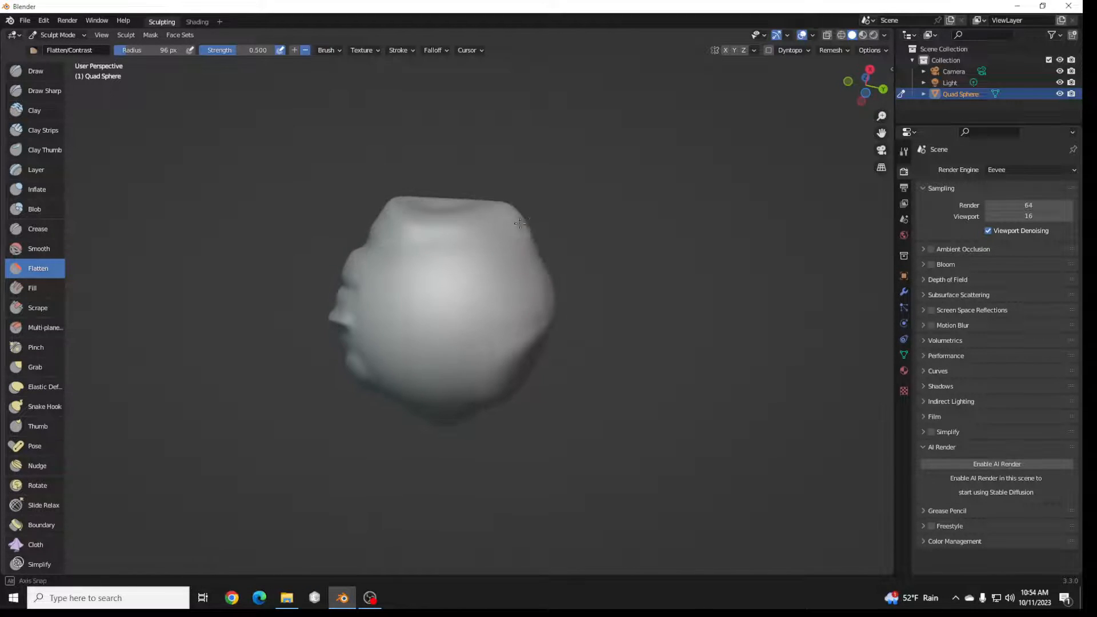
# Build up the flattened top area with Fill brush strokes
pyautogui.click(32, 288)
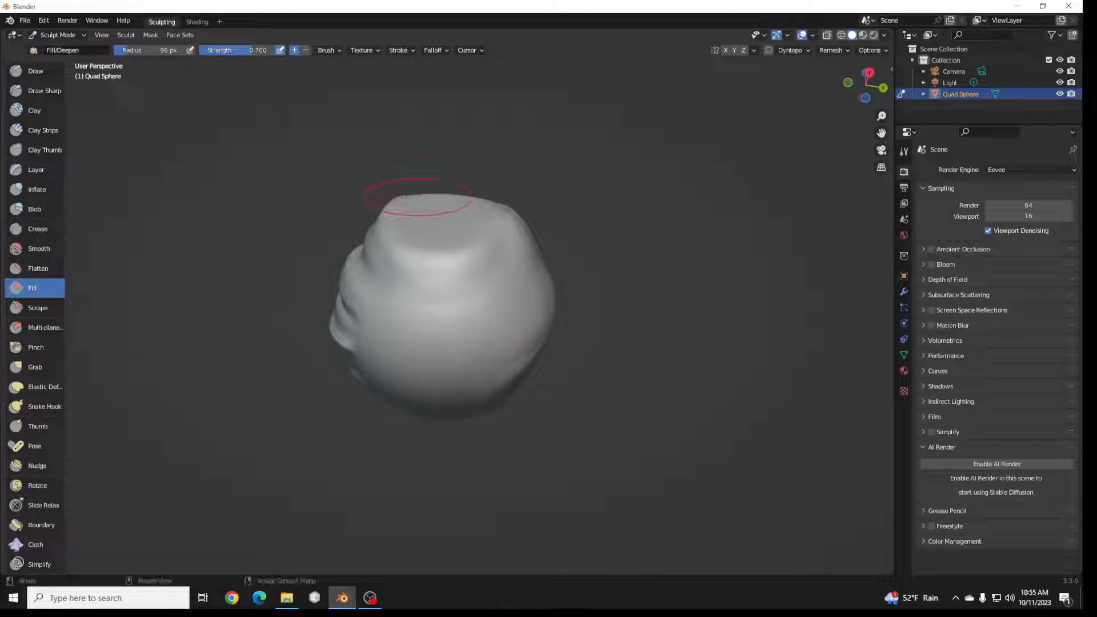
pyautogui.moveTo(435, 196); pyautogui.dragTo(426, 245)
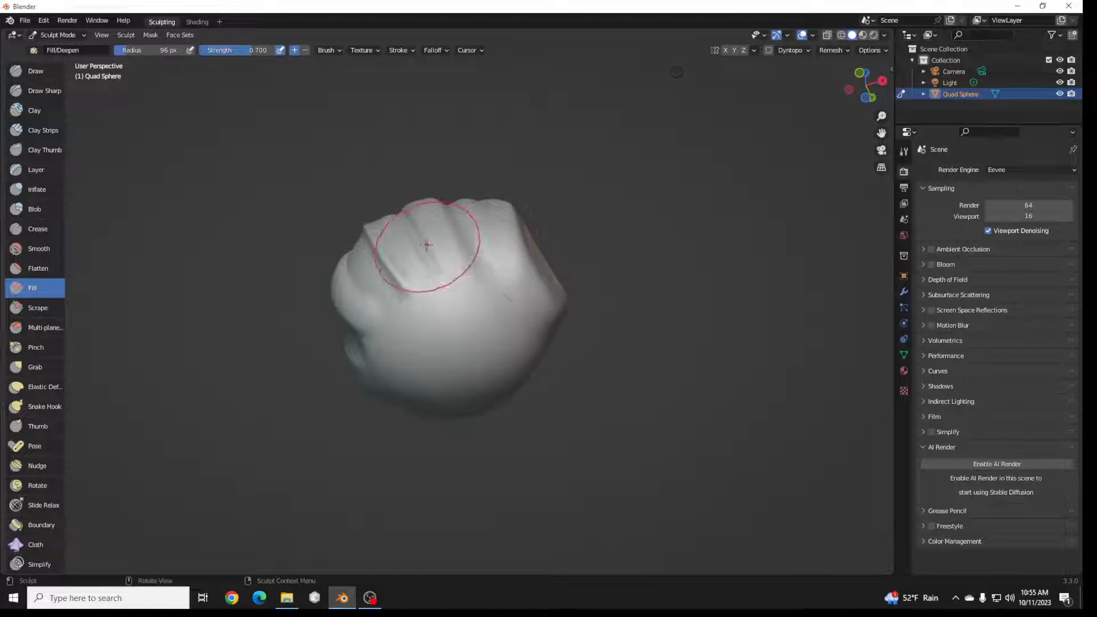
pyautogui.moveTo(427, 242); pyautogui.dragTo(389, 186)
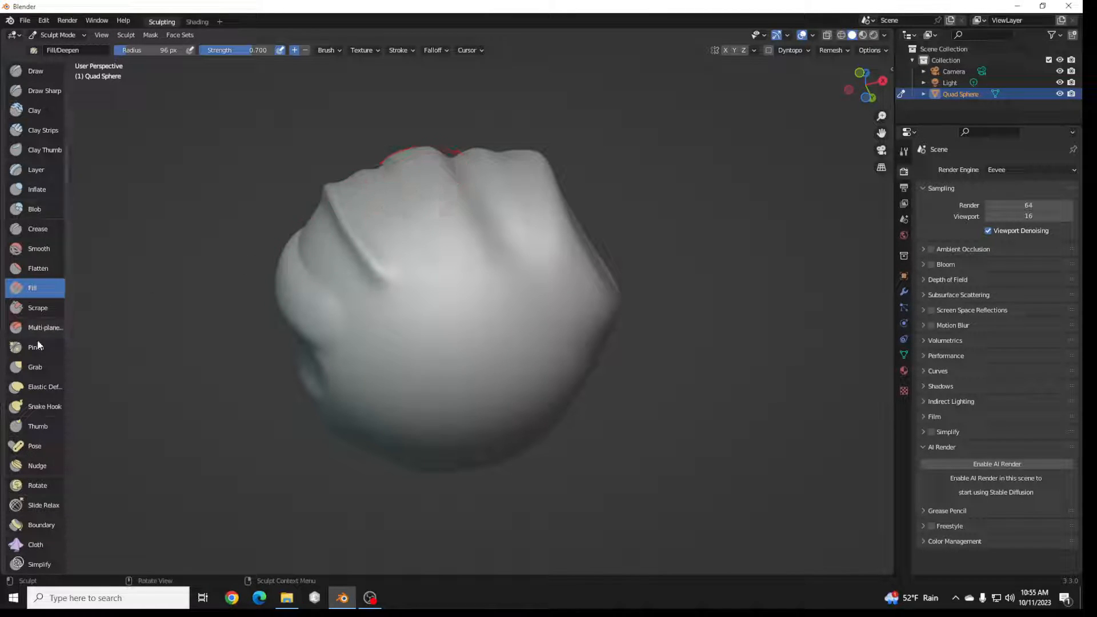
# Scrape a ridged groove along the lower side of the sphere
pyautogui.click(37, 308)
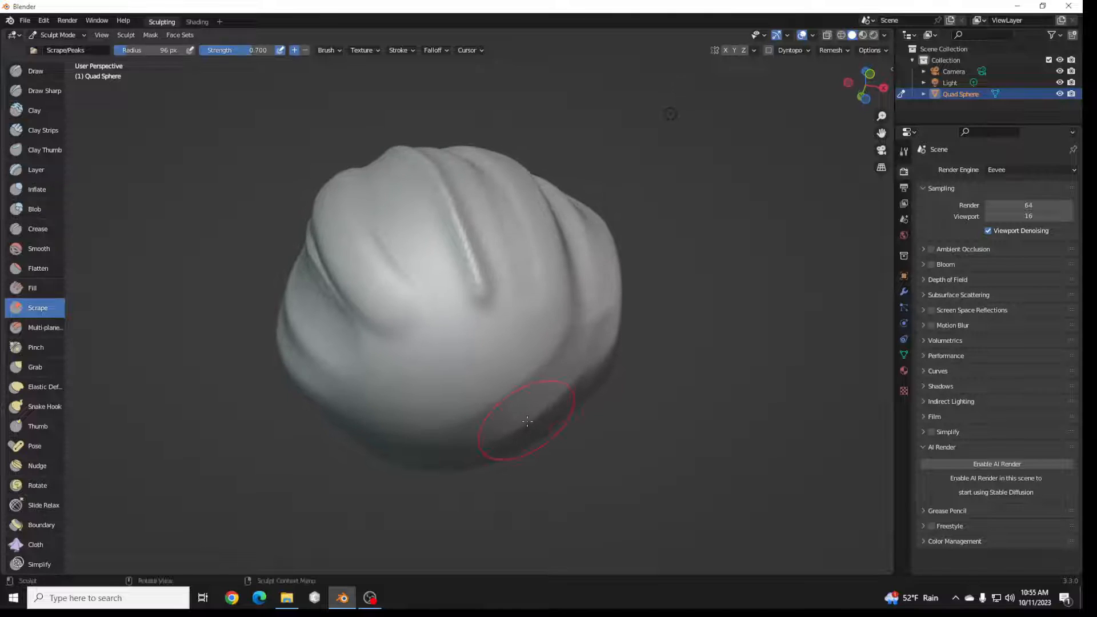
pyautogui.moveTo(526, 422); pyautogui.dragTo(432, 401)
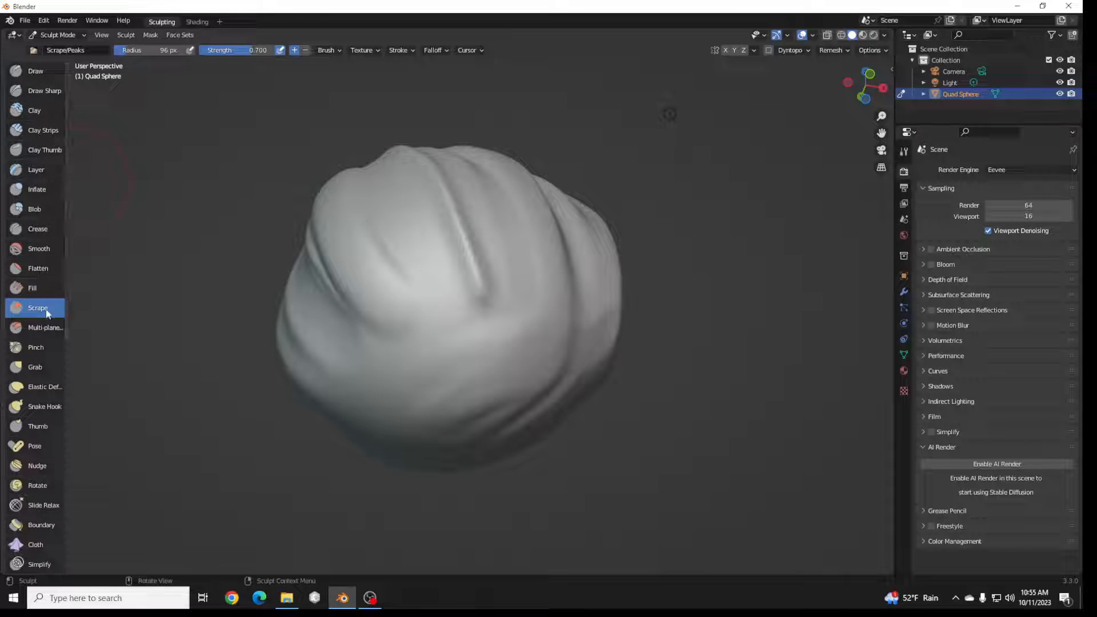
# Carve several angled Multi-plane Scrape creases and a notch across the sphere's front
pyautogui.click(44, 327)
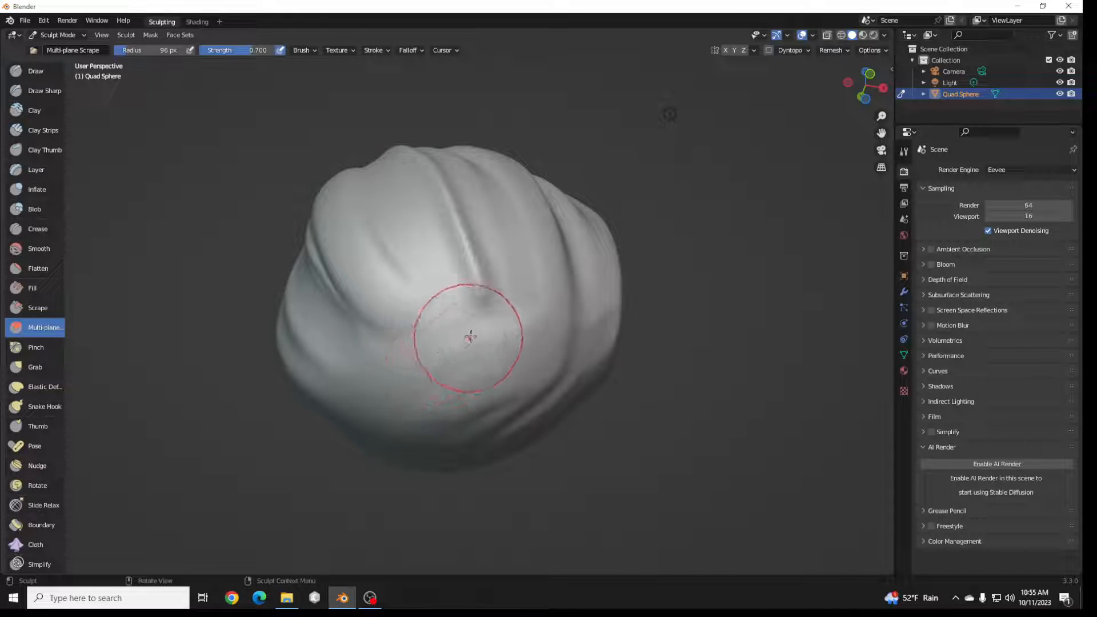
pyautogui.moveTo(470, 339); pyautogui.dragTo(416, 147)
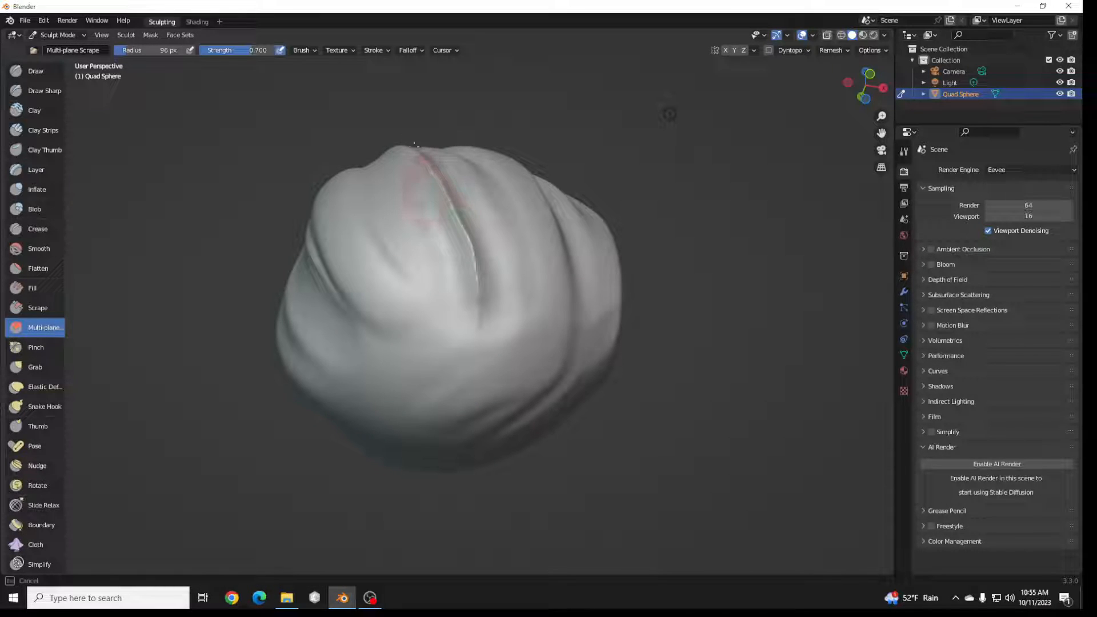
pyautogui.moveTo(416, 144); pyautogui.dragTo(451, 343)
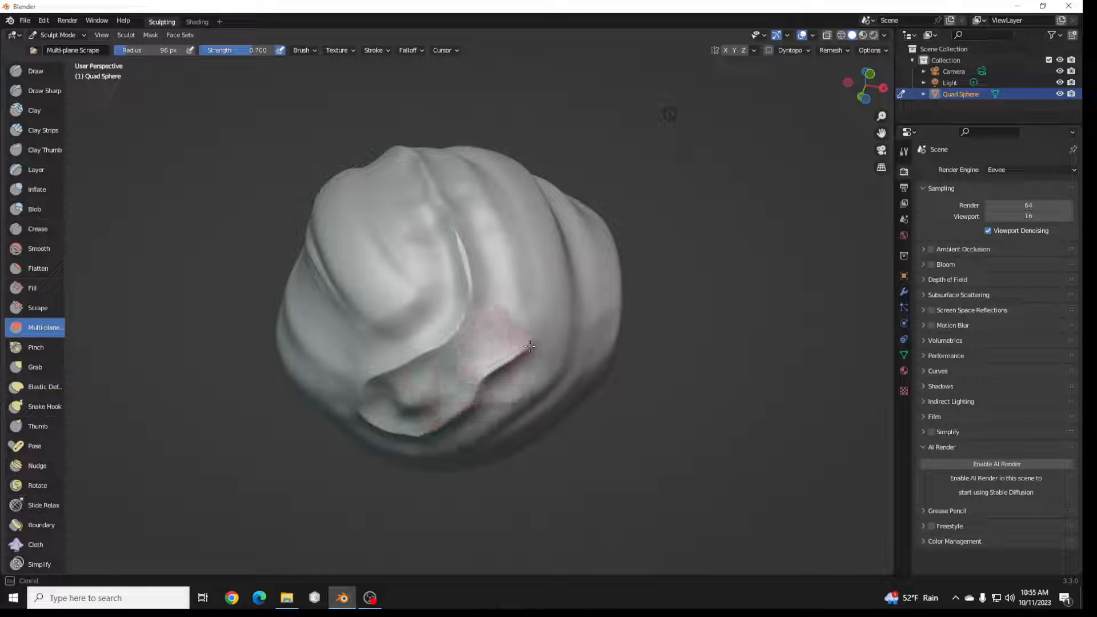
pyautogui.moveTo(528, 347); pyautogui.dragTo(504, 316)
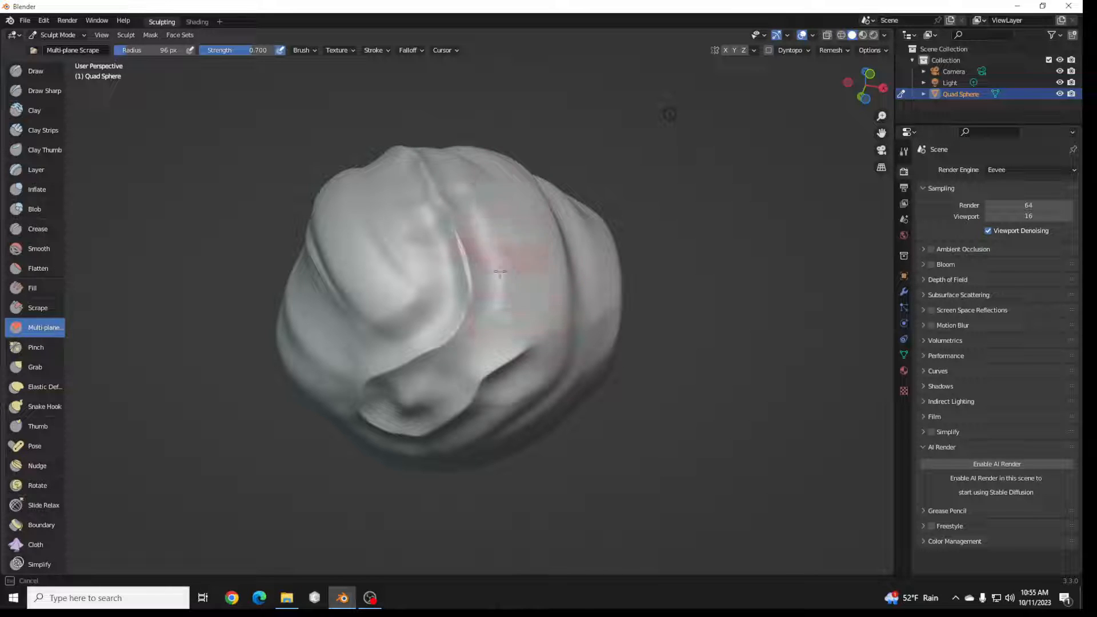
pyautogui.moveTo(501, 273); pyautogui.dragTo(367, 360)
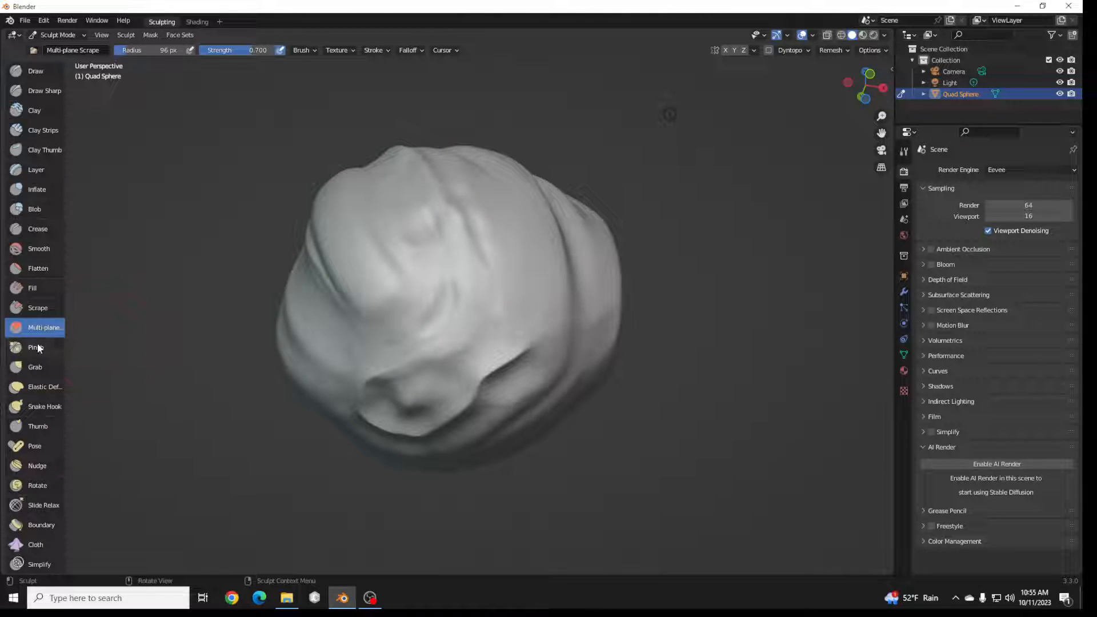
# Pinch a crease on the sphere into a sharper line with the Pinch brush
pyautogui.click(36, 347)
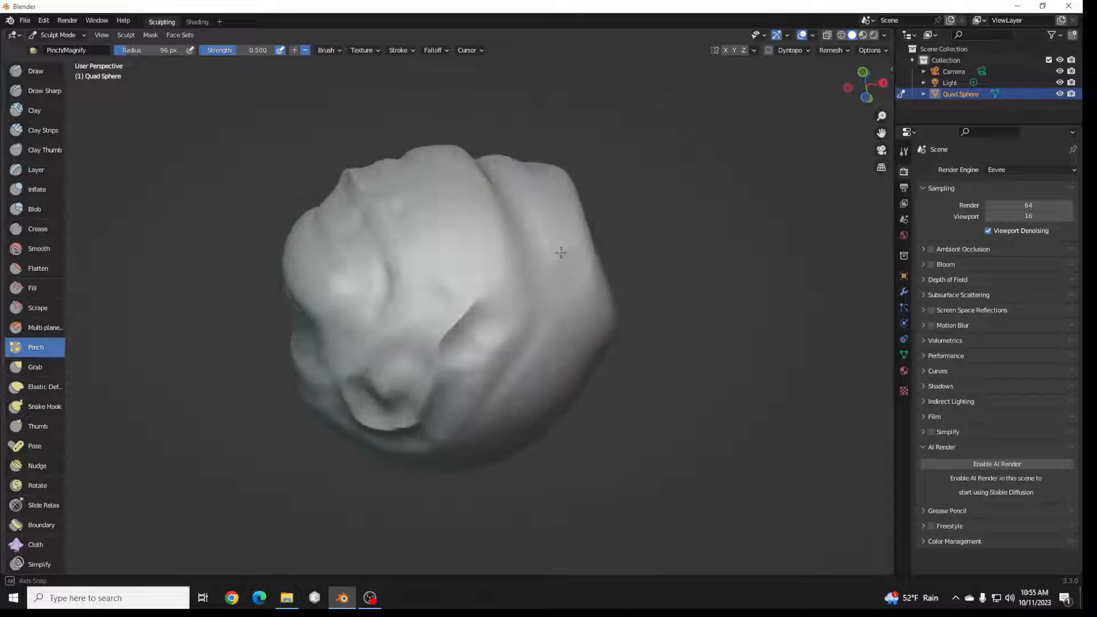
pyautogui.moveTo(560, 252); pyautogui.dragTo(484, 226)
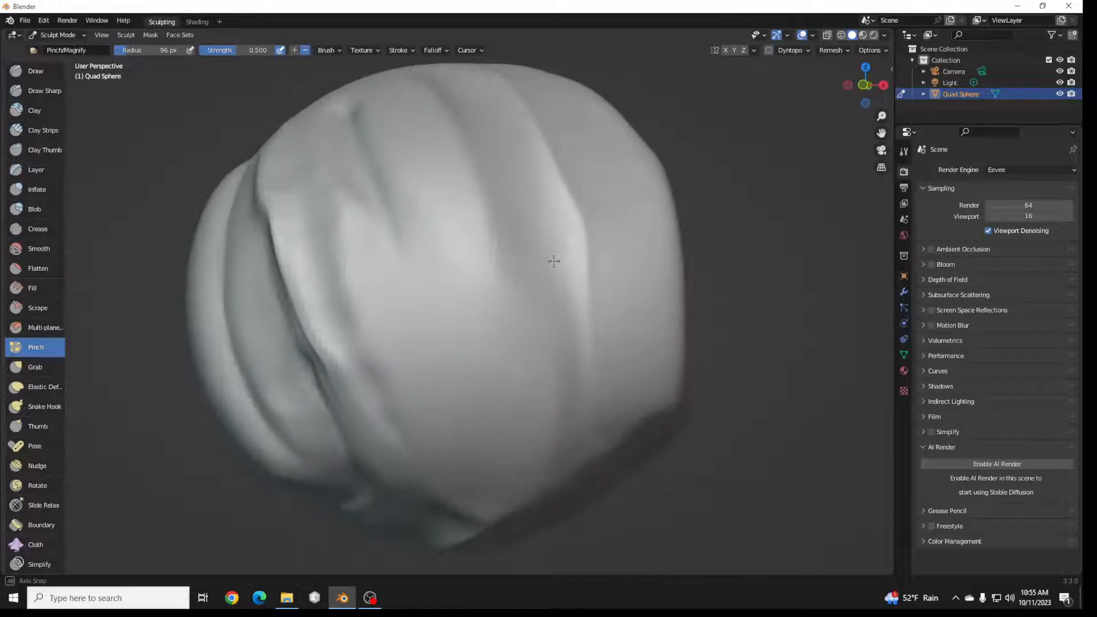
# Grab a horn-like spike out of the sphere's side and bend its tip into a hook
pyautogui.click(35, 367)
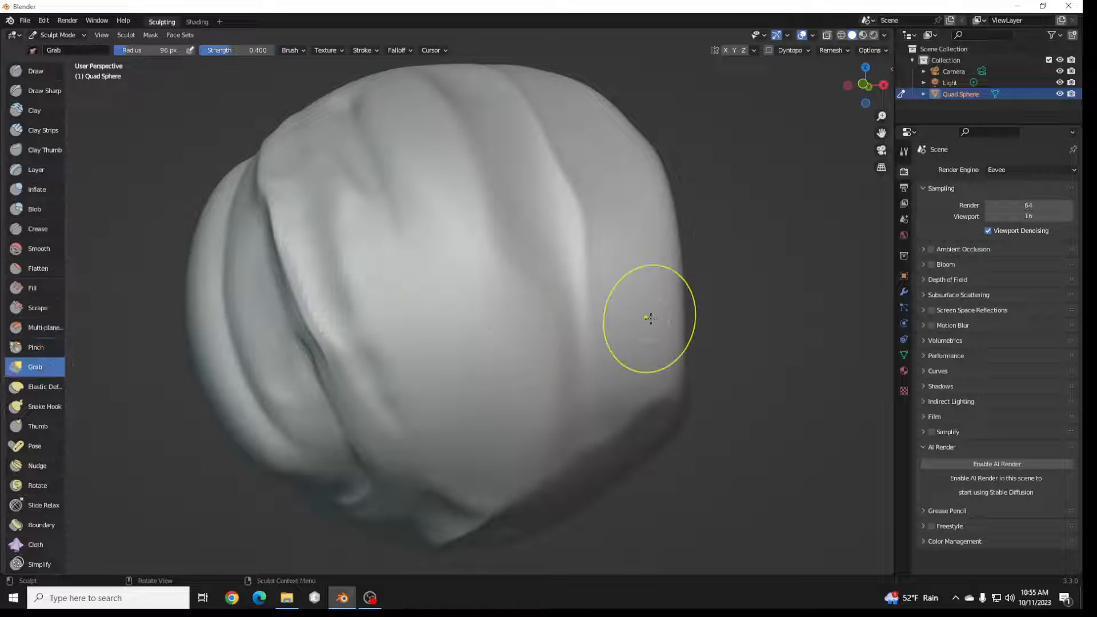
pyautogui.moveTo(647, 318); pyautogui.dragTo(669, 176)
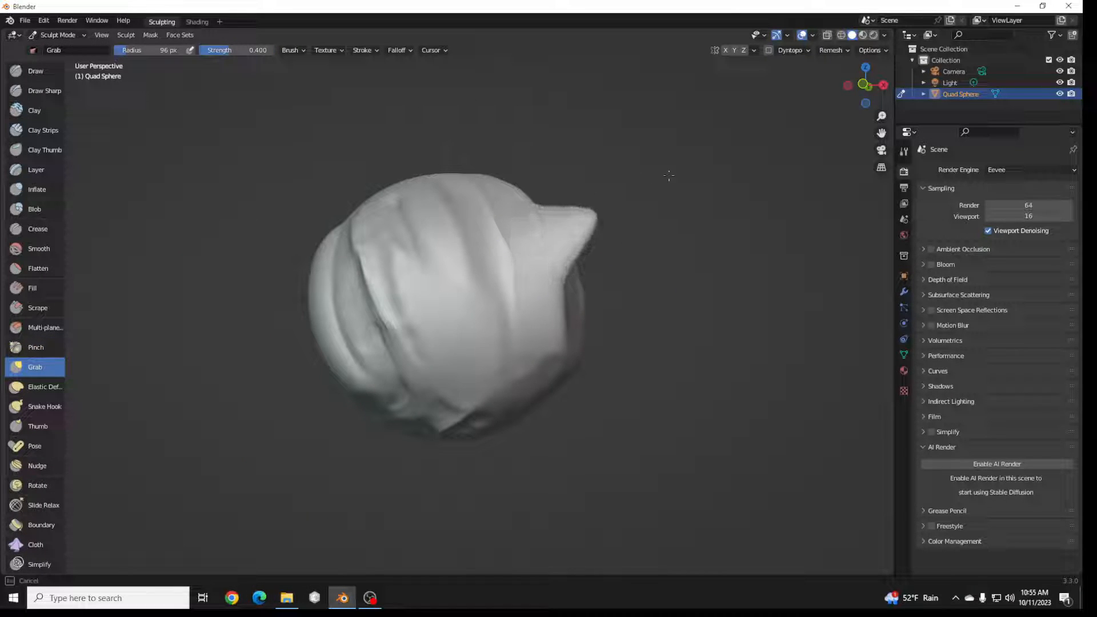
pyautogui.moveTo(669, 176); pyautogui.dragTo(600, 231)
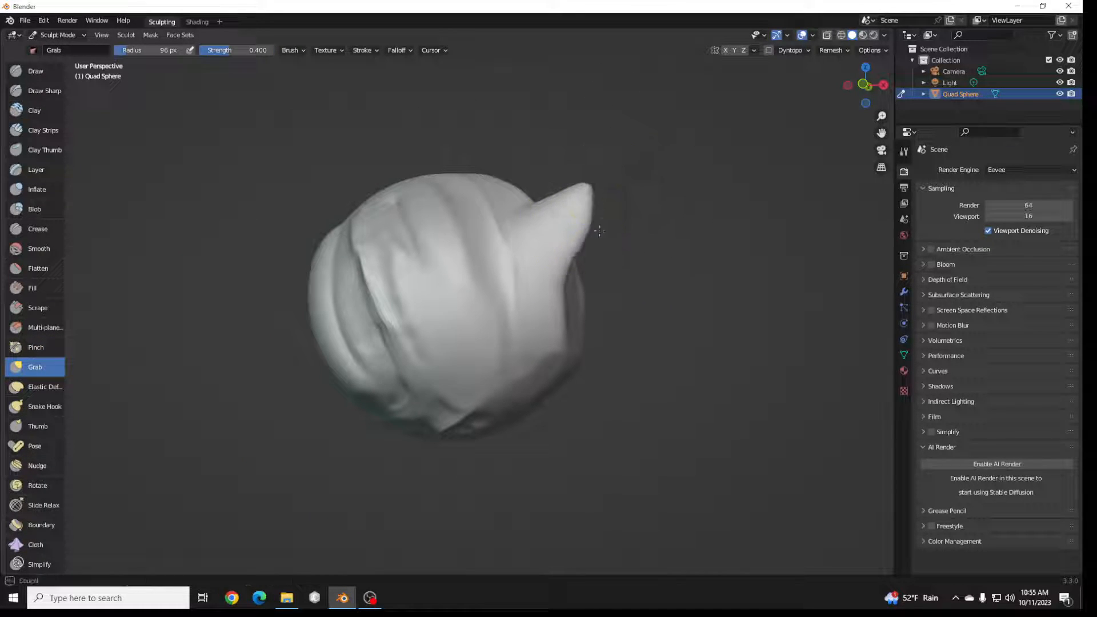
pyautogui.moveTo(574, 214); pyautogui.dragTo(672, 241)
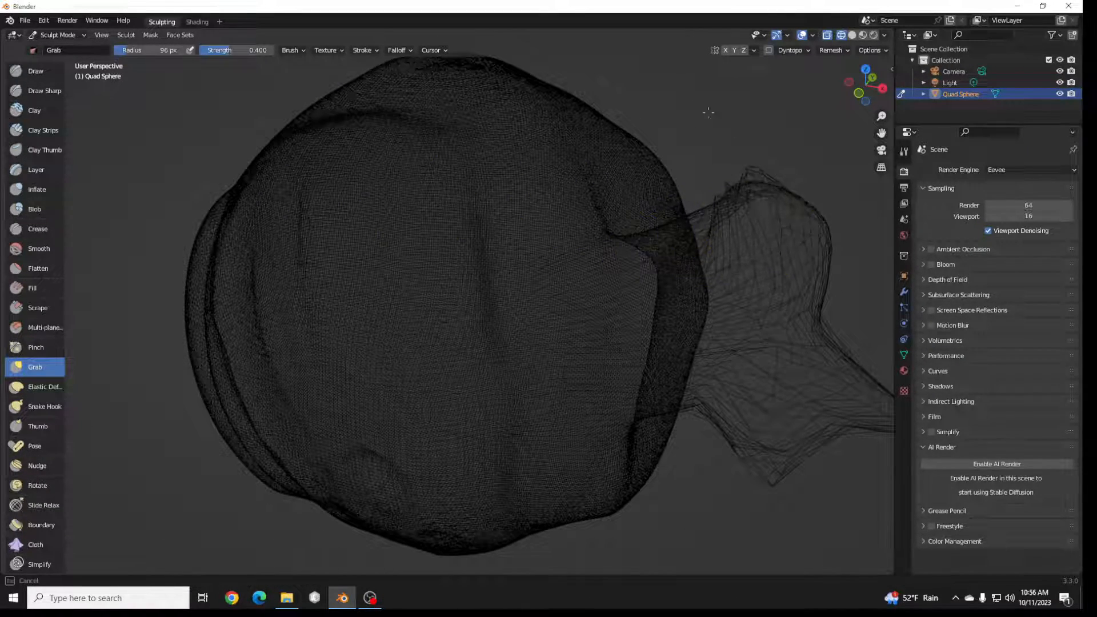
pyautogui.moveTo(682, 310)
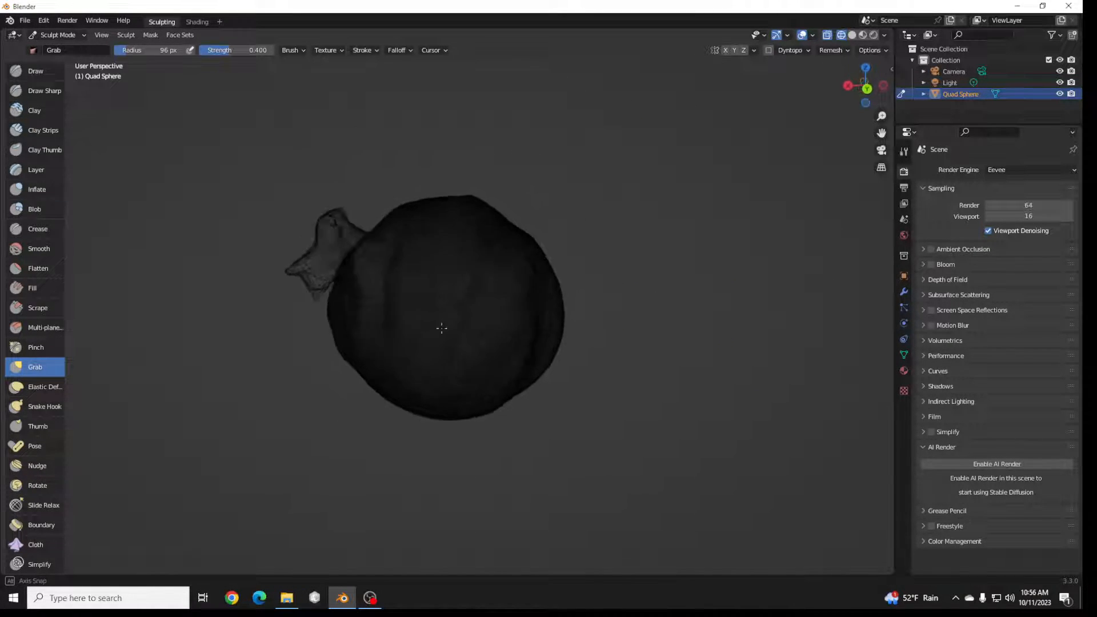
# Pull another lump out from the sphere's side with the Grab brush
pyautogui.moveTo(442, 330); pyautogui.dragTo(616, 244)
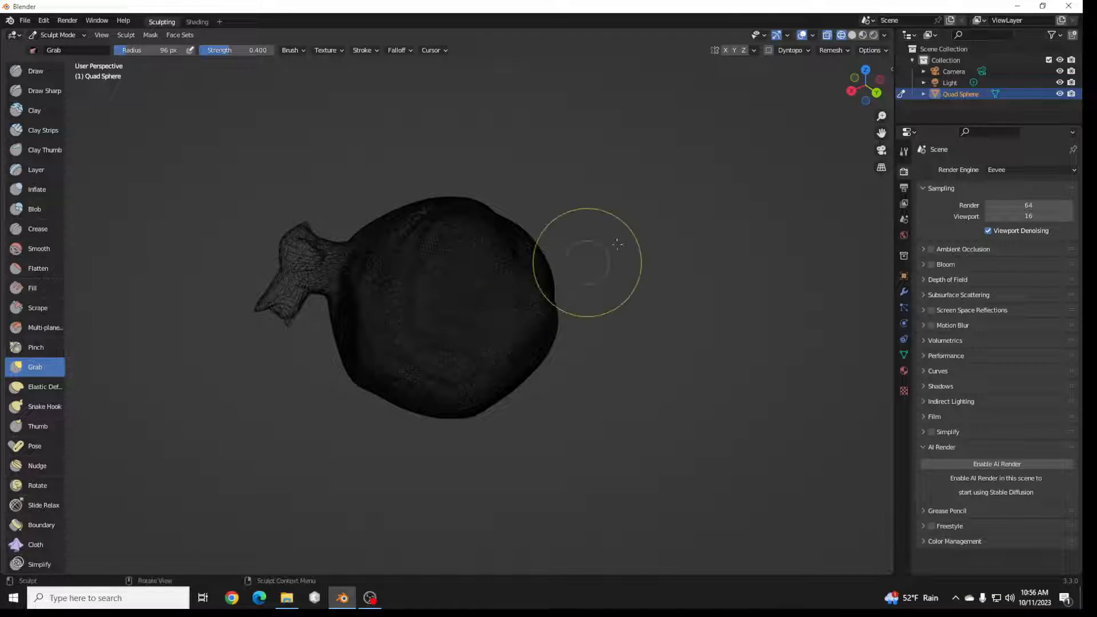
pyautogui.click(832, 49)
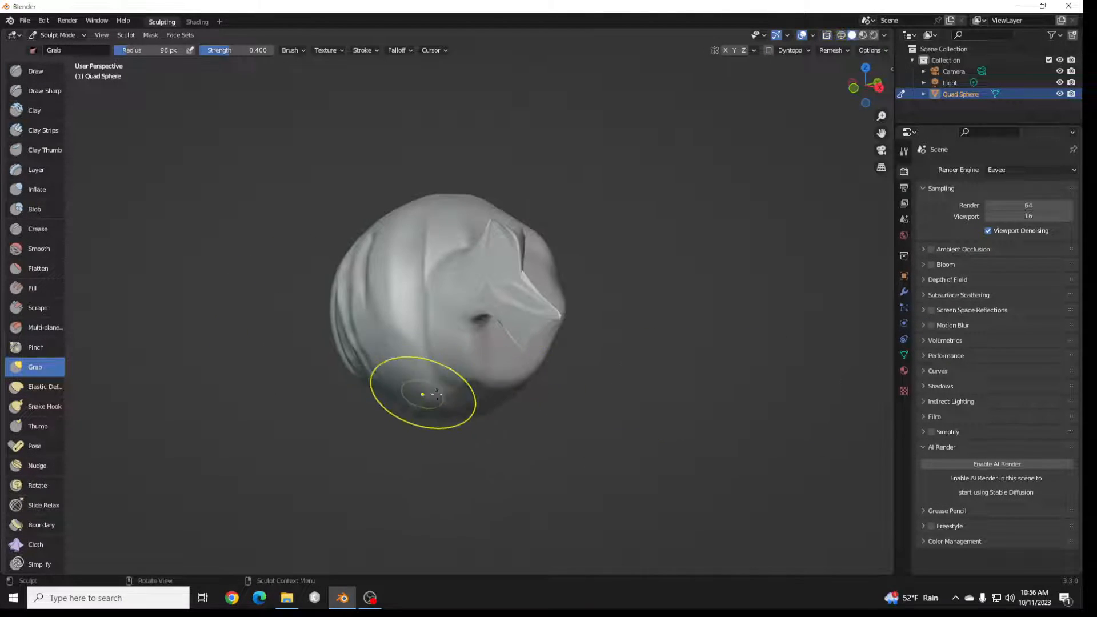
# Stretch the sphere's surface and left bulge into soft folds with Elastic Deform
pyautogui.click(43, 387)
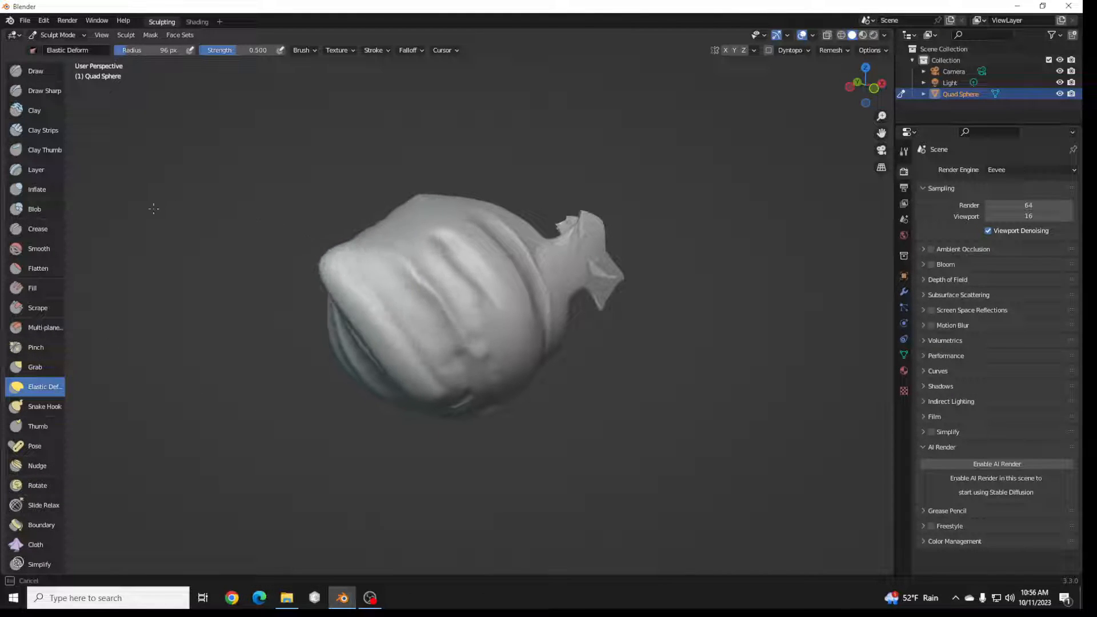
pyautogui.moveTo(154, 208); pyautogui.dragTo(329, 301)
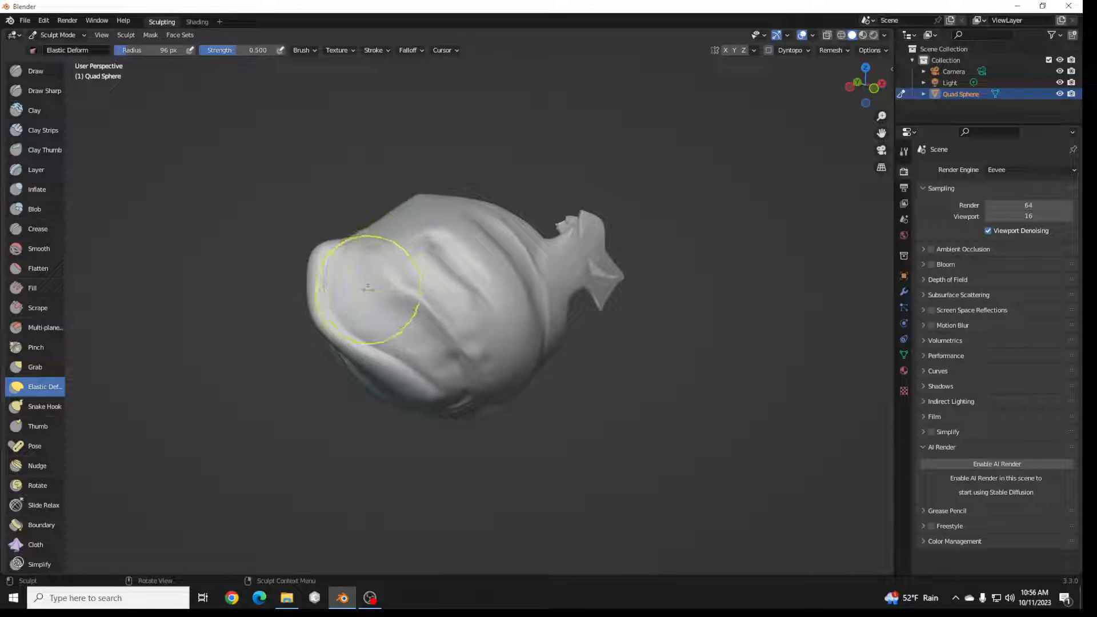
pyautogui.moveTo(367, 287); pyautogui.dragTo(488, 192)
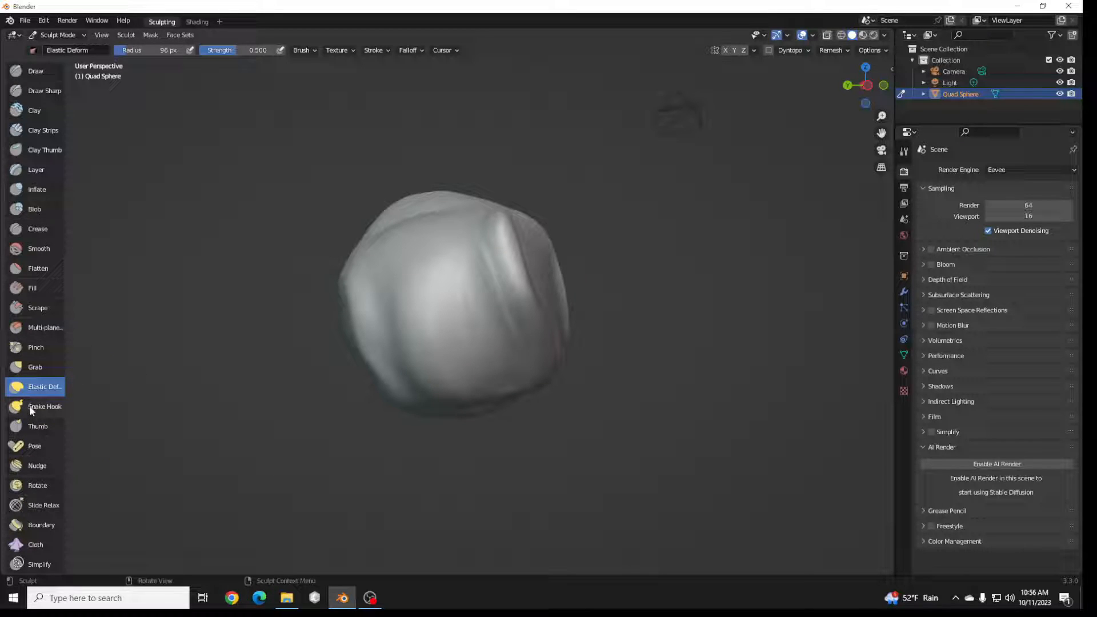
# Pull a long curved horn out of the sphere with a Snake Hook stroke
pyautogui.click(44, 407)
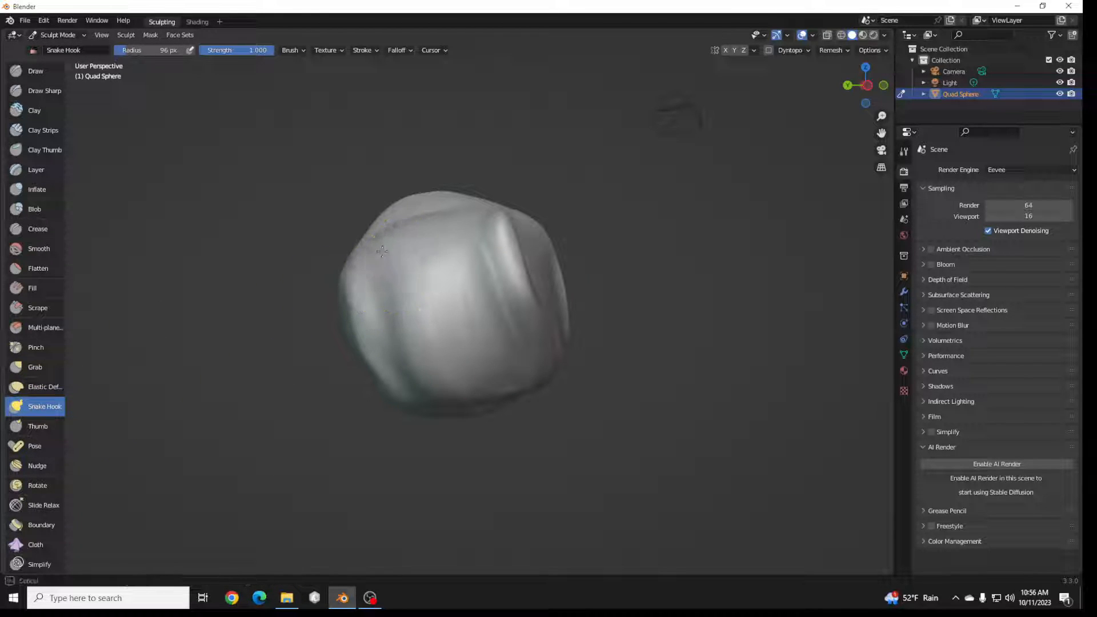
pyautogui.moveTo(378, 245); pyautogui.dragTo(210, 419)
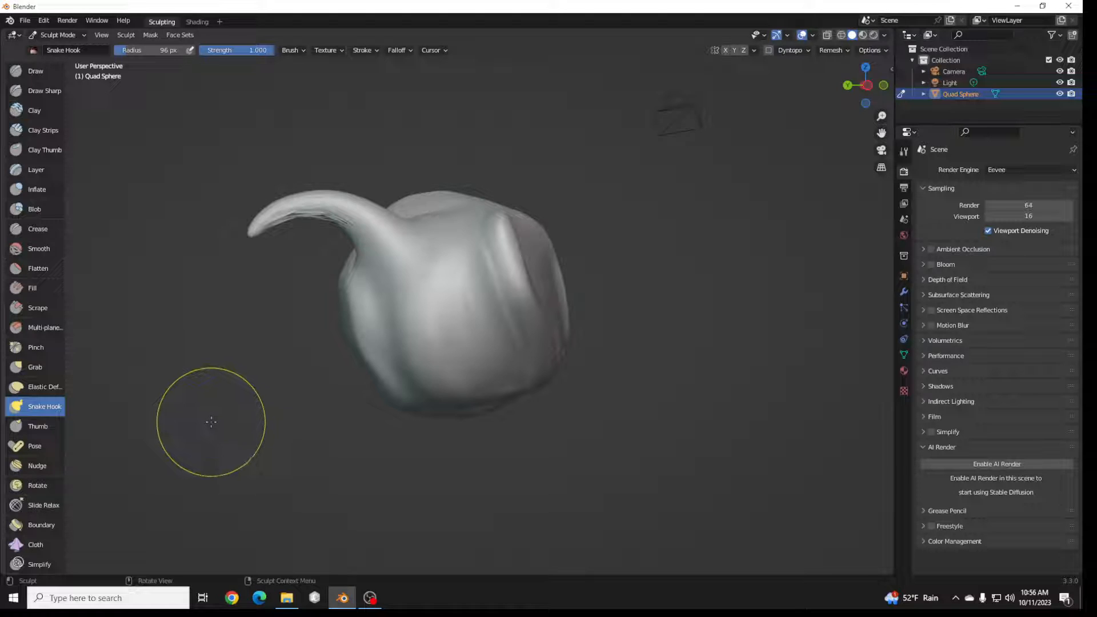
# Smudge the surface below the horn and near its base with Thumb strokes
pyautogui.click(38, 426)
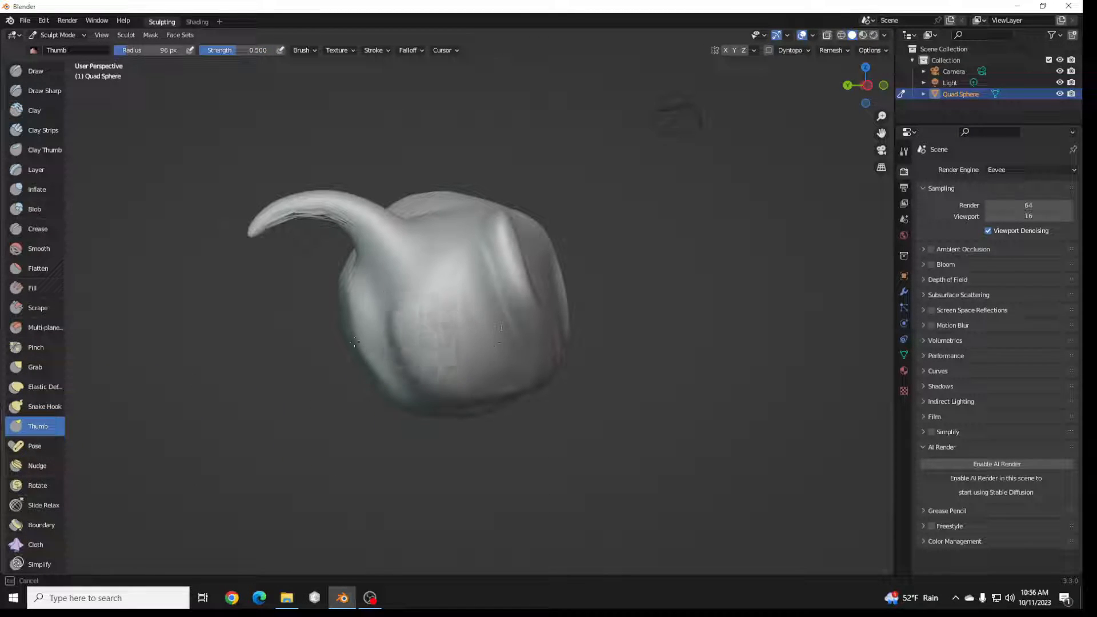
pyautogui.moveTo(353, 343); pyautogui.dragTo(432, 366)
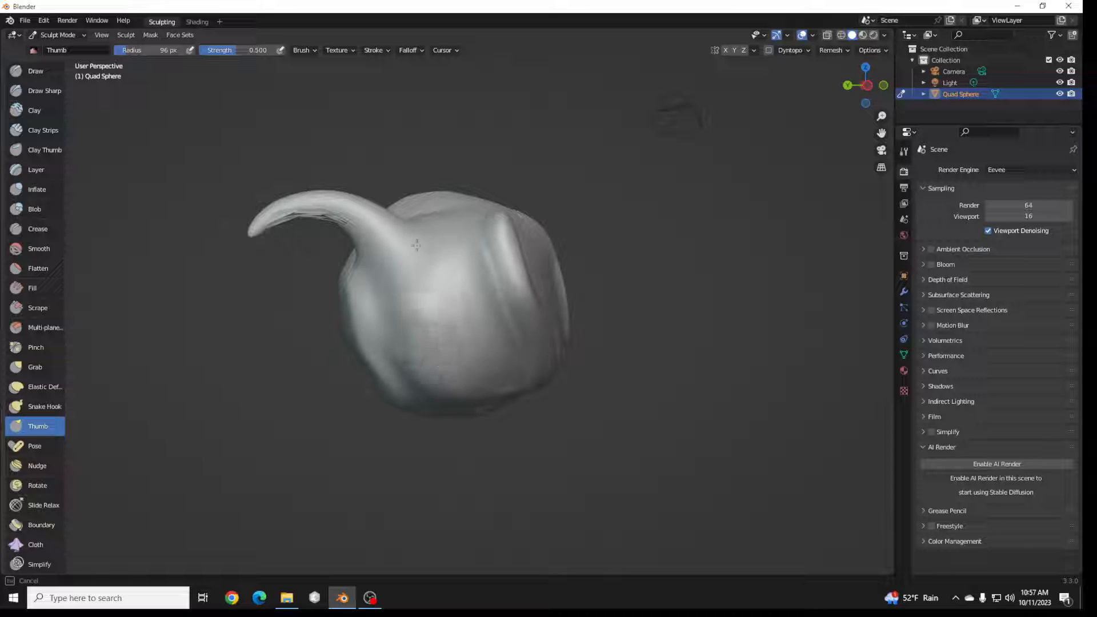
pyautogui.moveTo(416, 245); pyautogui.dragTo(426, 310)
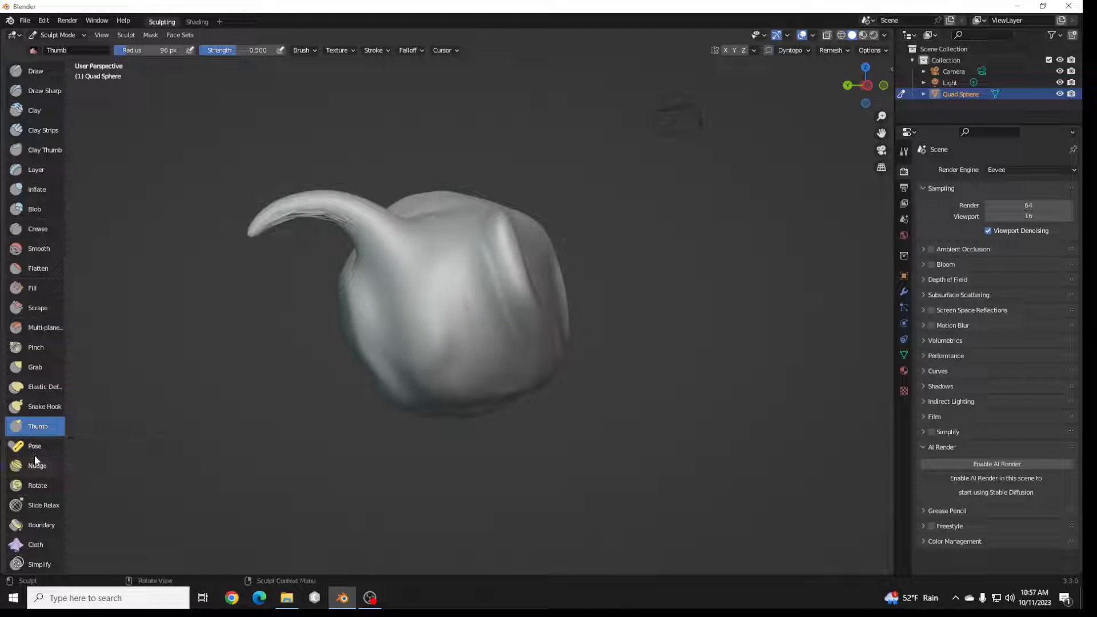
# Paint a dark masked patch onto the front of the horned sphere with the Mask brush
pyautogui.scroll(-3)
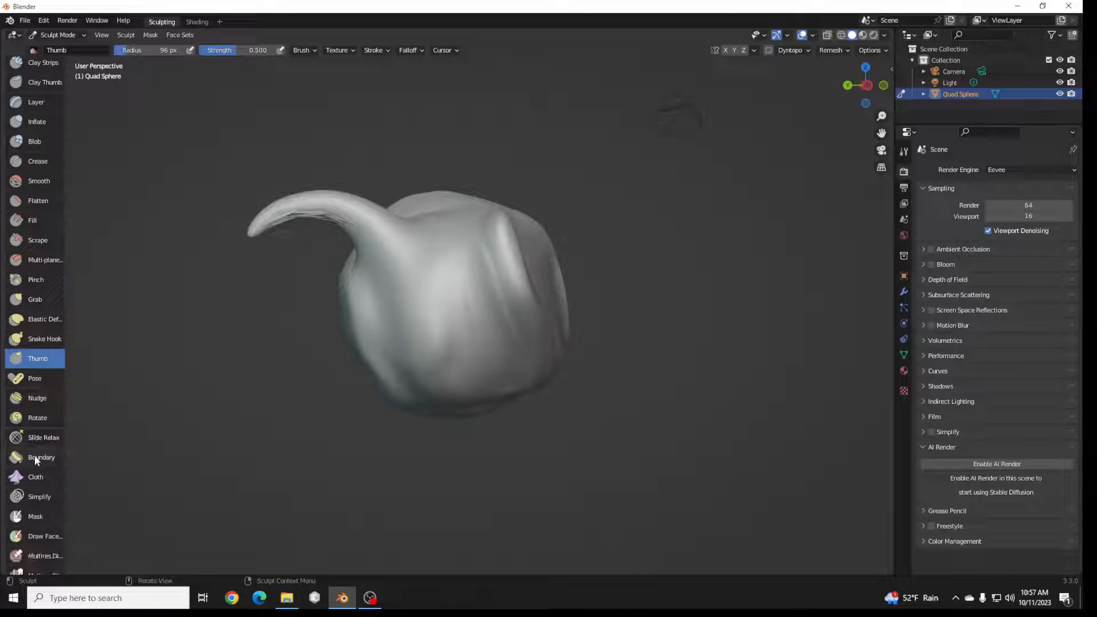
pyautogui.scroll(-3)
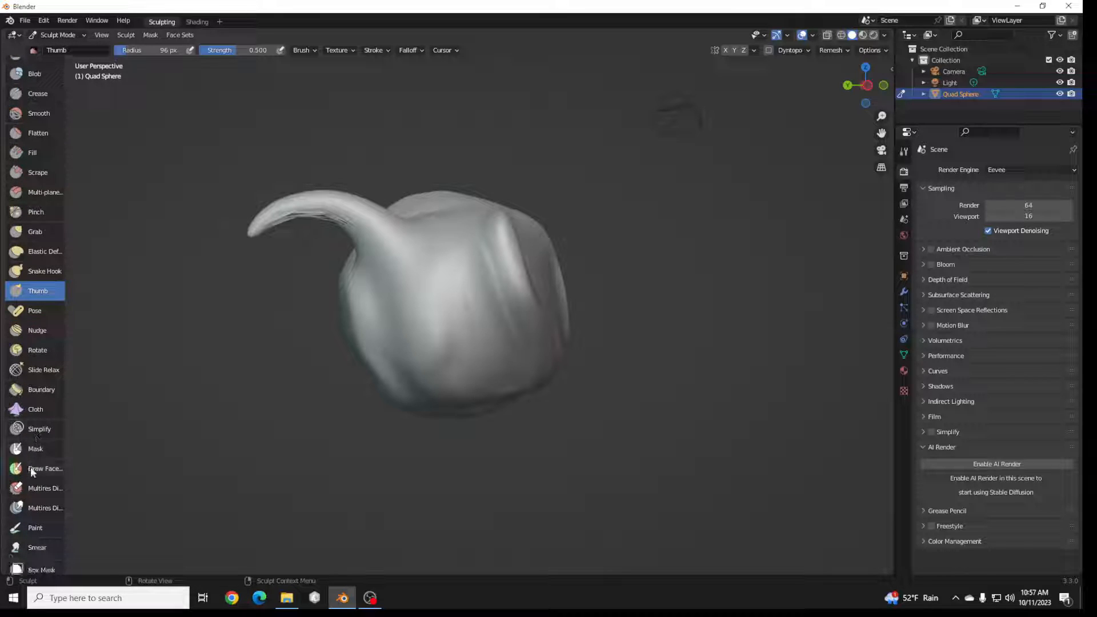
pyautogui.moveTo(46, 508)
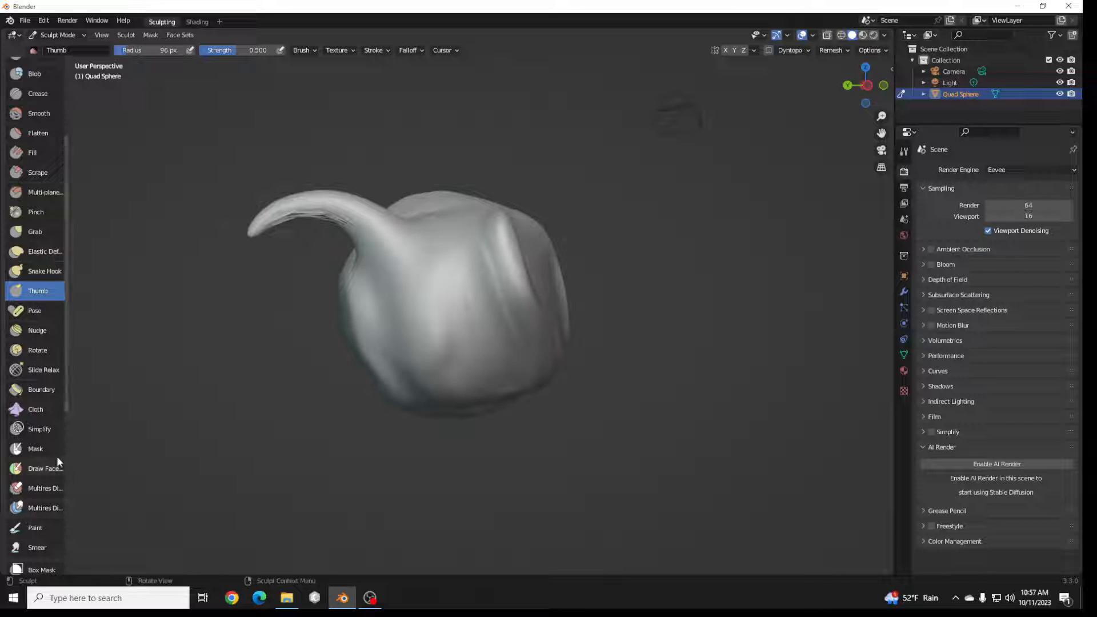
pyautogui.click(35, 448)
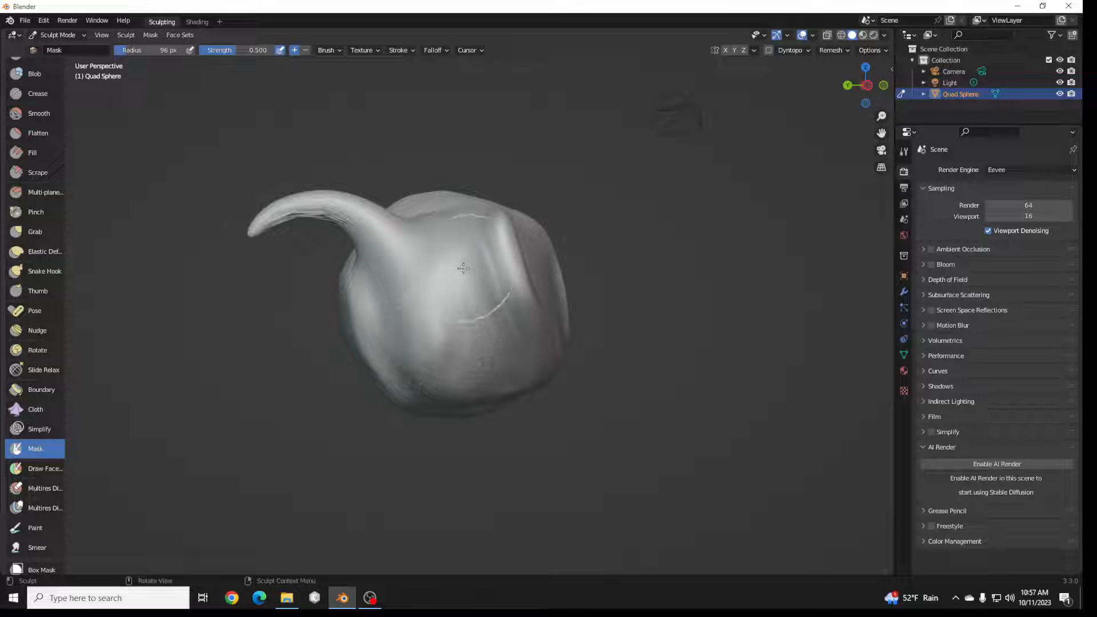
pyautogui.moveTo(461, 270); pyautogui.dragTo(469, 266)
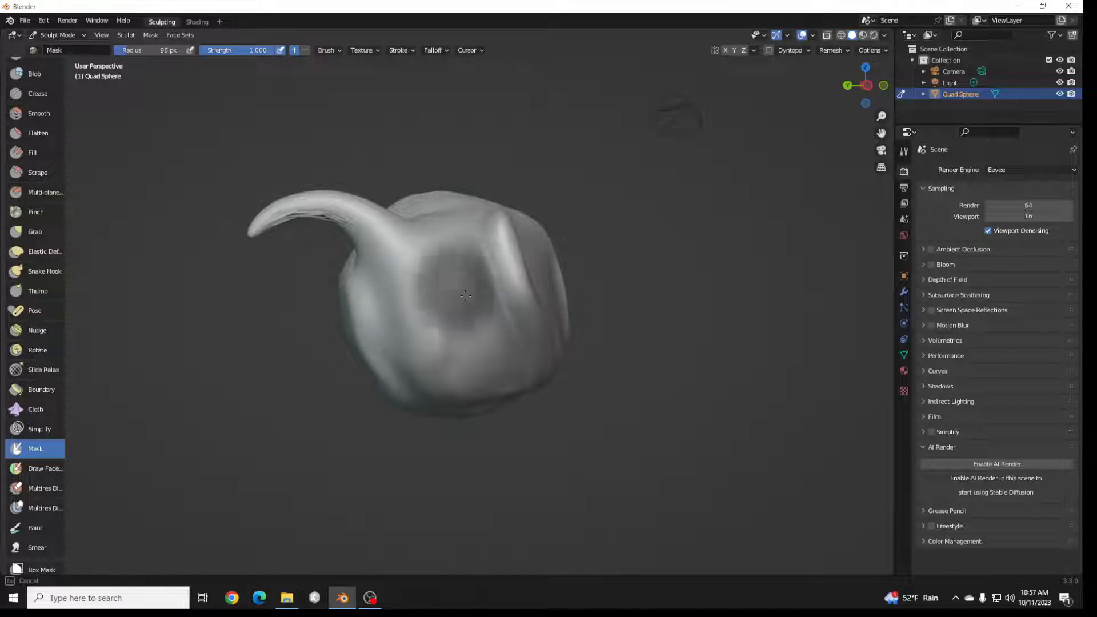
# Orbit the view around the horned sphere to see another side
pyautogui.moveTo(465, 293); pyautogui.dragTo(455, 287)
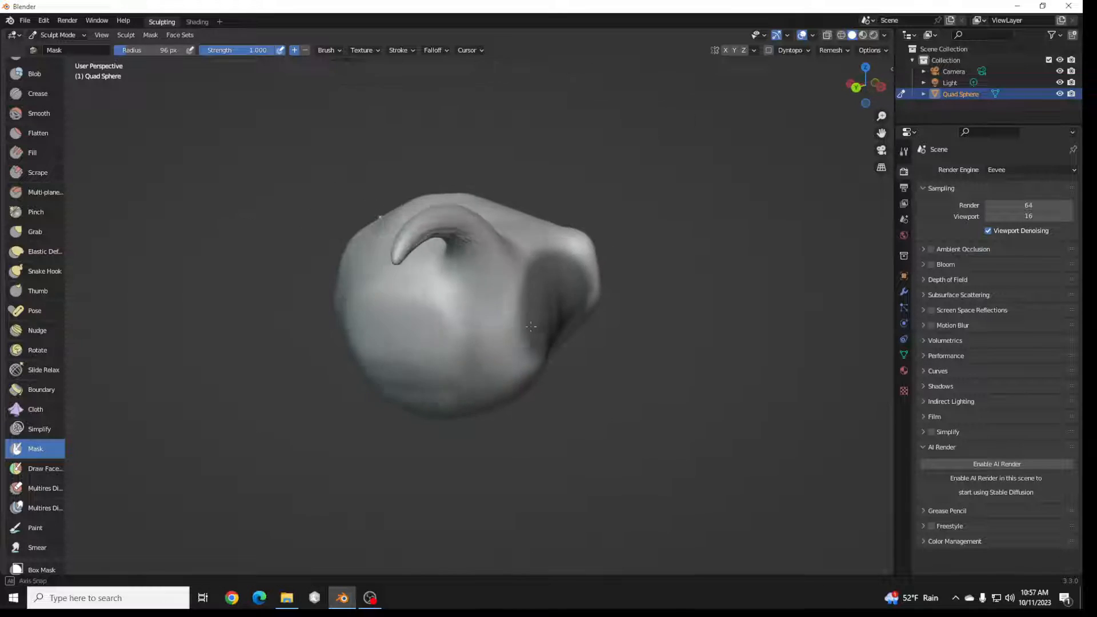
pyautogui.moveTo(532, 327); pyautogui.dragTo(504, 329)
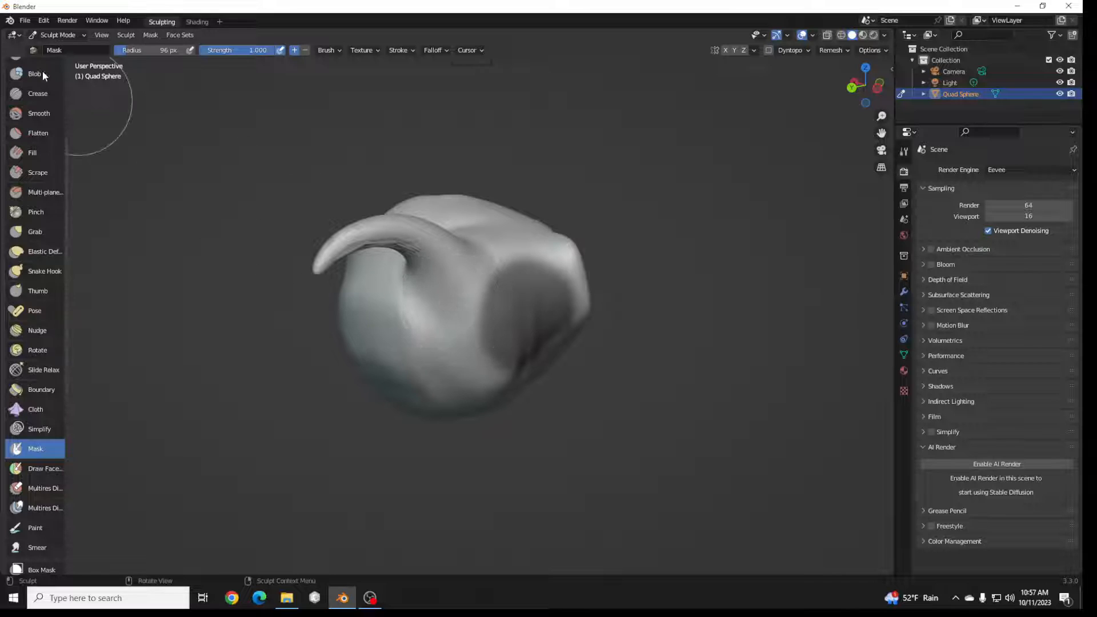
# Add lumpy Blob strokes beside the masked patch, leaving the masked area untouched
pyautogui.click(35, 73)
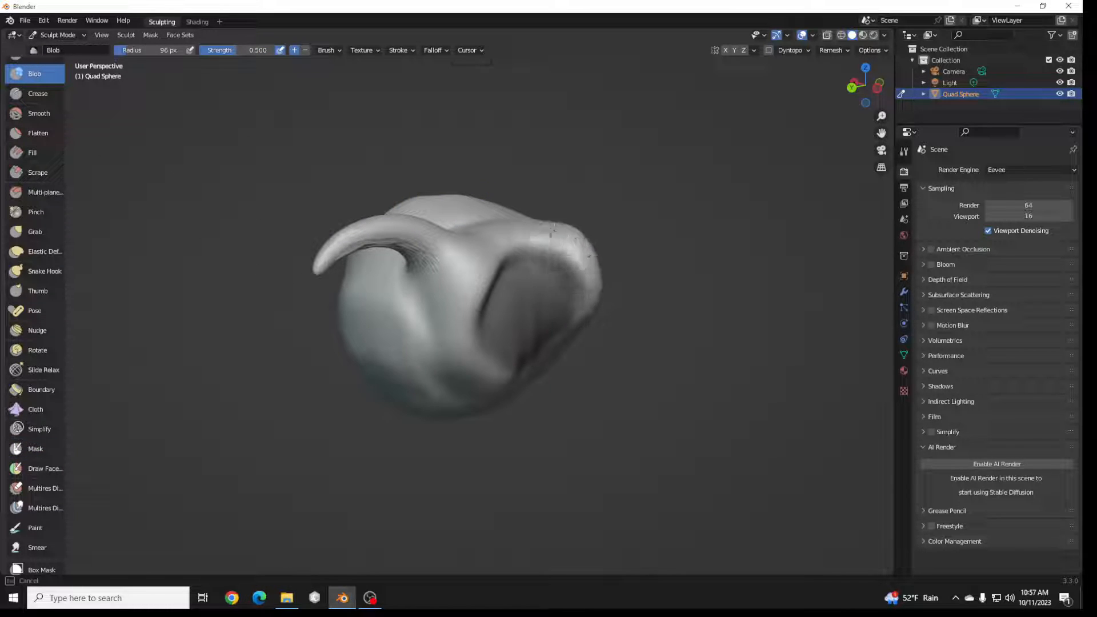
pyautogui.moveTo(553, 231); pyautogui.dragTo(517, 385)
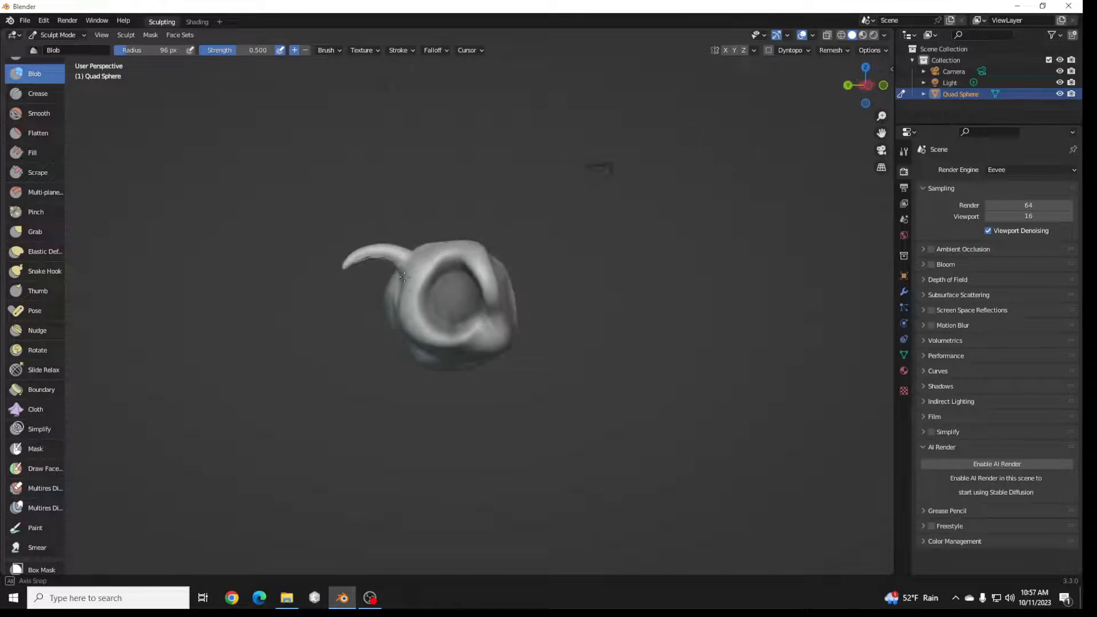
# Clear the dark mask patch with the Mask brush so the whole sphere is unmasked
pyautogui.click(36, 448)
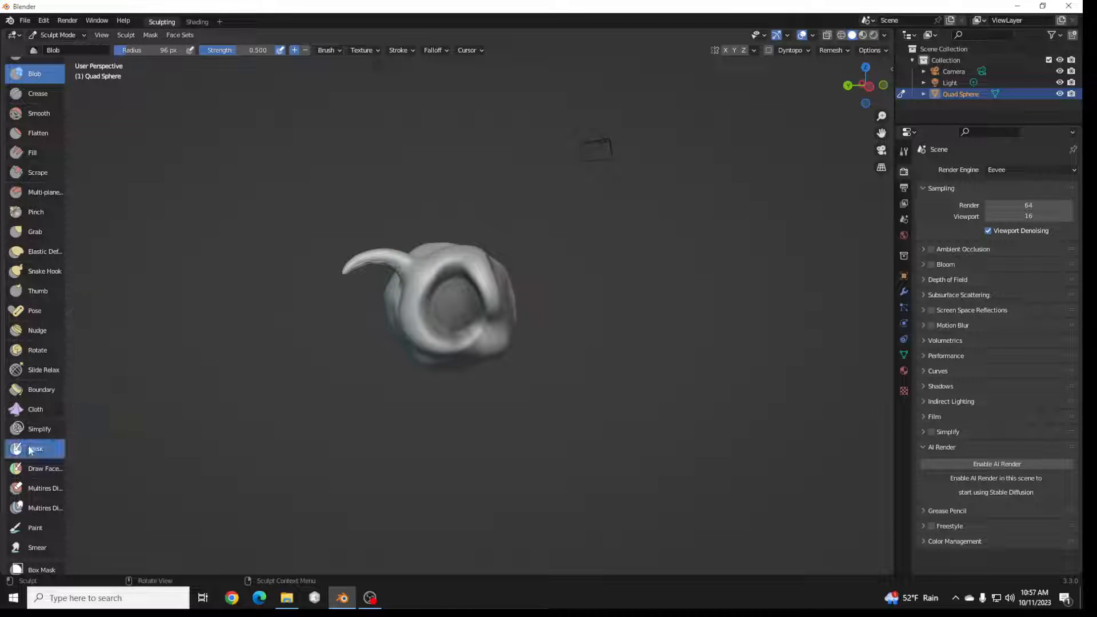
pyautogui.click(35, 448)
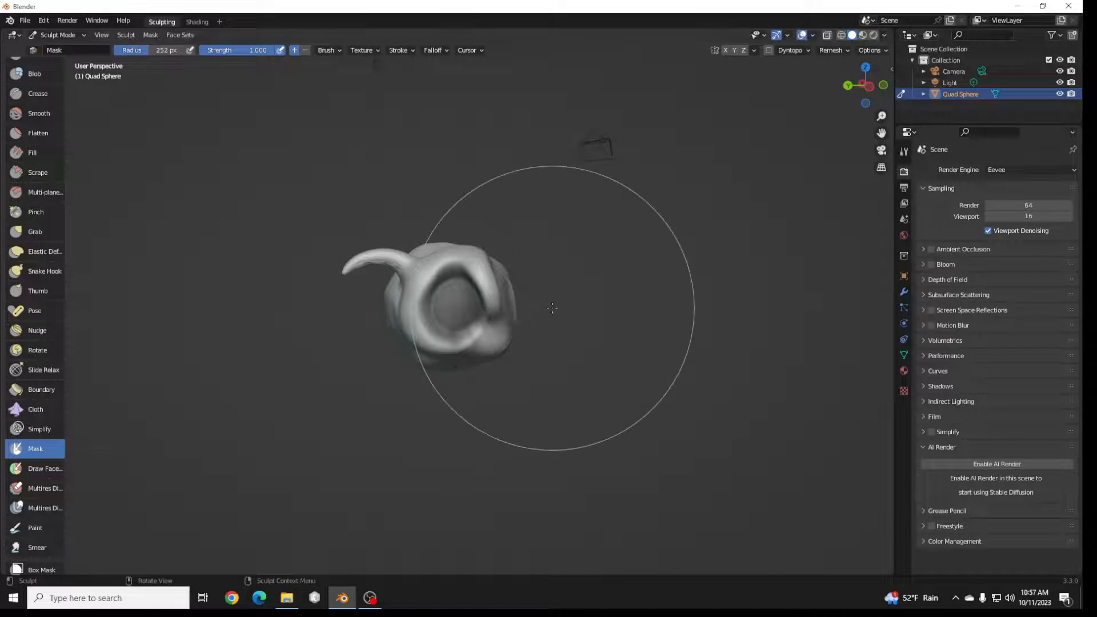
pyautogui.moveTo(464, 299)
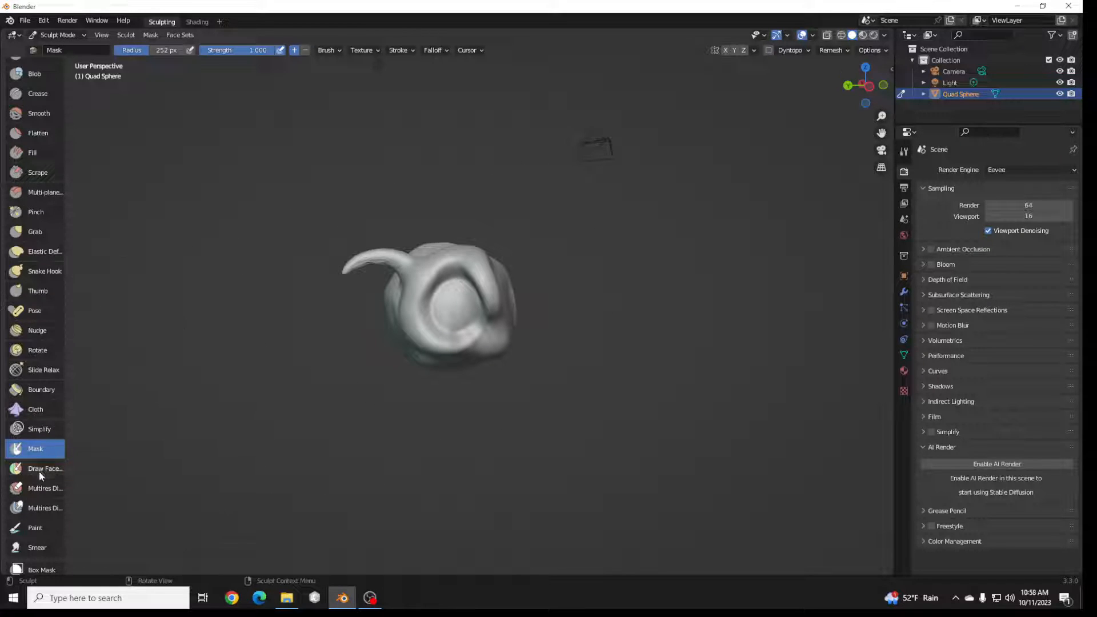
pyautogui.scroll(-3)
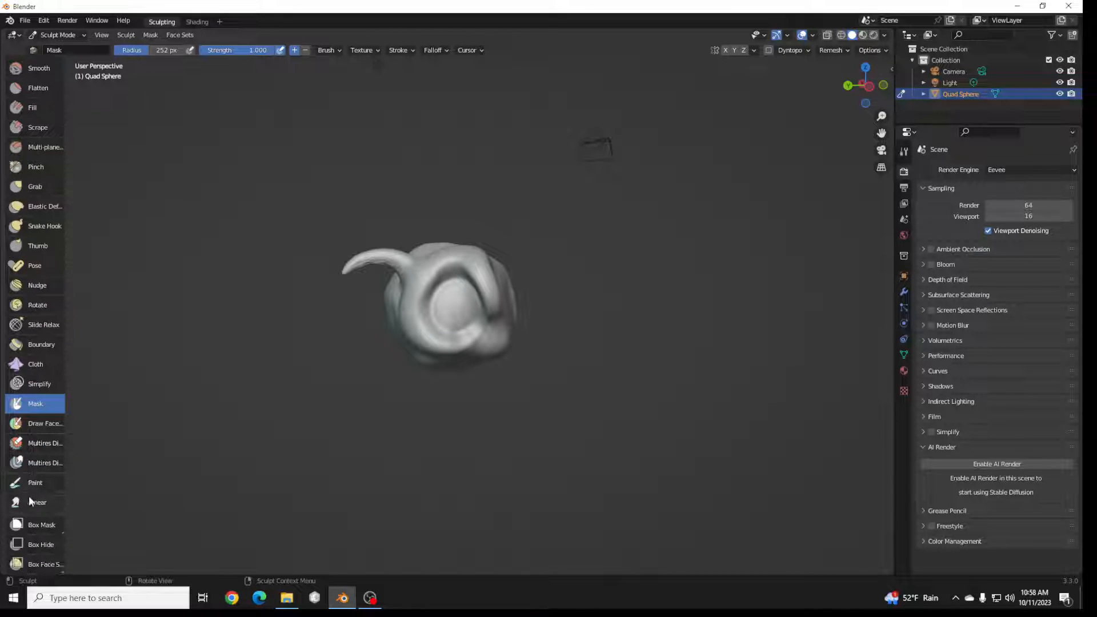
# Make Box Mask the active sculpt tool, leaving the sphere unmasked
pyautogui.click(42, 502)
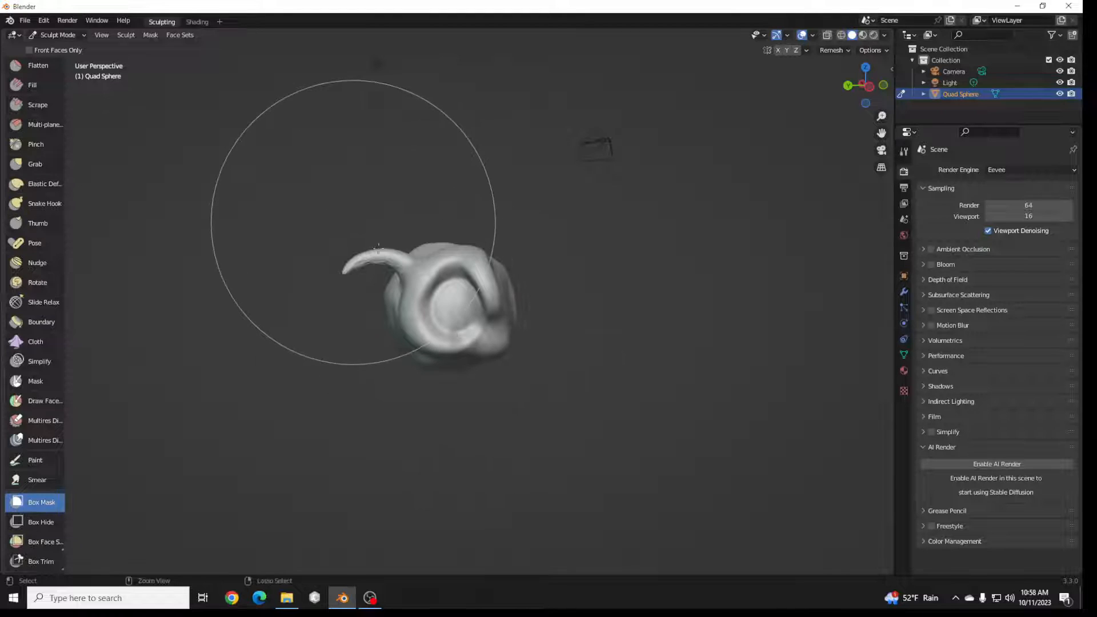
pyautogui.moveTo(546, 400)
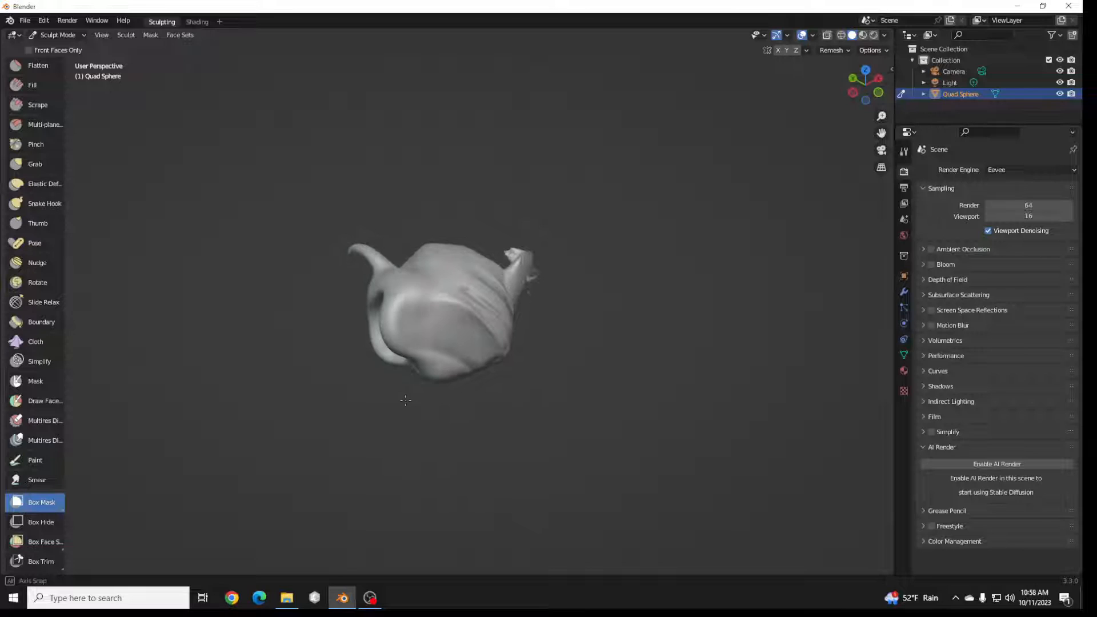
pyautogui.moveTo(415, 381)
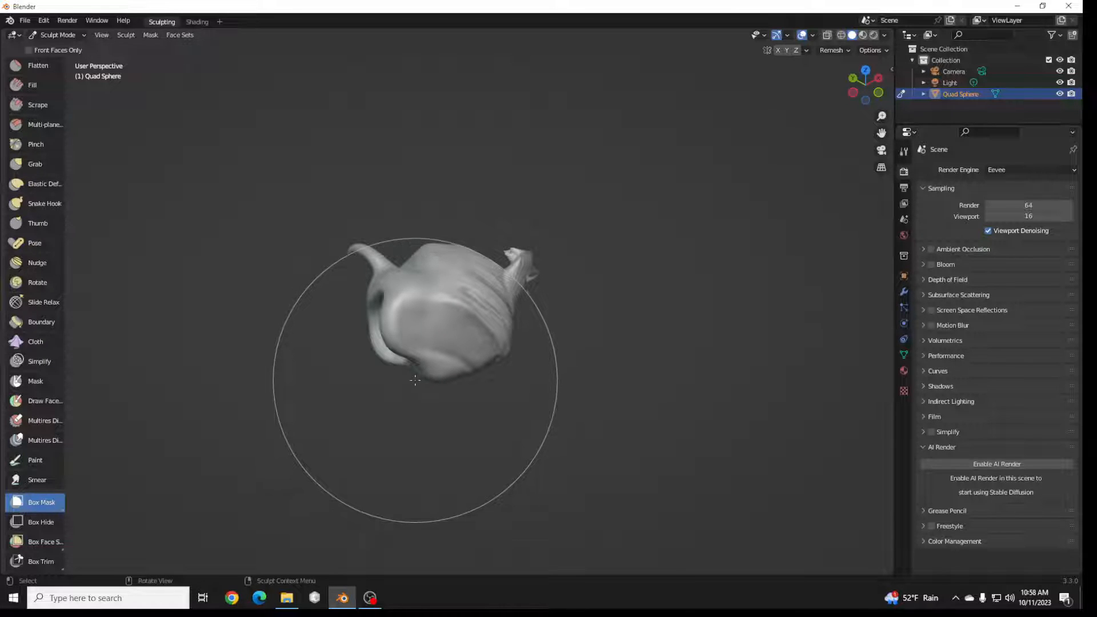